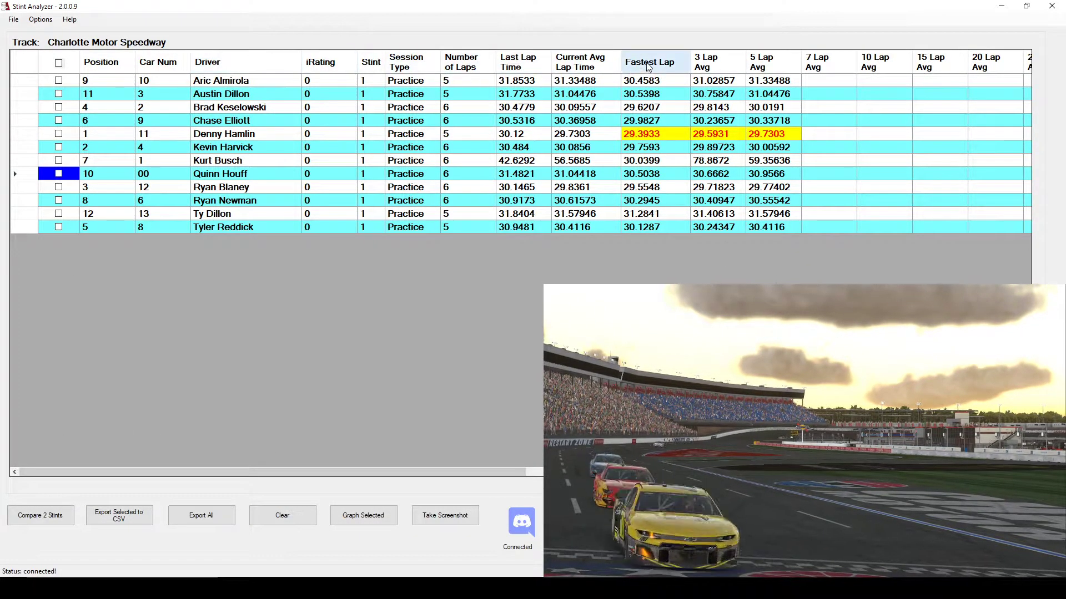
# Sort the driver table by Fastest Lap, then Number of Laps, then Current Avg Lap Time
pyautogui.click(711, 62)
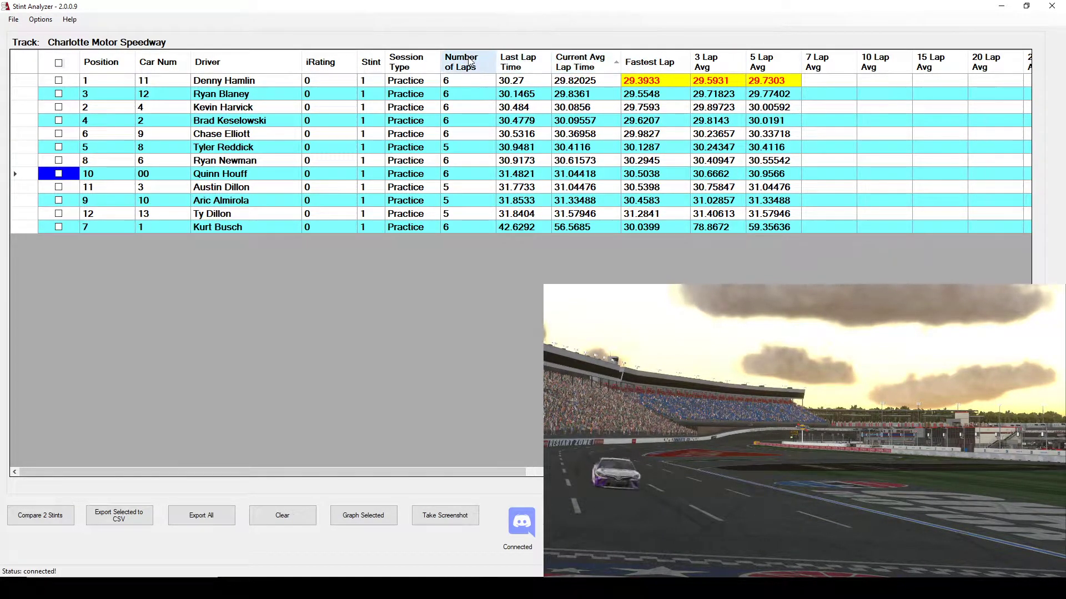
pyautogui.click(579, 62)
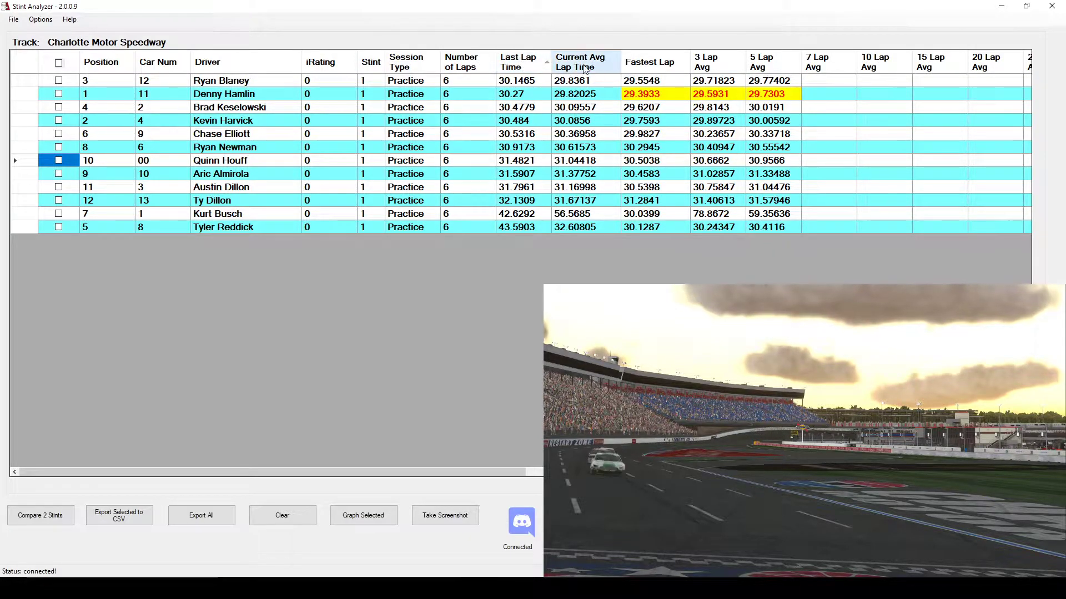
pyautogui.click(580, 62)
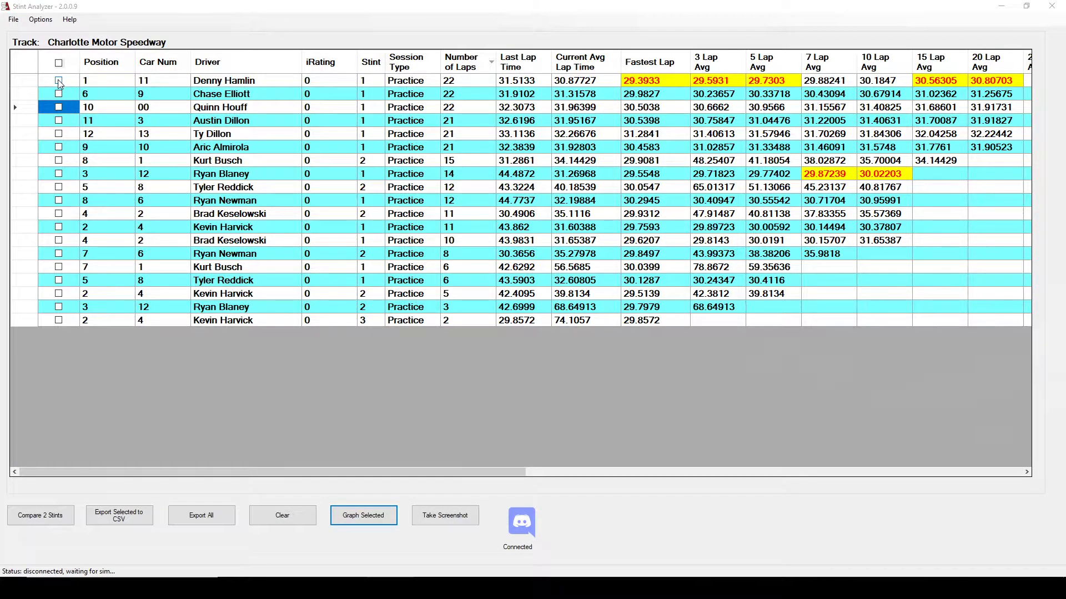
# Mark the first stints of cars 11, 9 and 00 for graphing
pyautogui.click(58, 80)
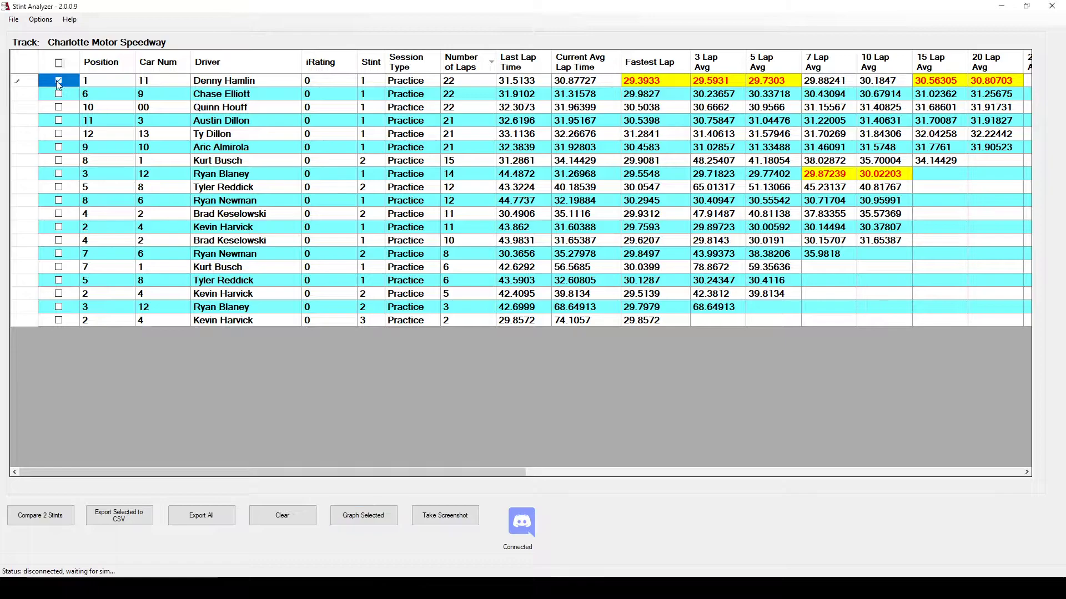
pyautogui.click(59, 93)
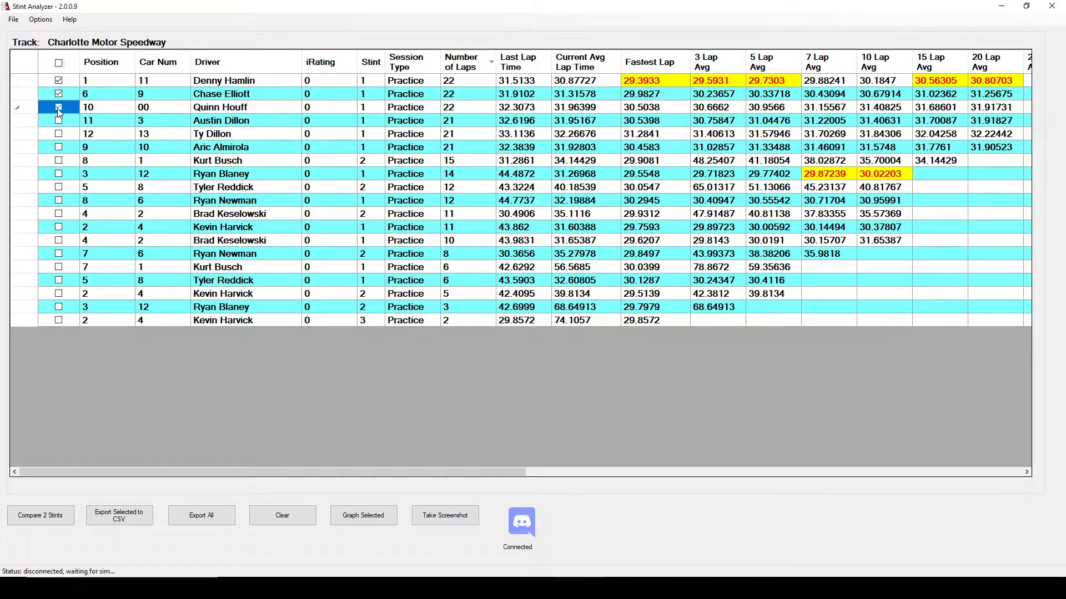
pyautogui.click(59, 108)
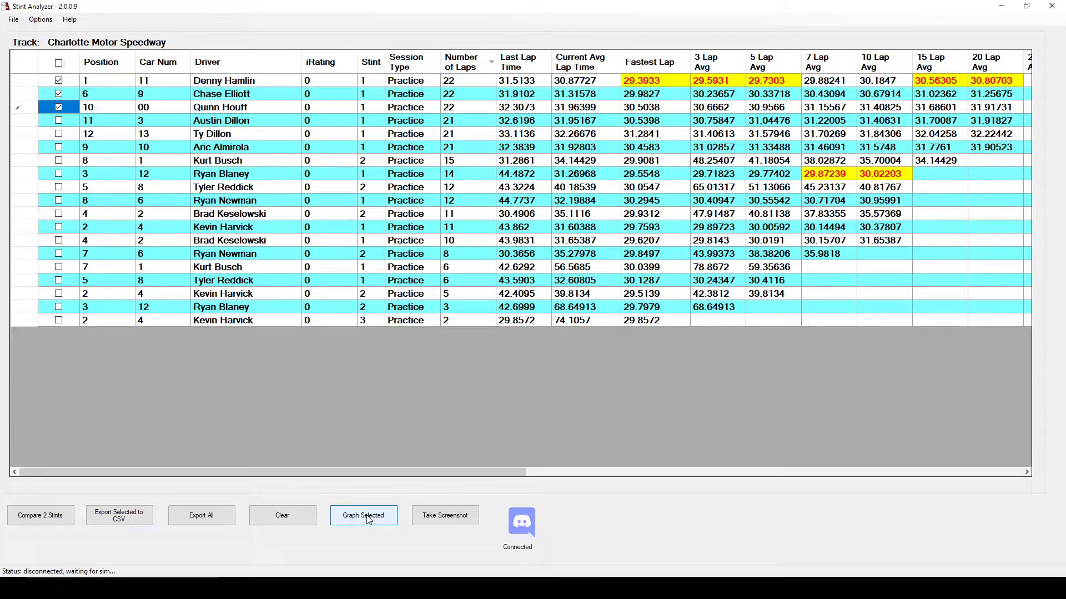
# Graph the three marked stints' lap times and reset the view to all 22 laps
pyautogui.click(363, 515)
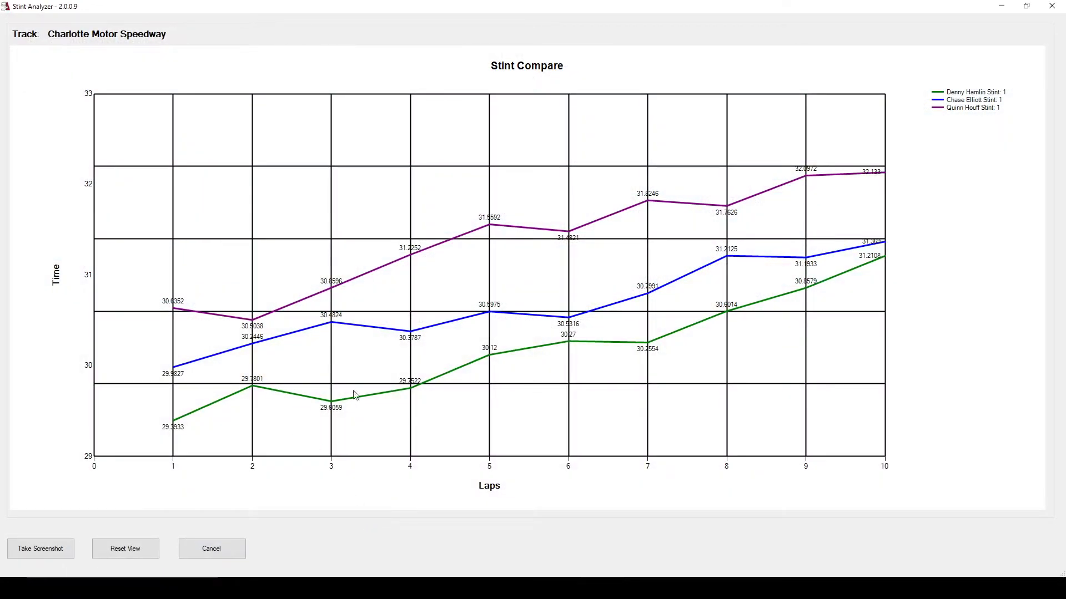
pyautogui.moveTo(847, 243)
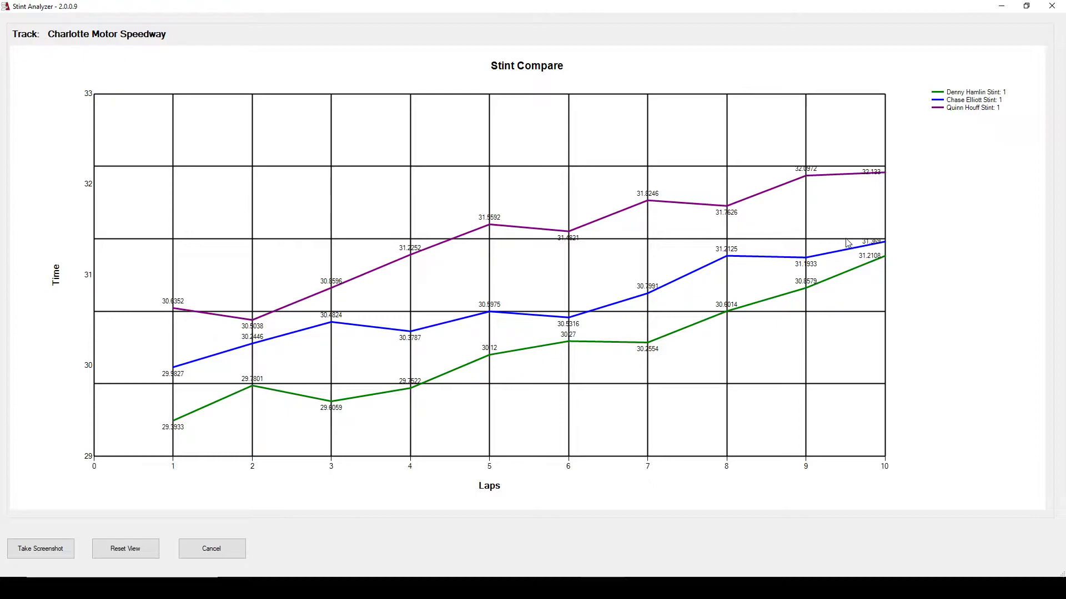
pyautogui.moveTo(297, 272)
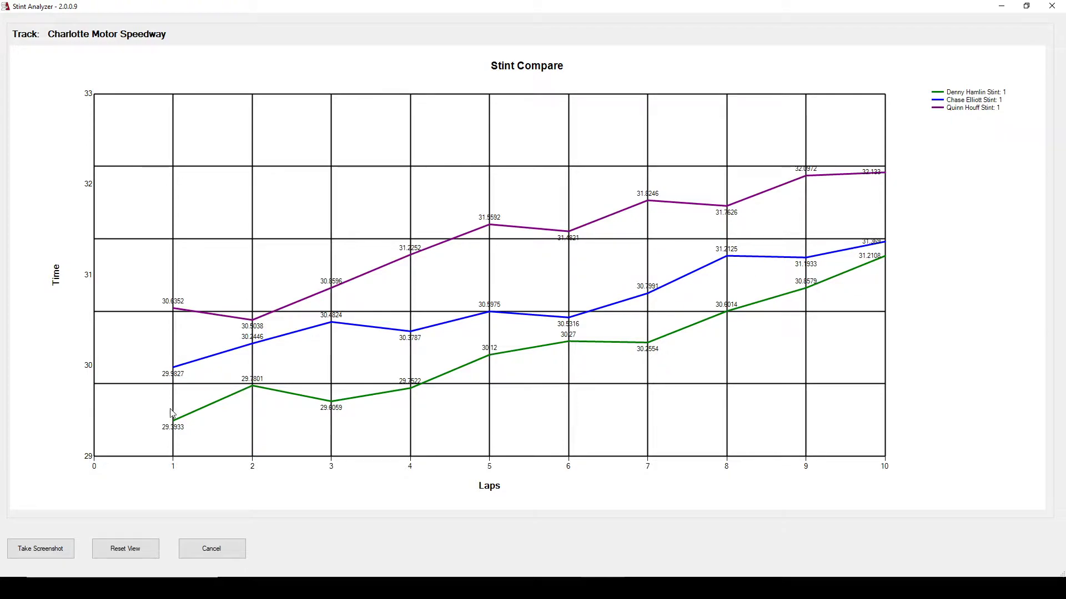
pyautogui.moveTo(208, 361)
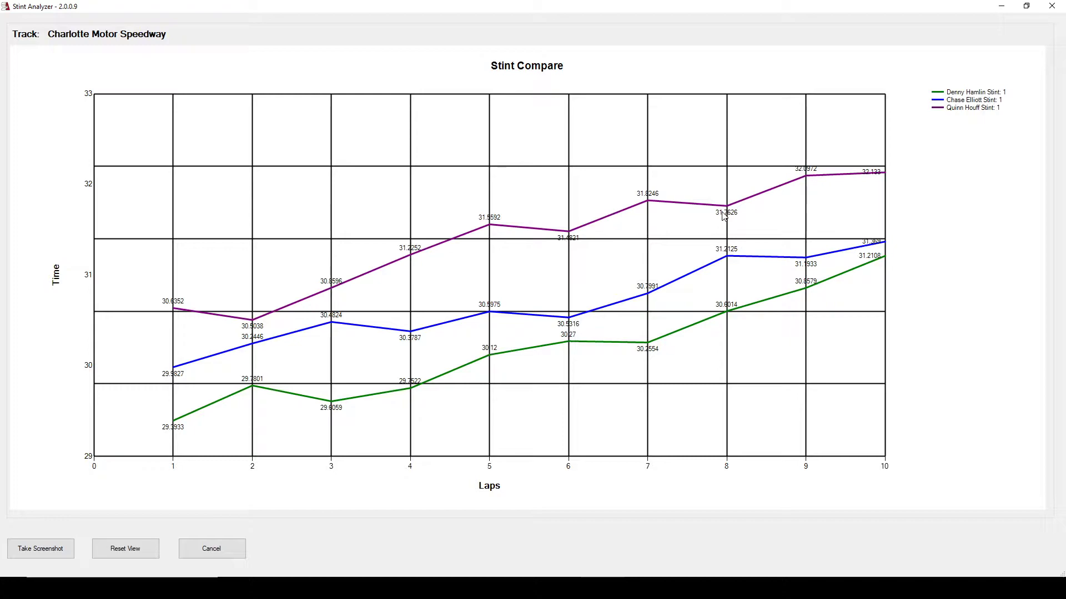
pyautogui.moveTo(258, 258)
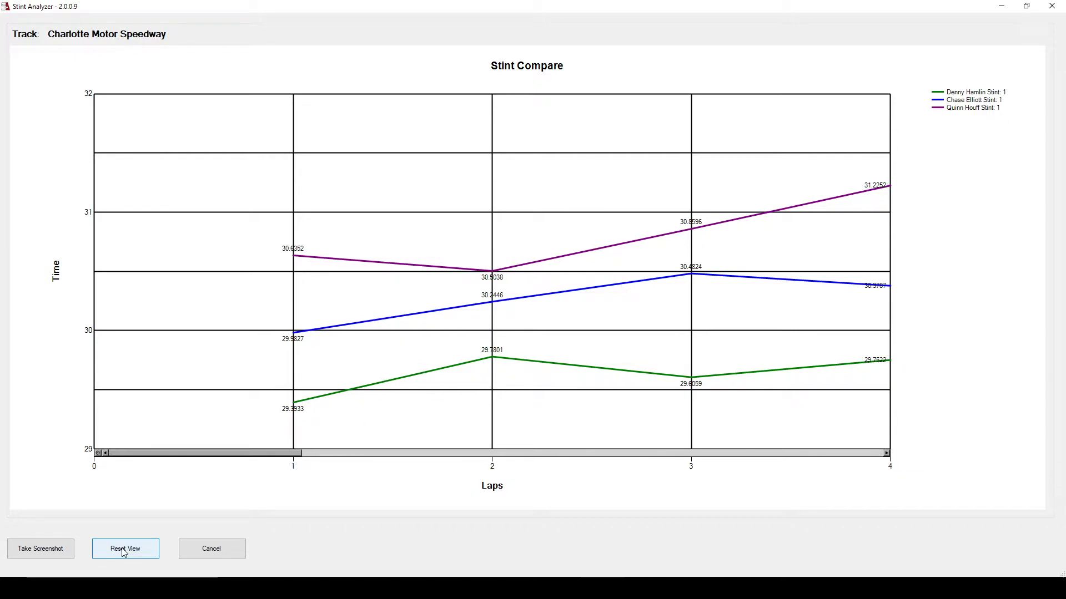
pyautogui.click(126, 548)
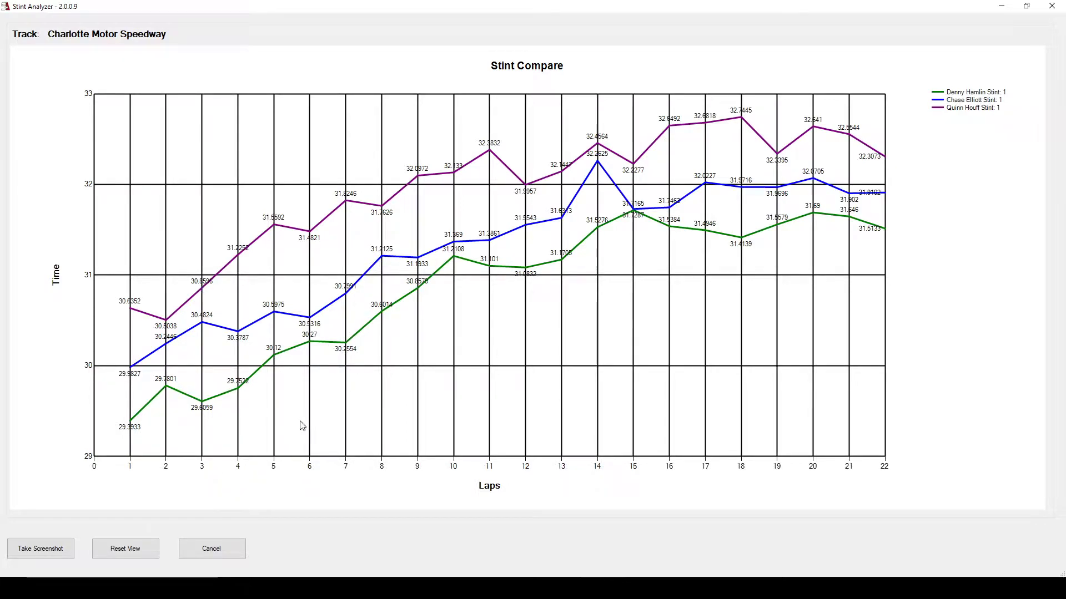
pyautogui.moveTo(92, 508)
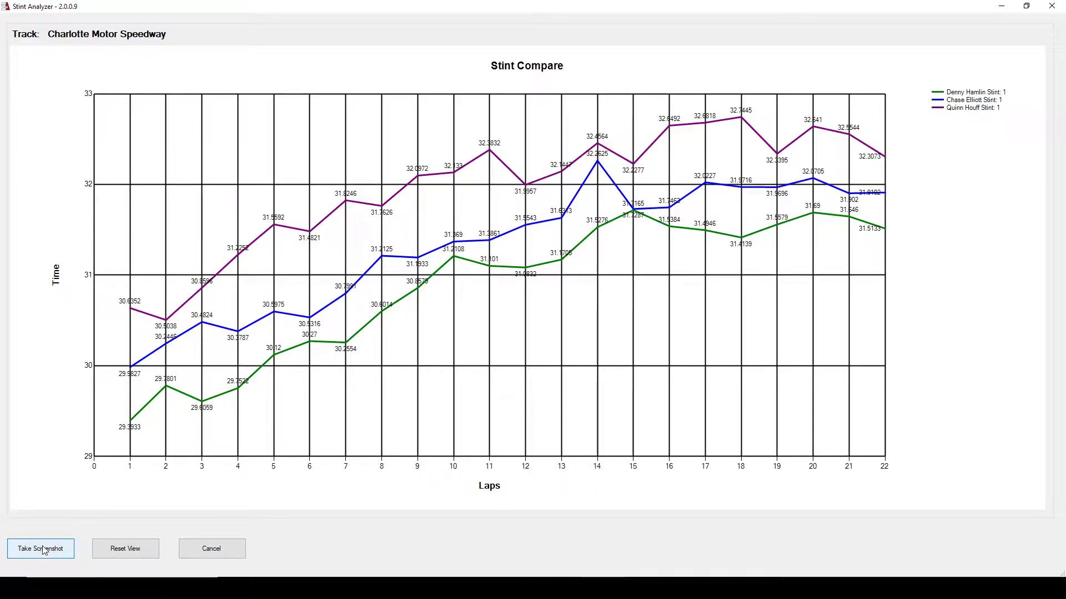
# Save the Stint Compare chart as a PNG locally, declining the Discord upload
pyautogui.click(40, 548)
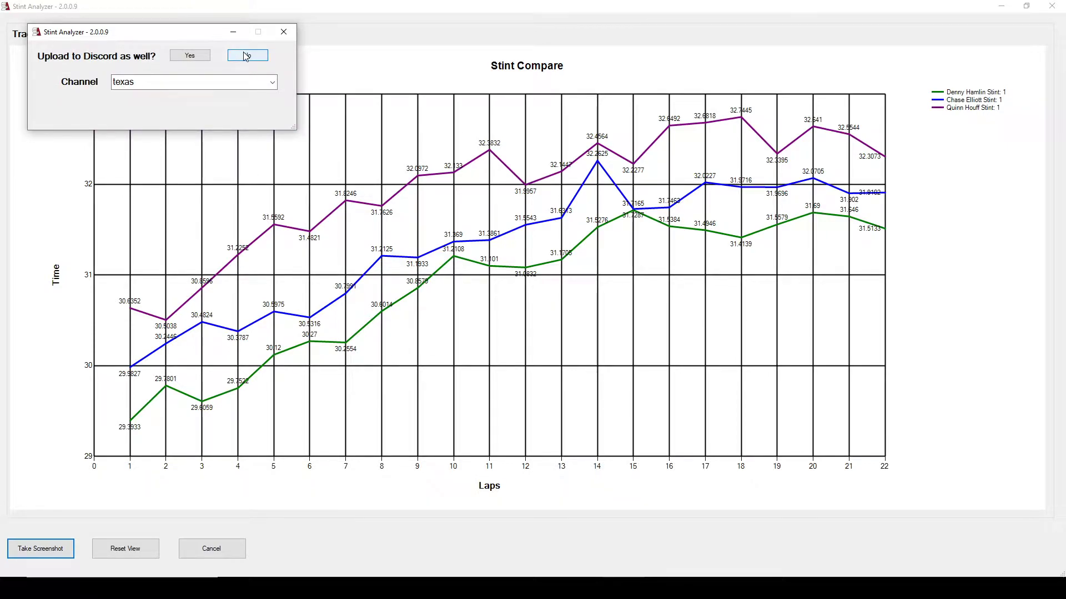
pyautogui.click(246, 55)
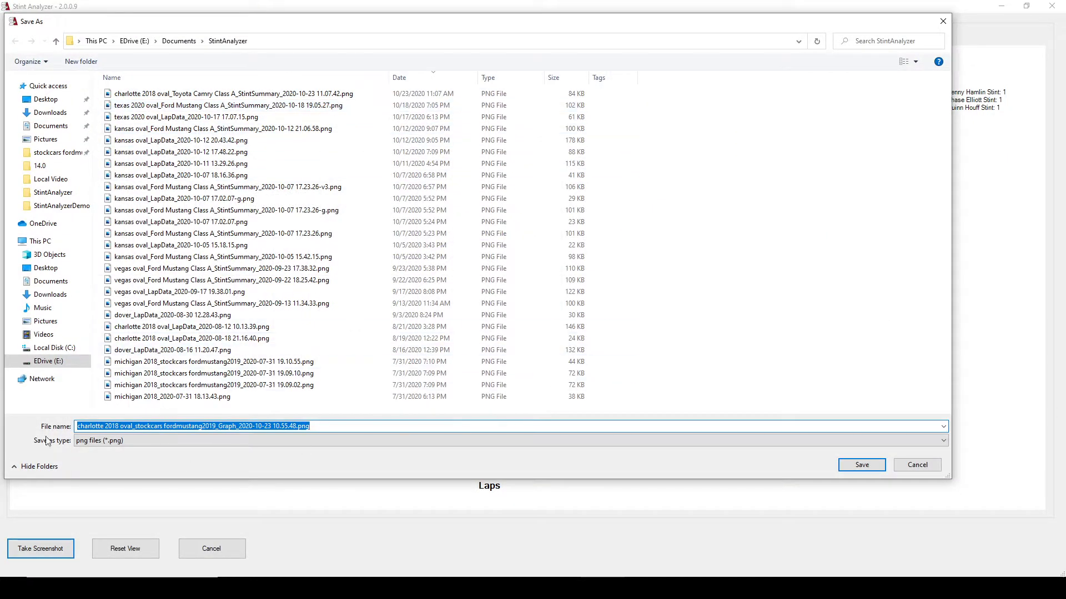
pyautogui.click(860, 465)
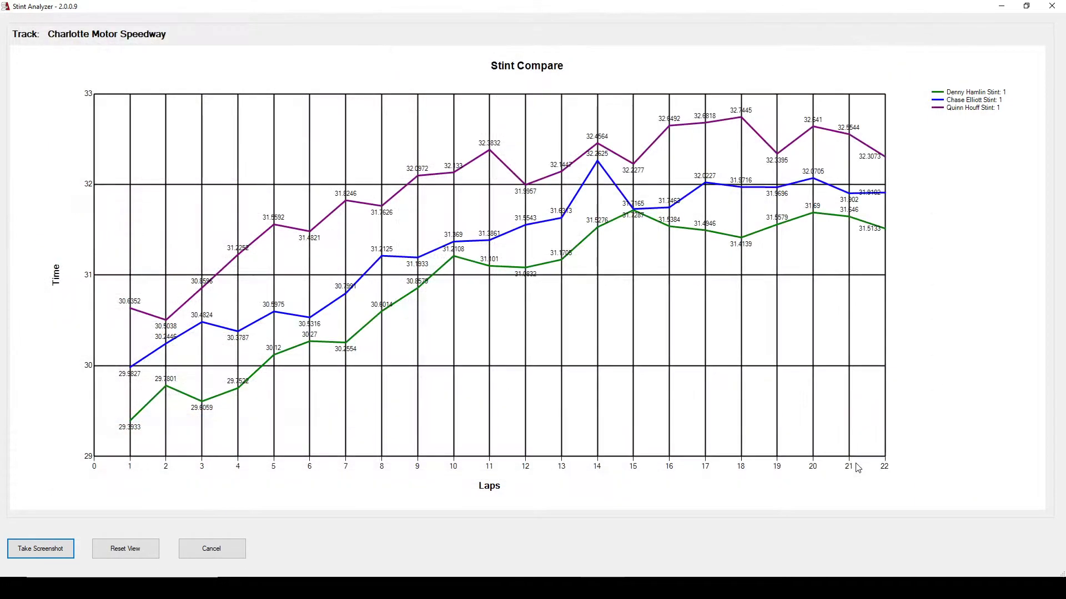
# View the just-saved chart PNG, then dismiss a further screenshot prompt without saving
pyautogui.click(40, 548)
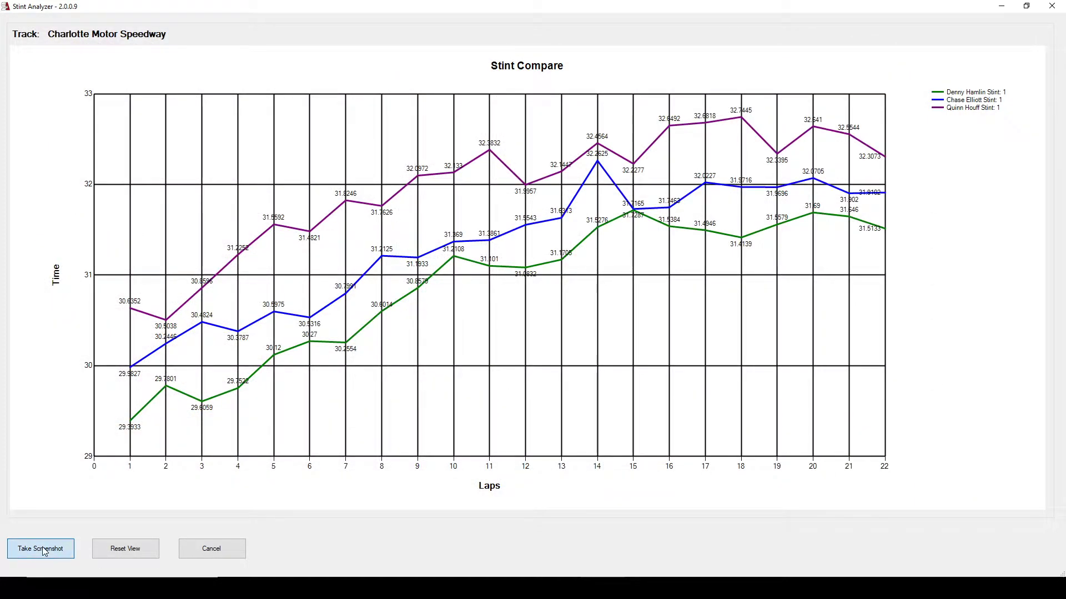
pyautogui.click(40, 548)
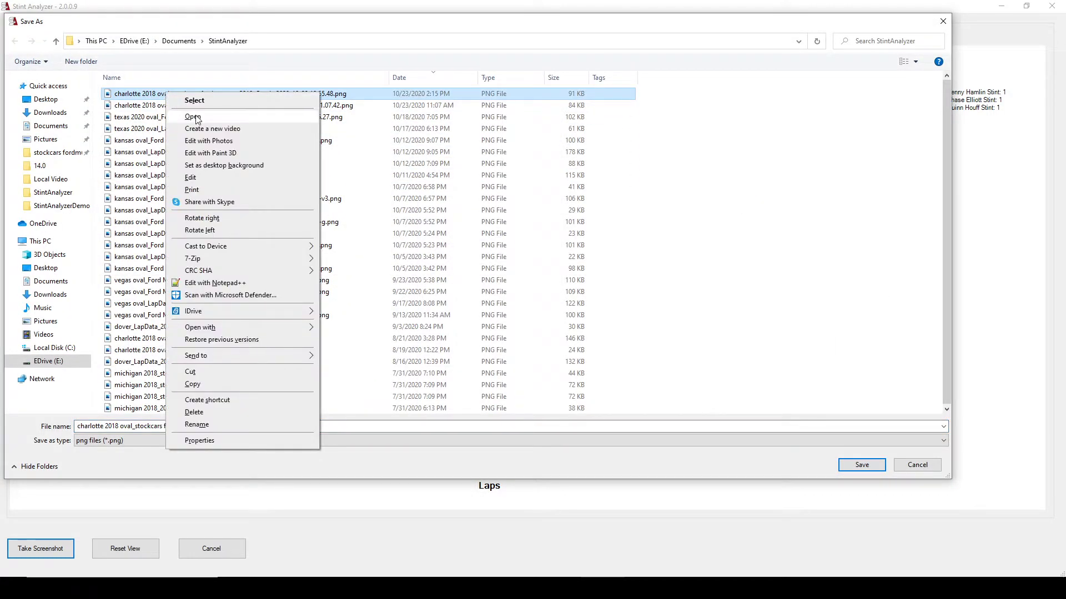
pyautogui.click(193, 117)
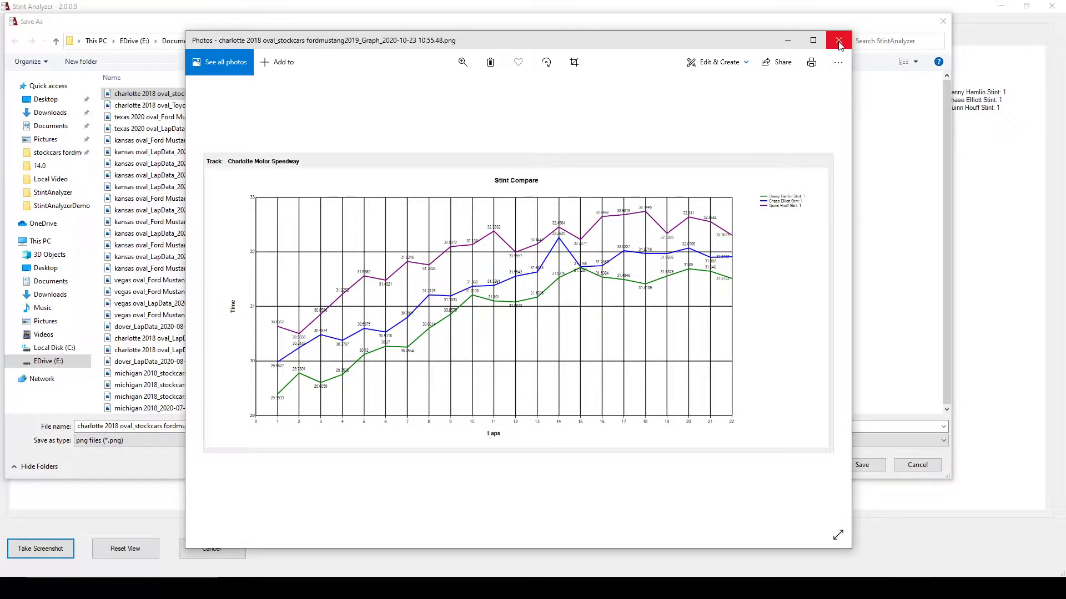
pyautogui.click(839, 40)
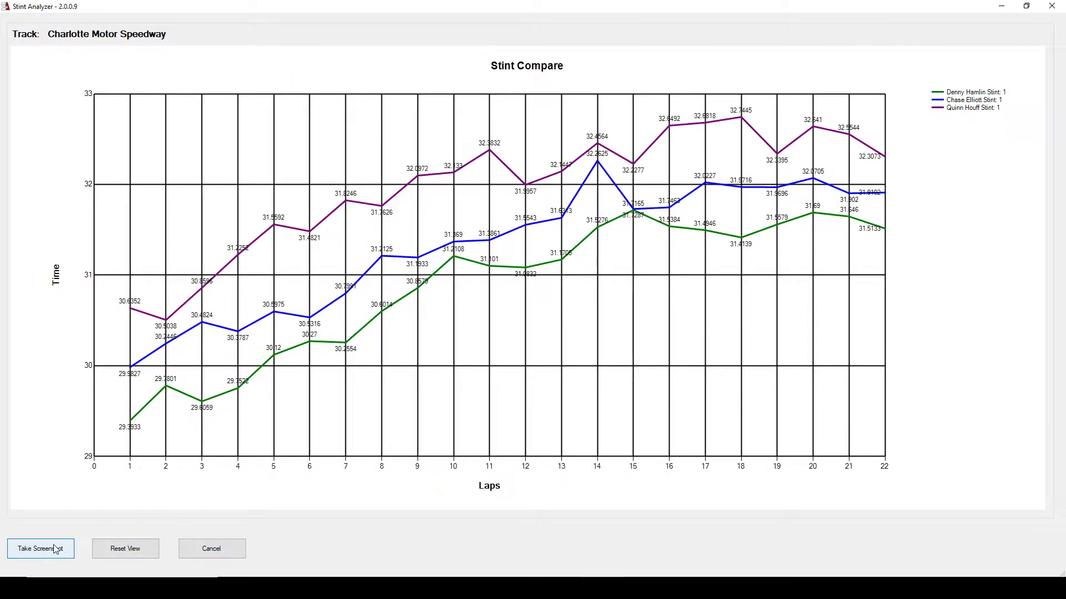
pyautogui.click(40, 548)
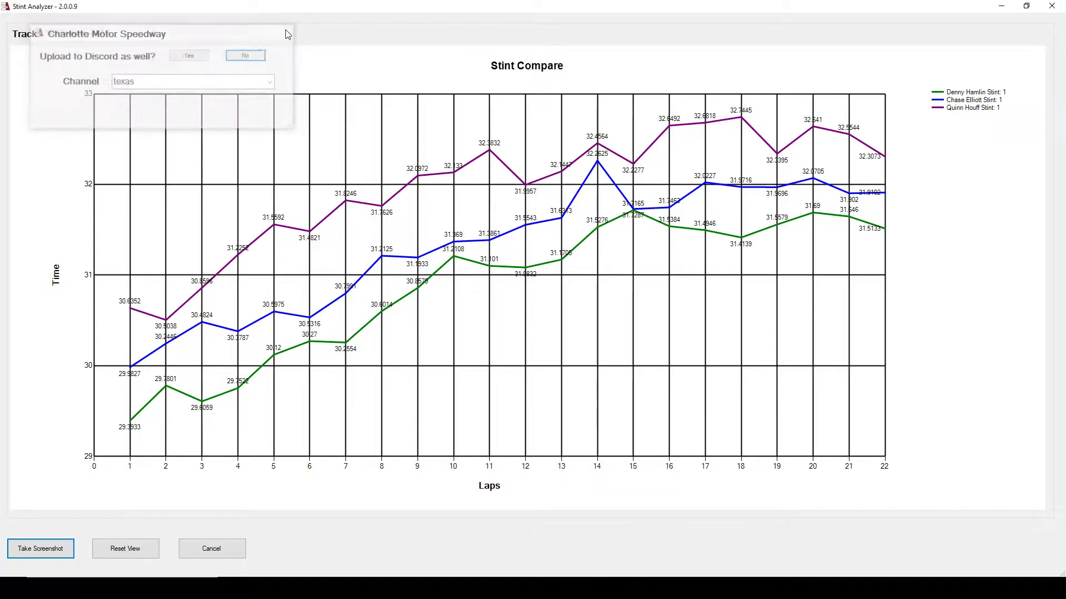
pyautogui.click(244, 56)
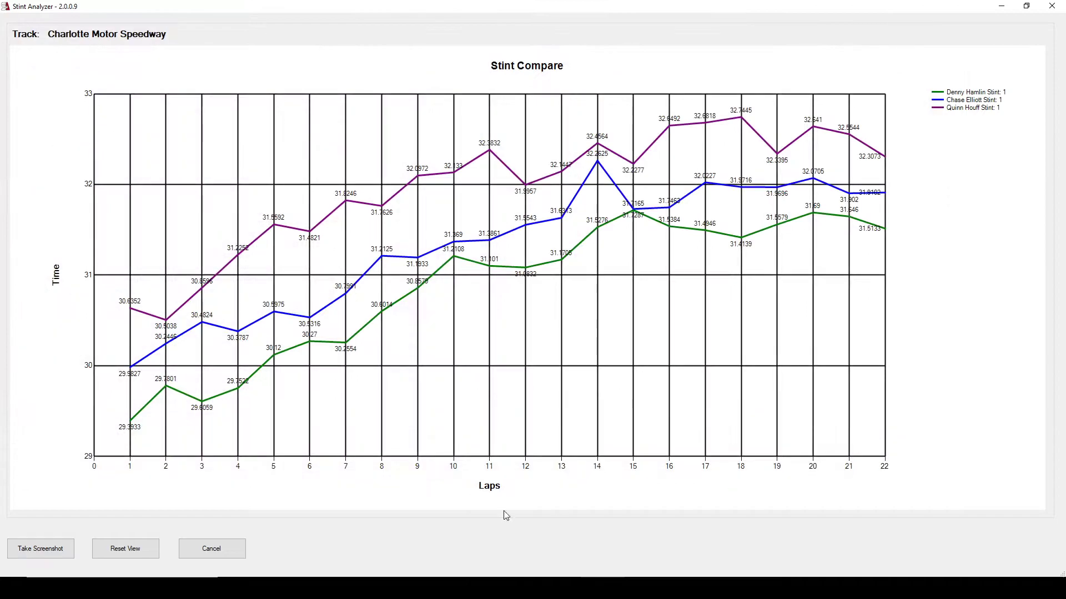
# Return to the driver table and mark the car 11 and car 9 stints for comparison
pyautogui.click(211, 548)
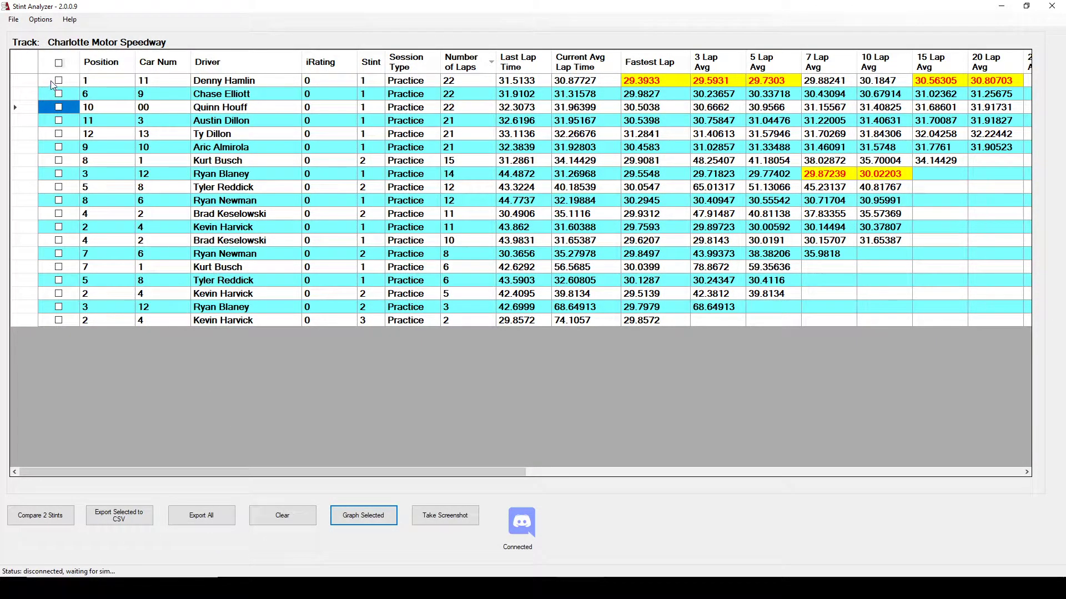
pyautogui.click(59, 80)
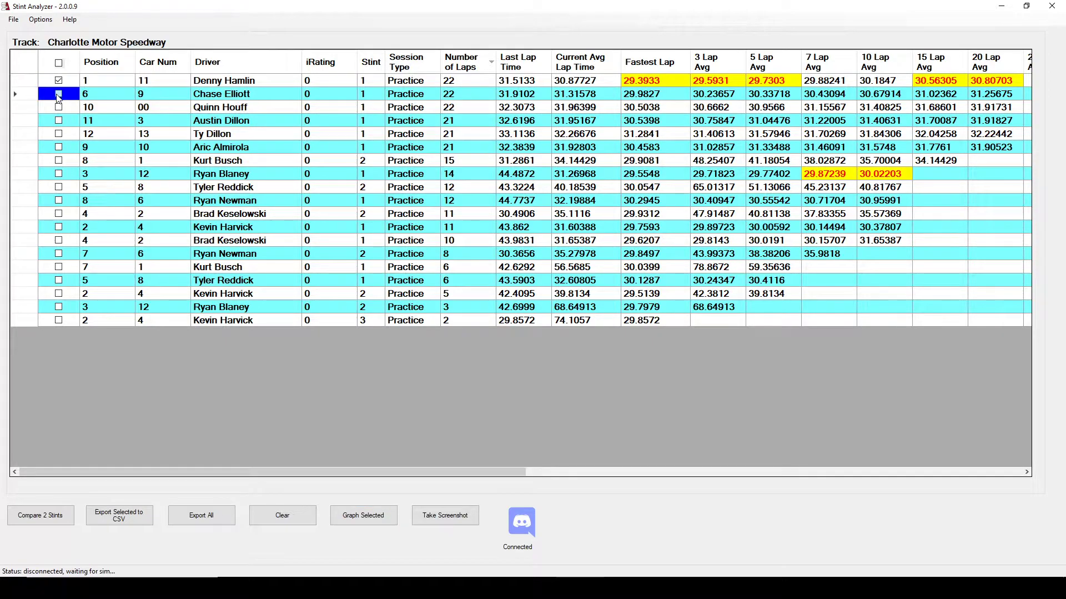
pyautogui.click(58, 93)
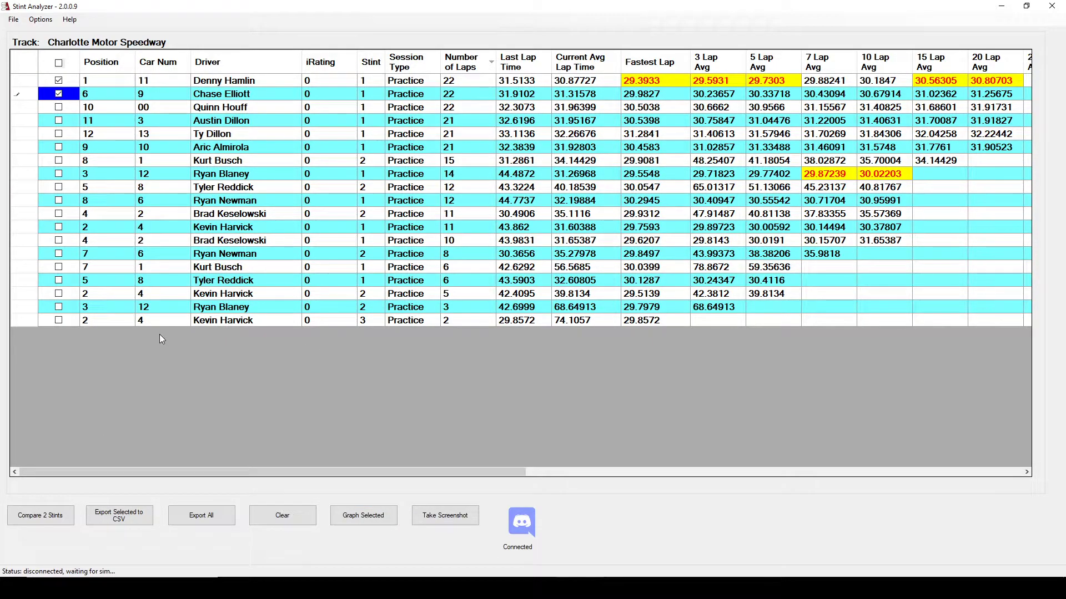
pyautogui.moveTo(276, 103)
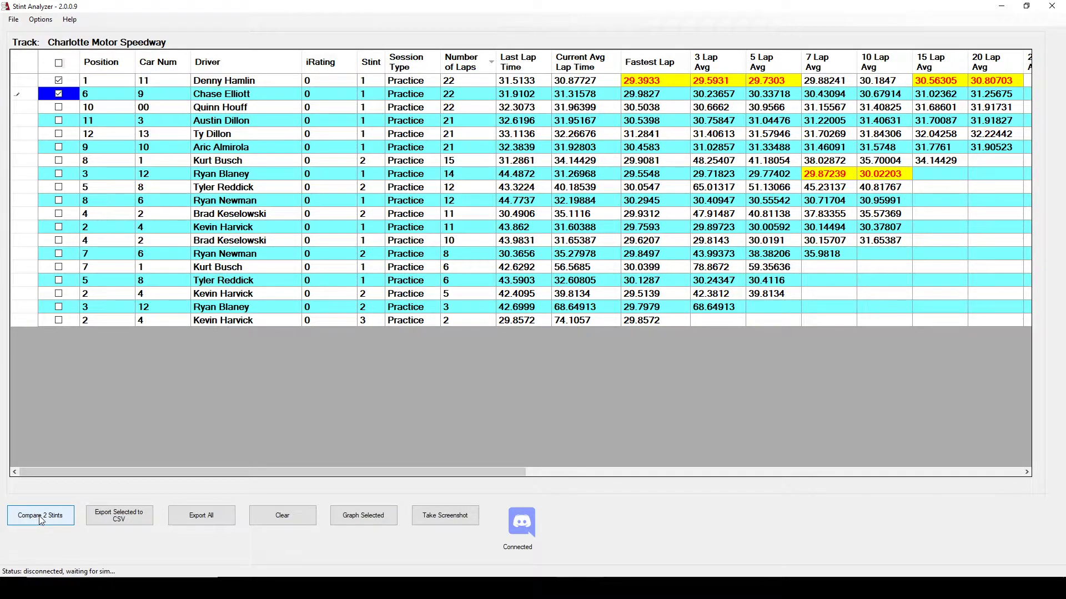
# Compare the Hamlin and Elliott stints lap by lap with time differences in the Compare 2 Stints window
pyautogui.click(40, 515)
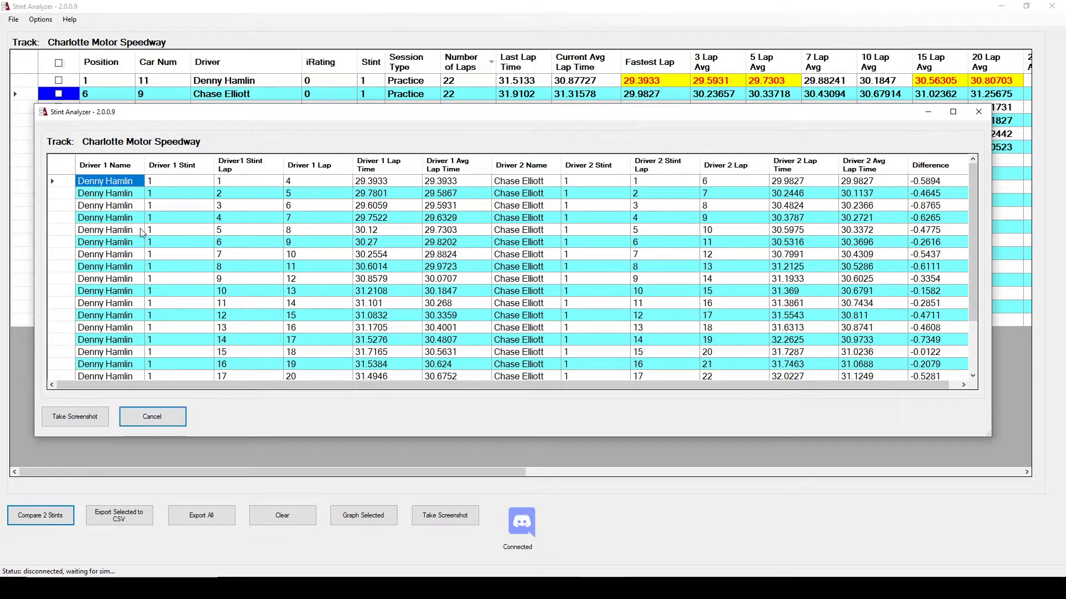
pyautogui.moveTo(125, 193)
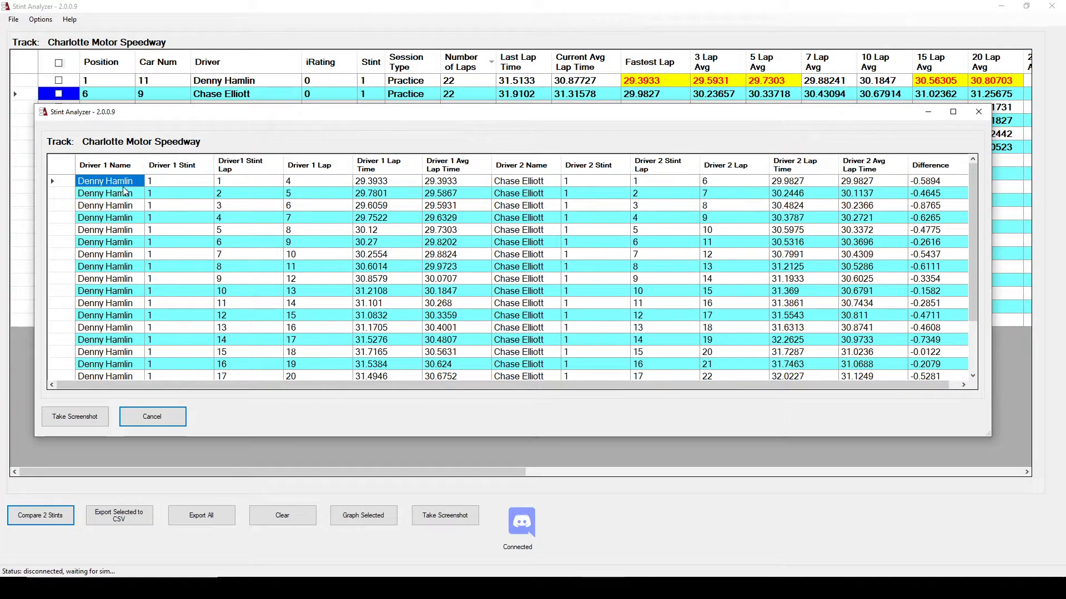
pyautogui.moveTo(300, 180)
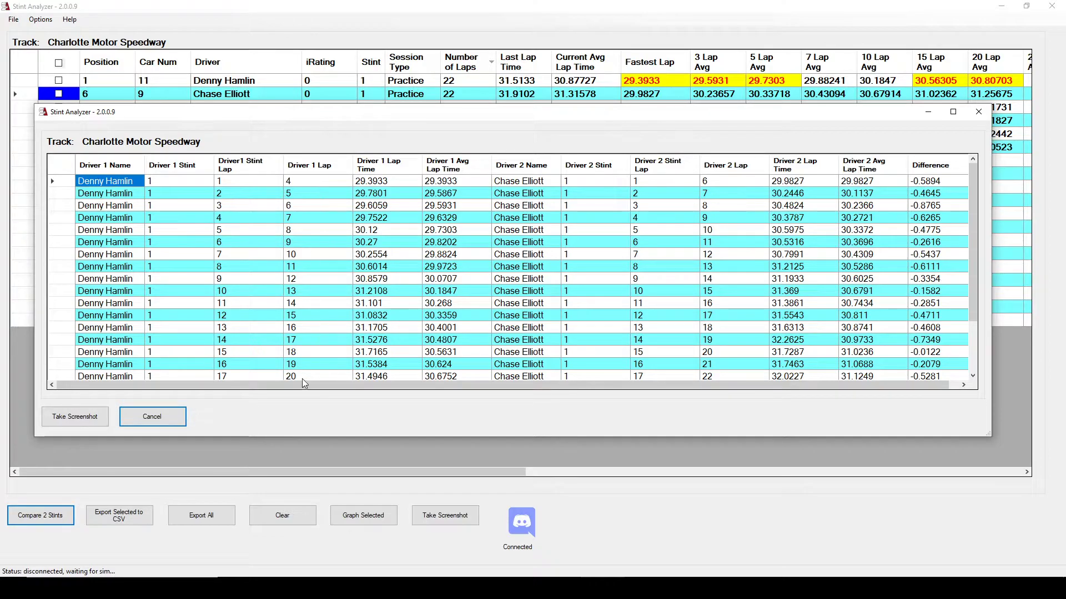
pyautogui.moveTo(264, 183)
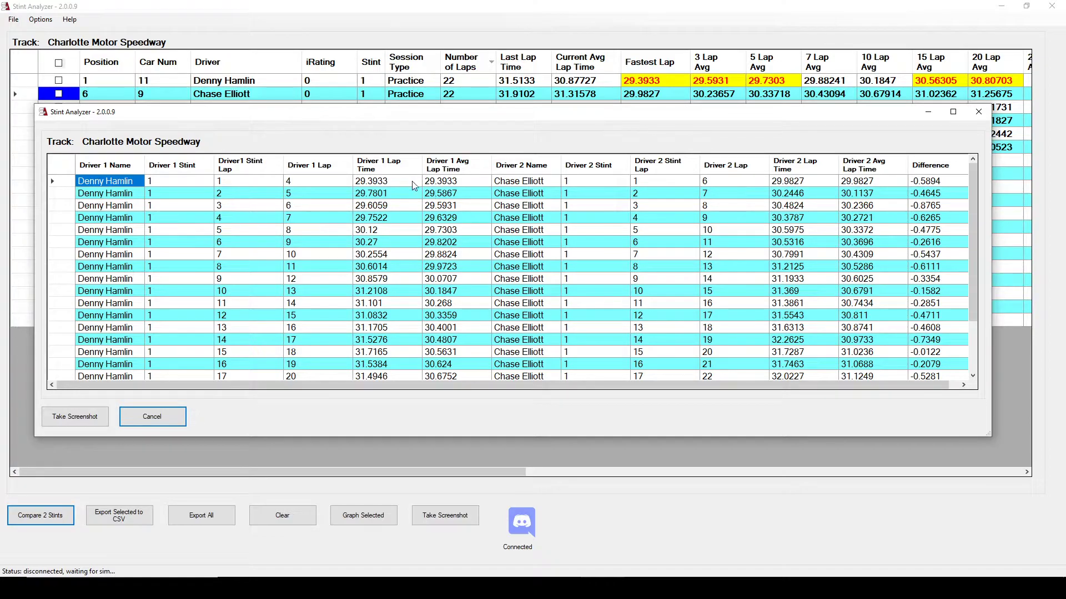
pyautogui.moveTo(482, 277)
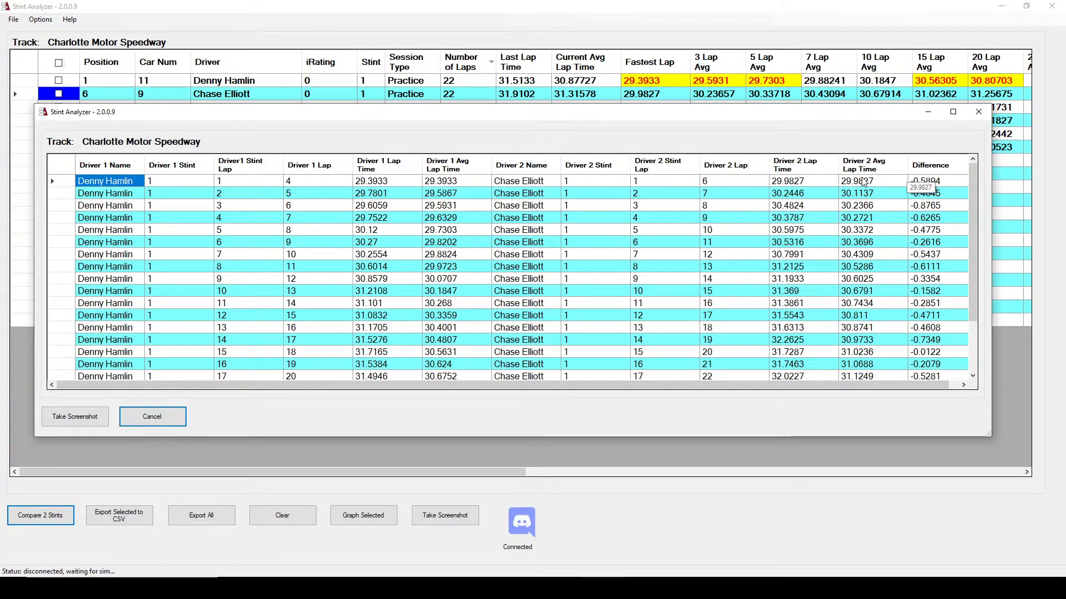
pyautogui.moveTo(981, 226)
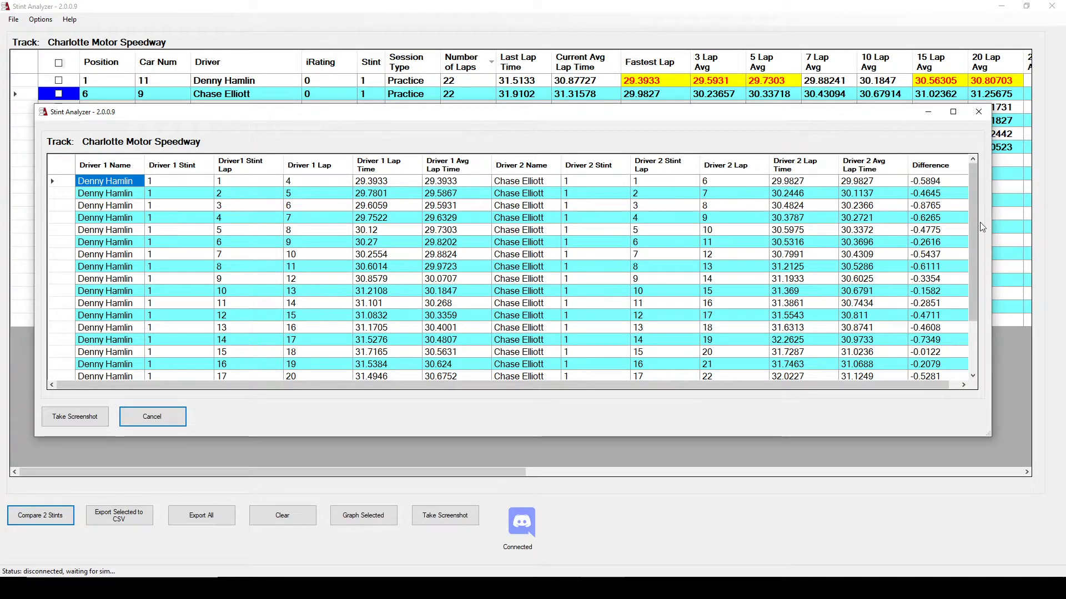
pyautogui.scroll(-3)
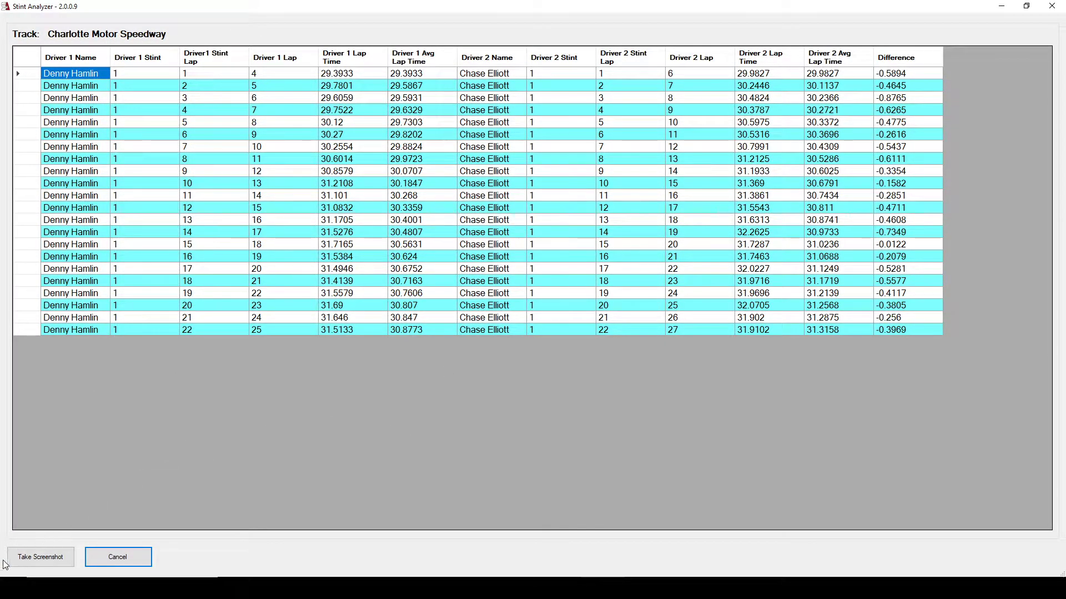
pyautogui.moveTo(19, 29)
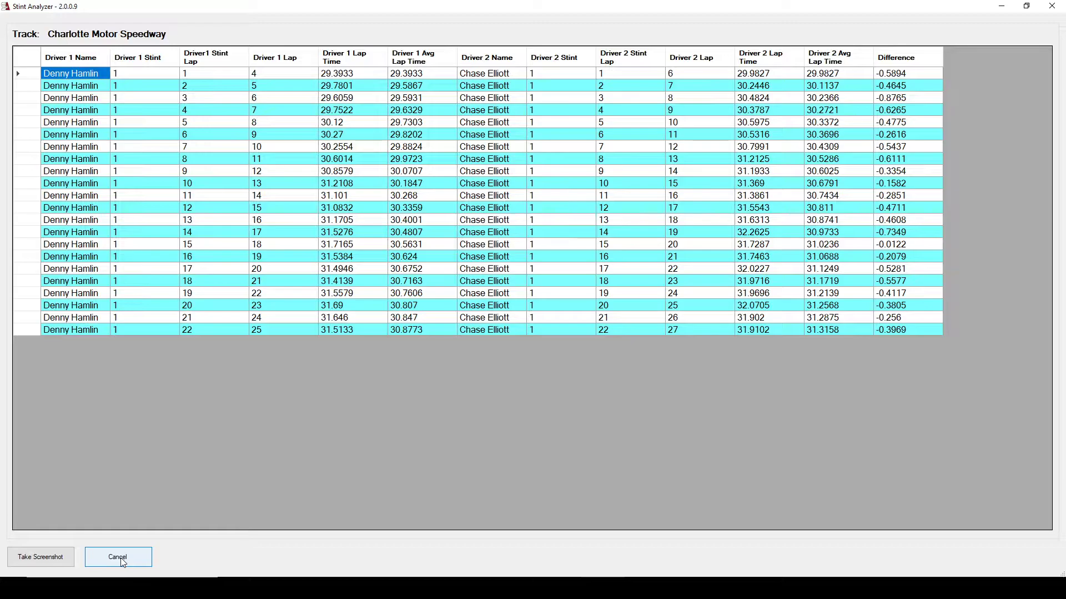
# Export the Hamlin and Elliott stints to a CSV with the suggested name, declining the Discord upload
pyautogui.click(117, 556)
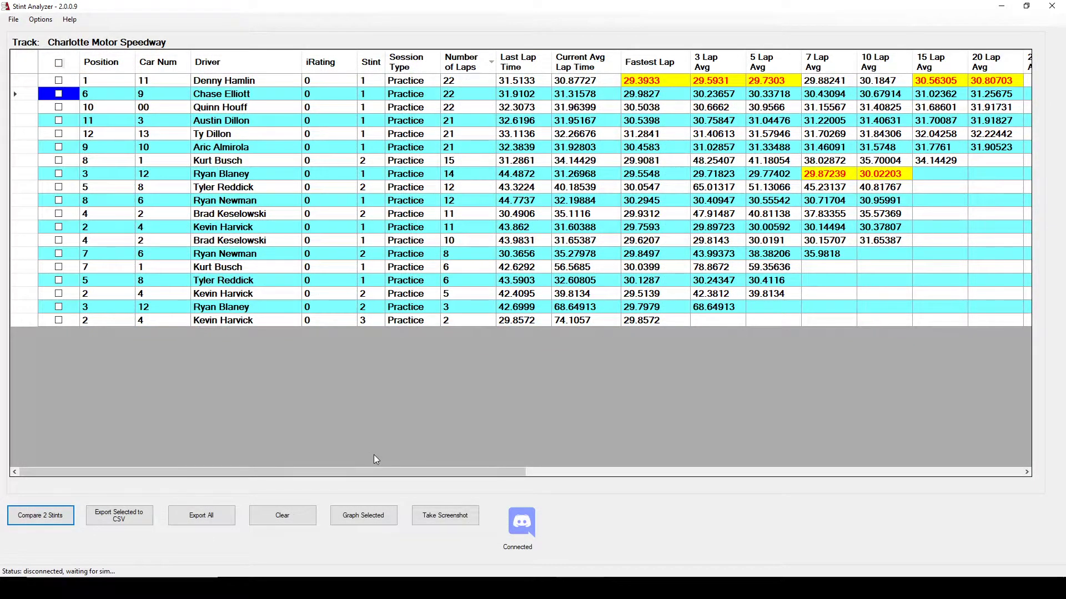
pyautogui.moveTo(178, 504)
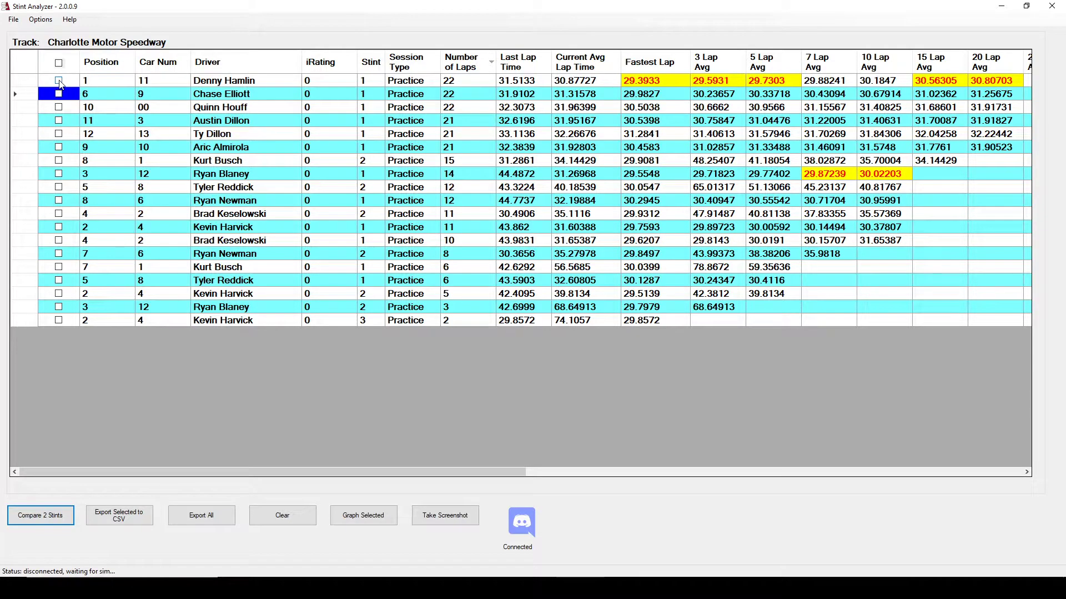
pyautogui.click(58, 80)
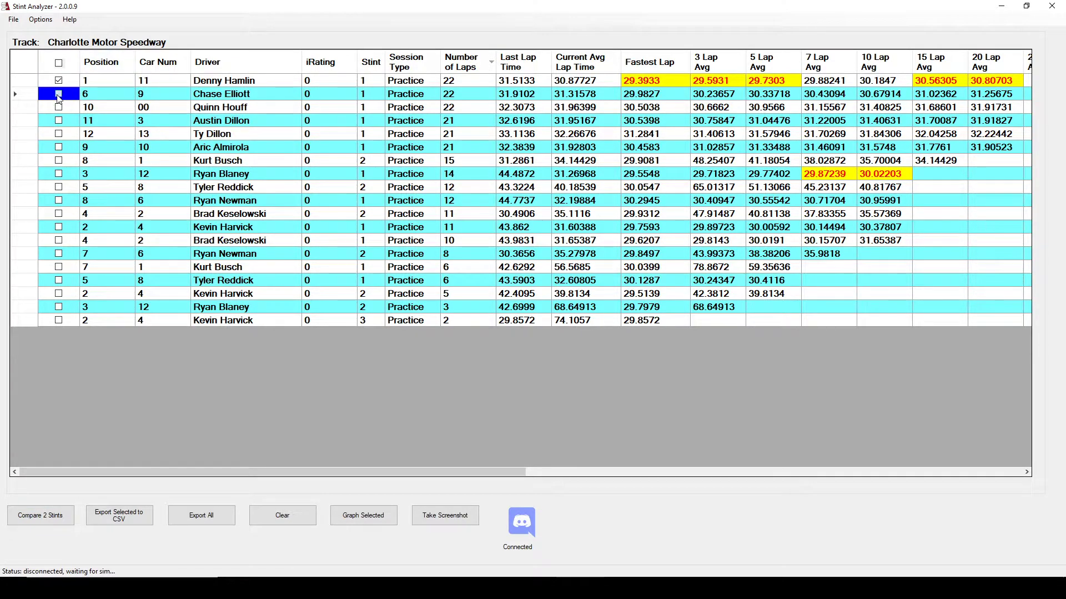
pyautogui.click(58, 94)
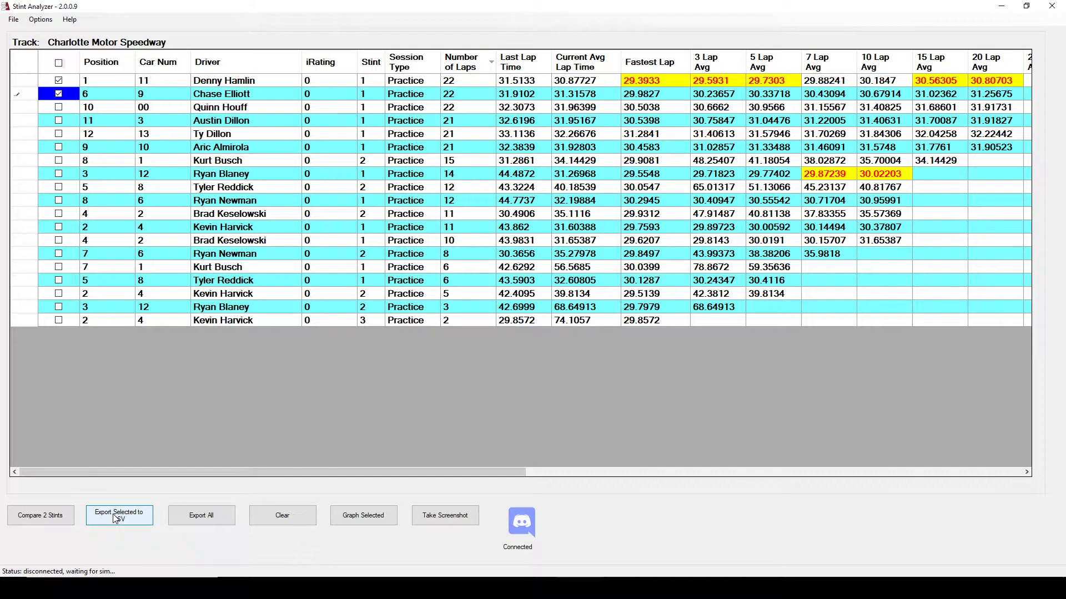
pyautogui.click(119, 514)
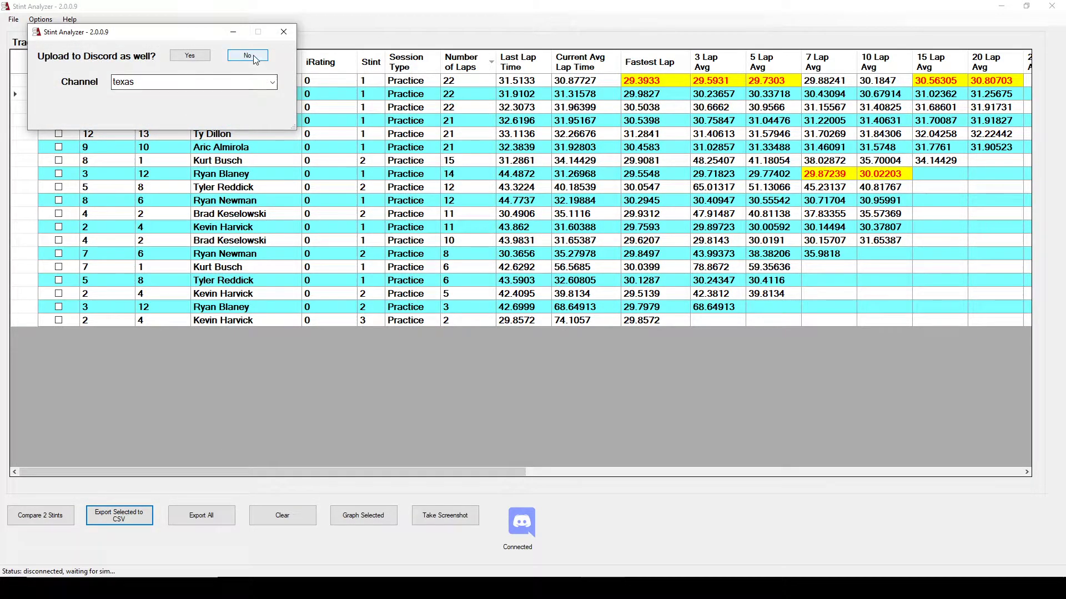
pyautogui.click(246, 55)
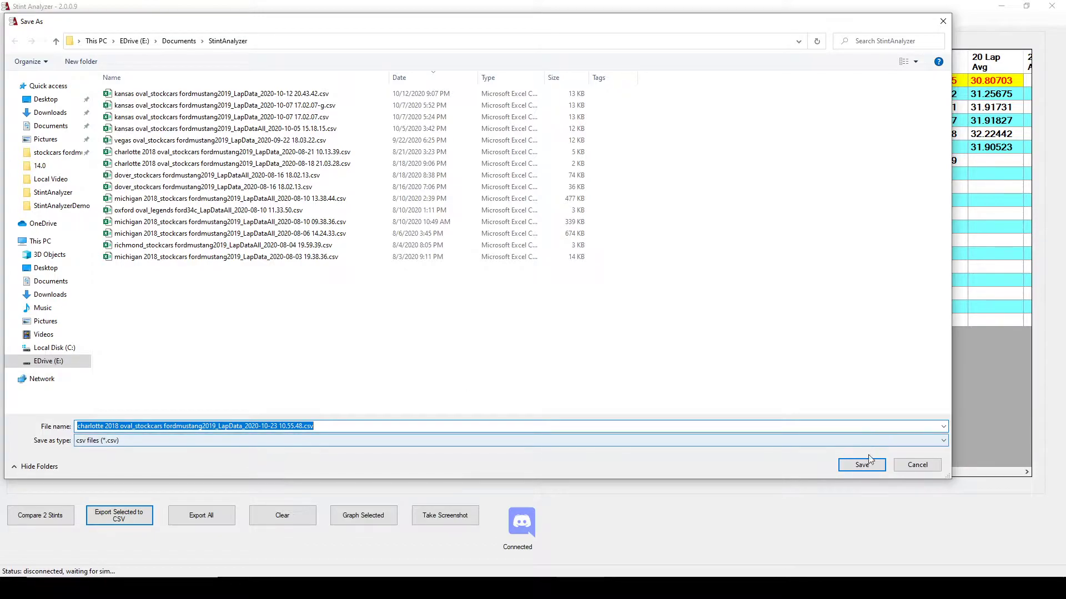
pyautogui.click(862, 465)
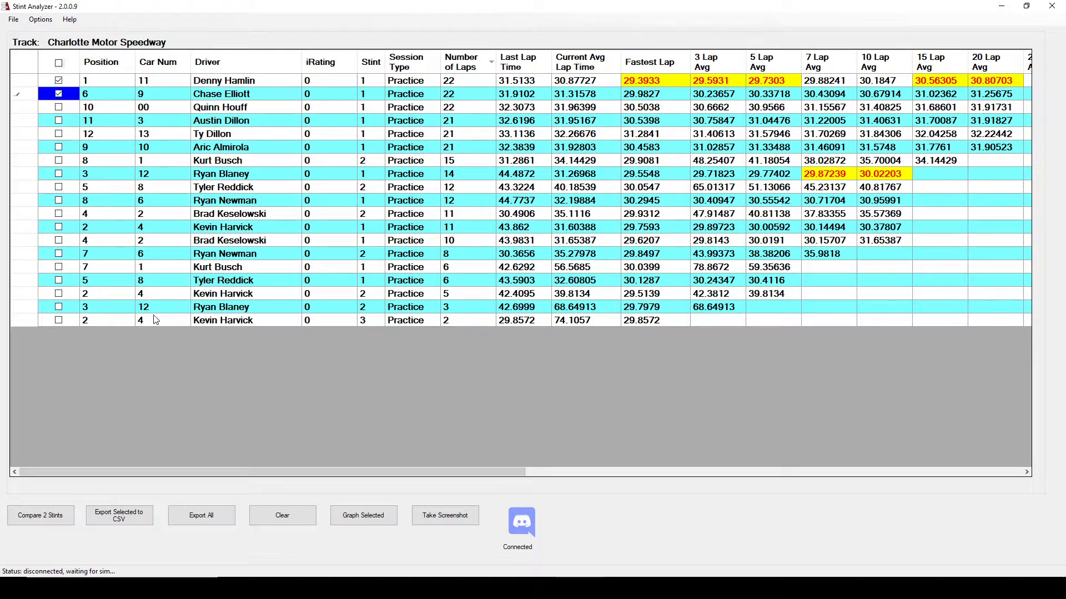
# Reopen the export dialog and open the newly saved charlotte CSV in Excel
pyautogui.click(118, 515)
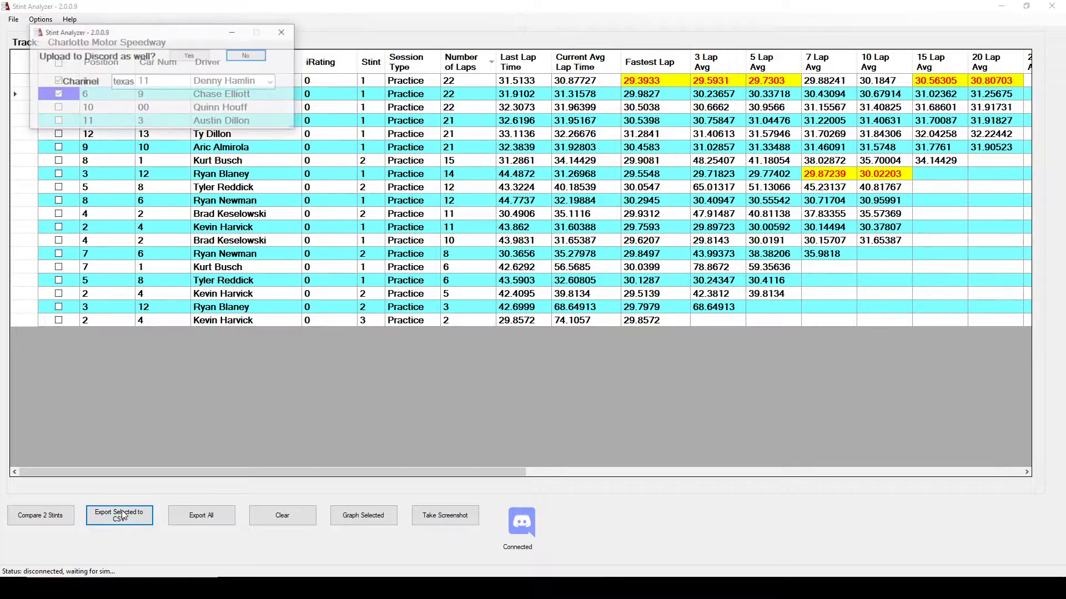
pyautogui.click(246, 55)
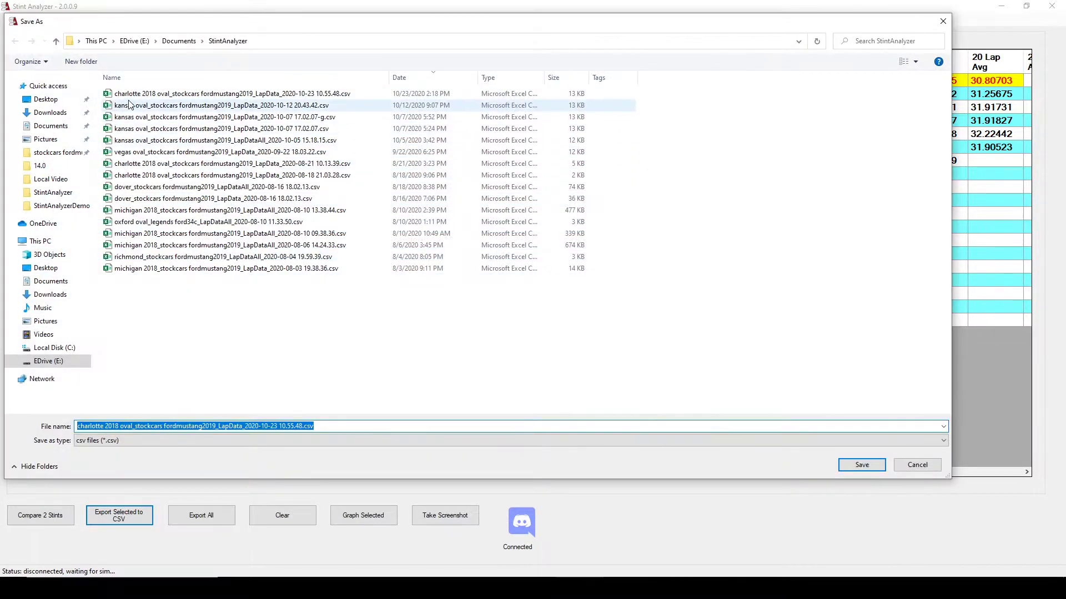
pyautogui.click(231, 93)
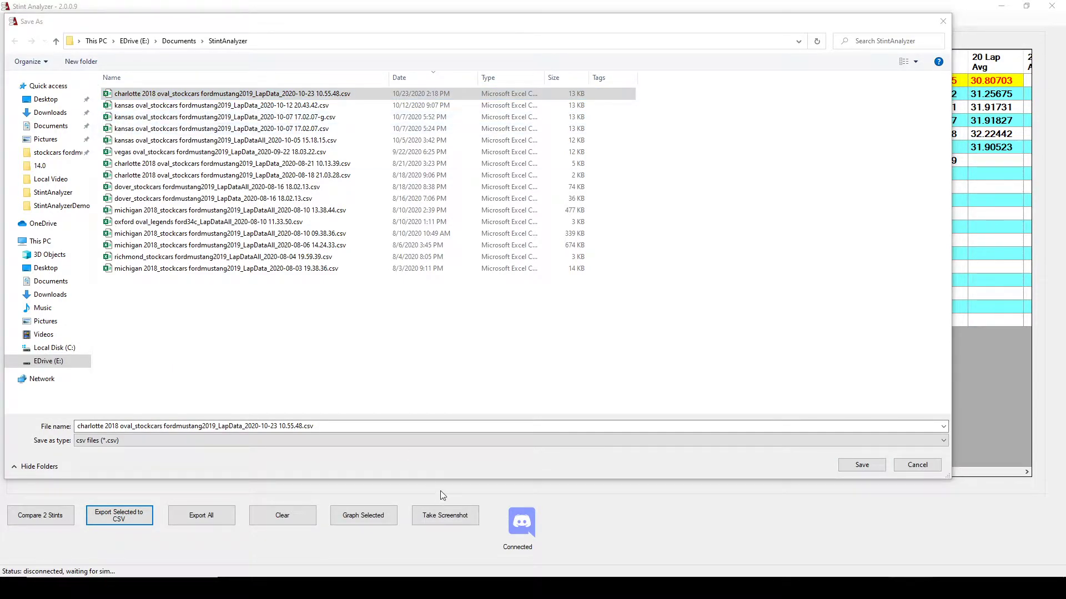
pyautogui.doubleClick(227, 93)
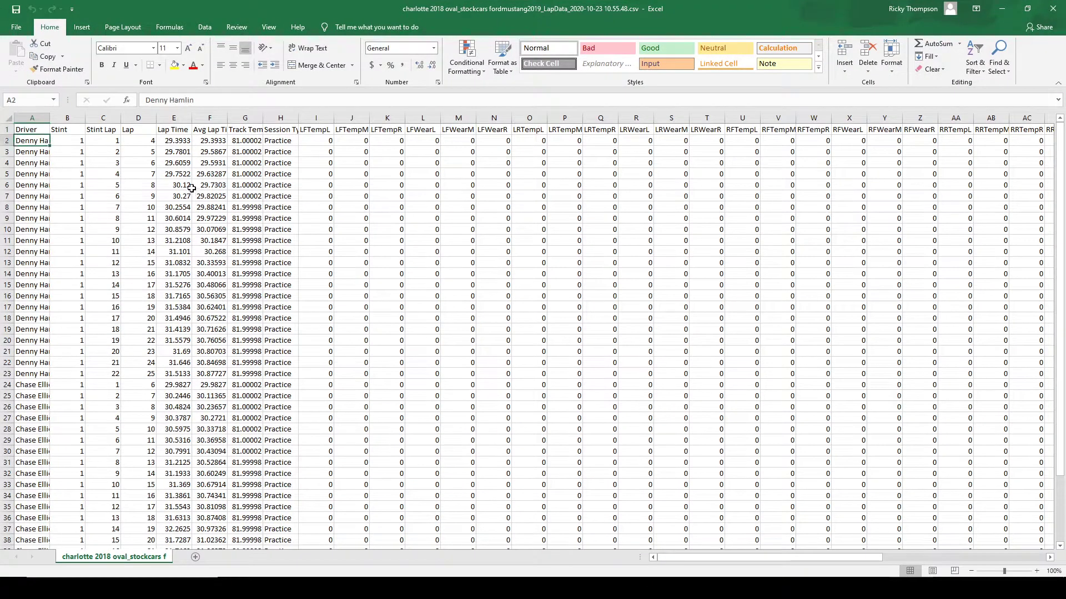
# Look over the Lap Time values and scroll across to the later data columns
pyautogui.click(31, 129)
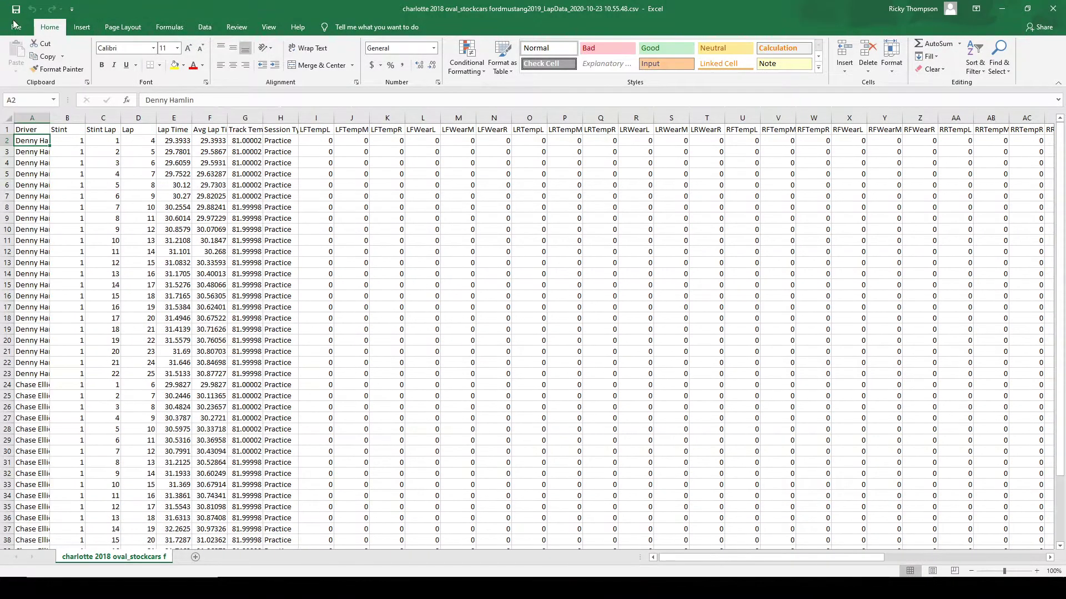
pyautogui.click(173, 141)
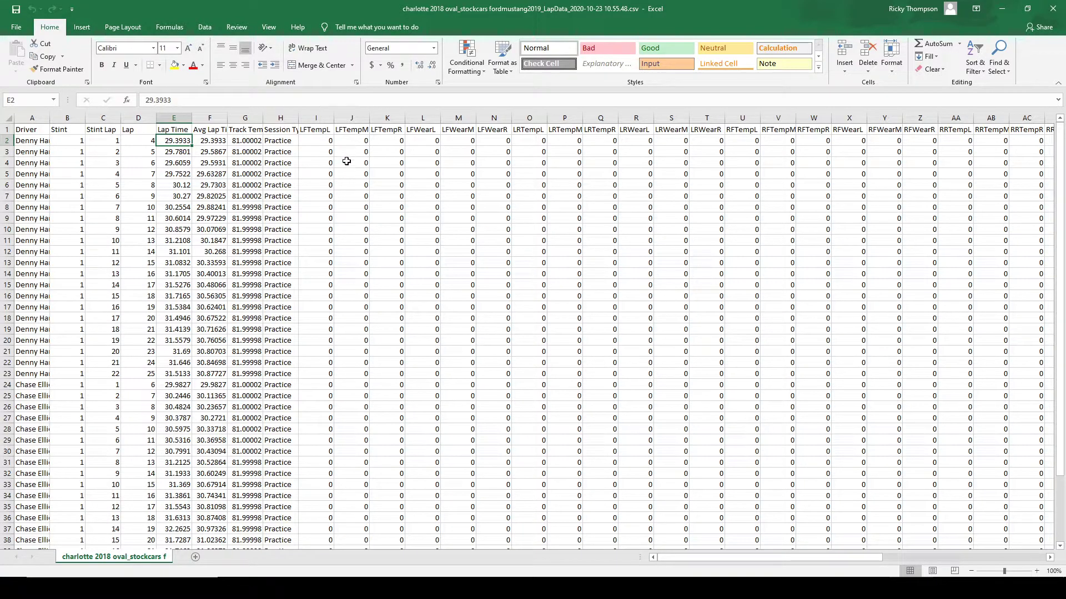
pyautogui.click(173, 162)
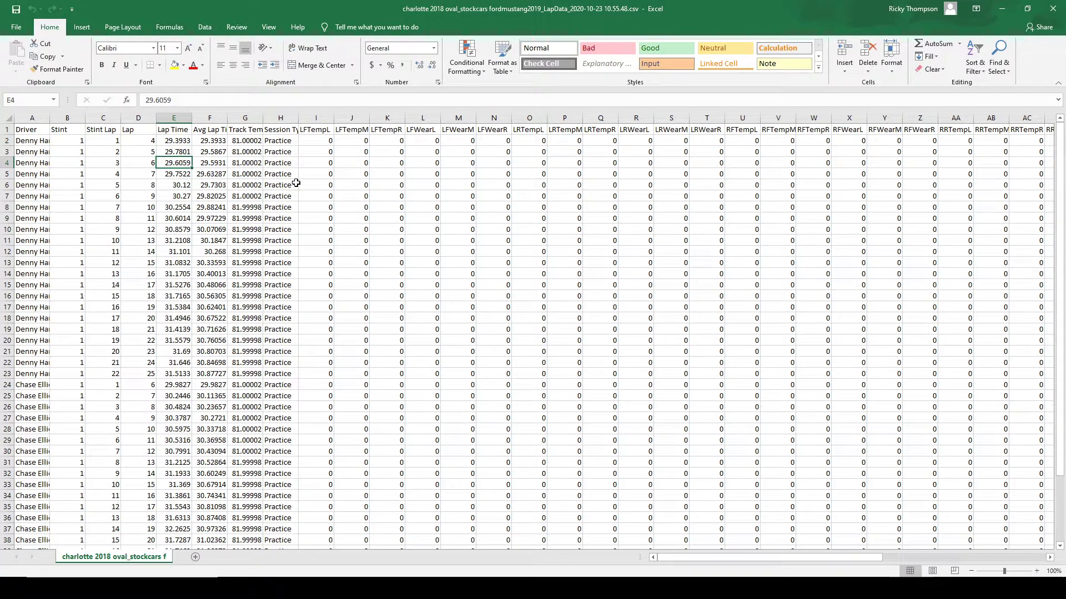
pyautogui.scroll(-3)
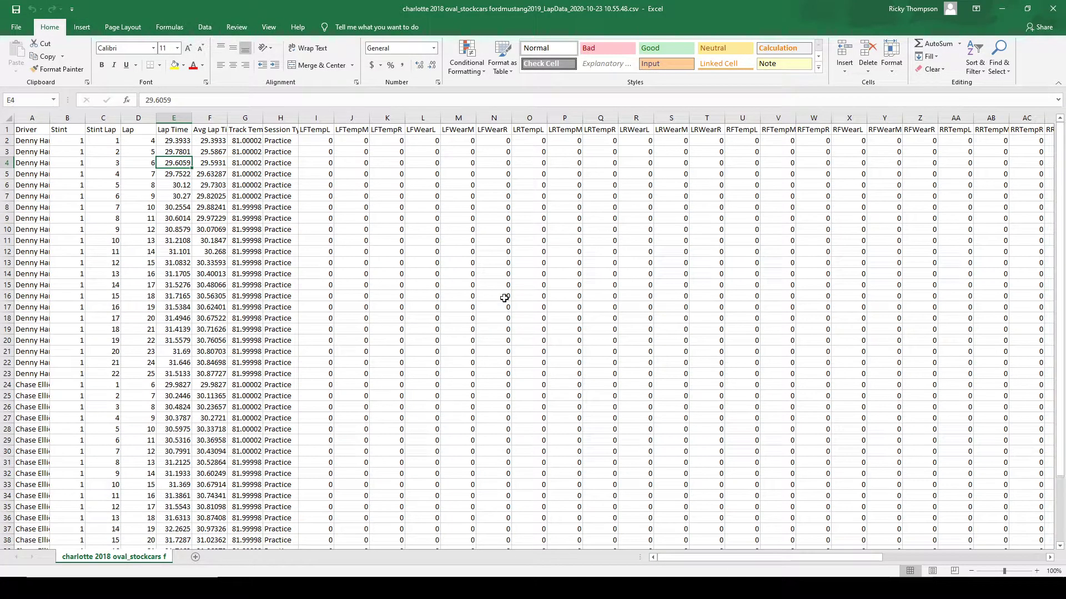
pyautogui.click(795, 162)
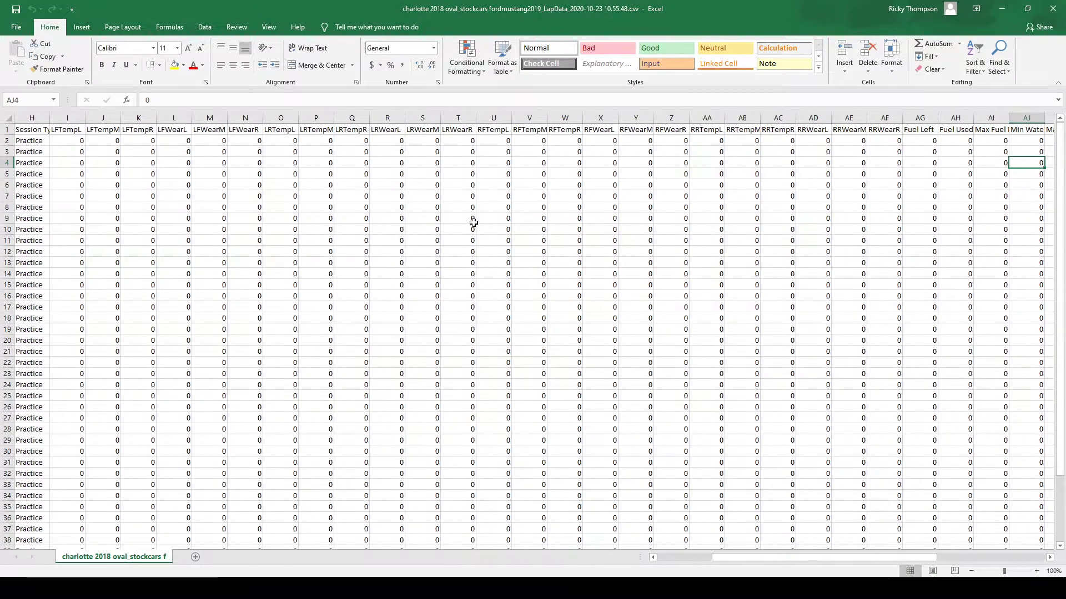
pyautogui.hscroll(3)
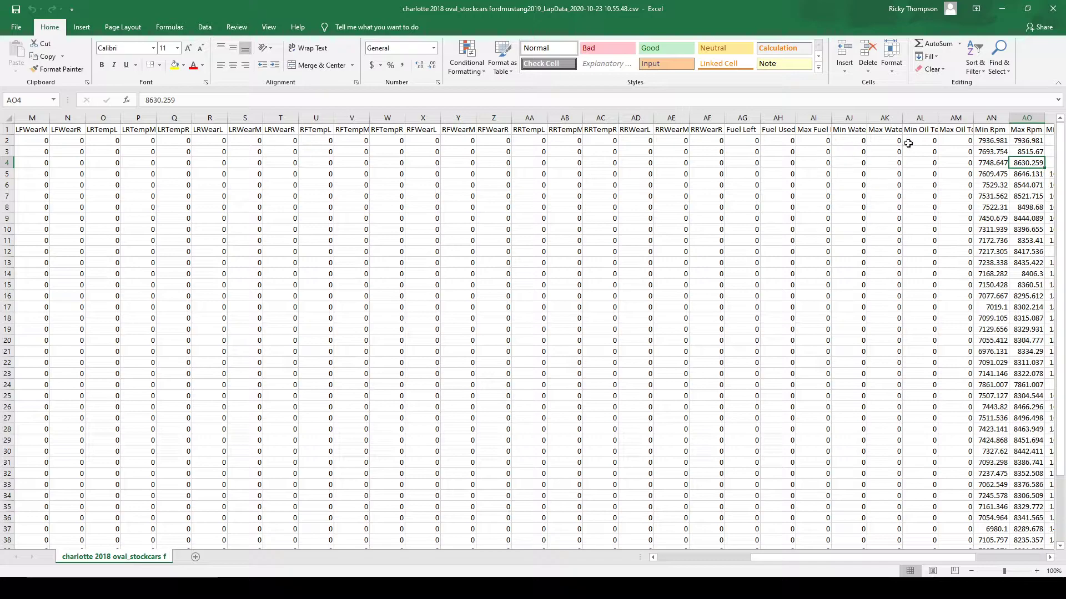
pyautogui.moveTo(908, 135)
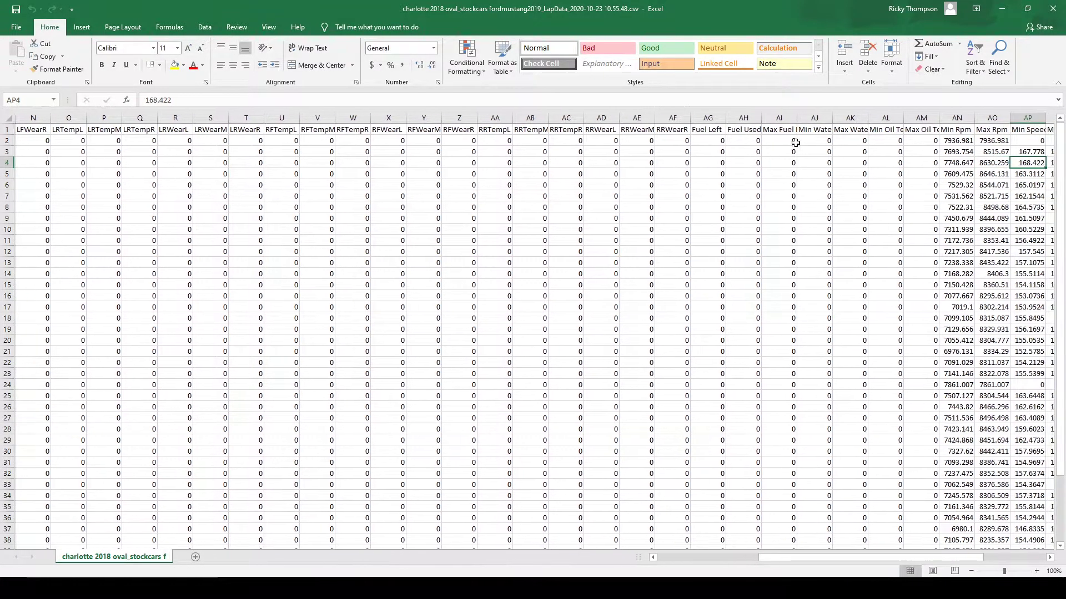
pyautogui.hscroll(3)
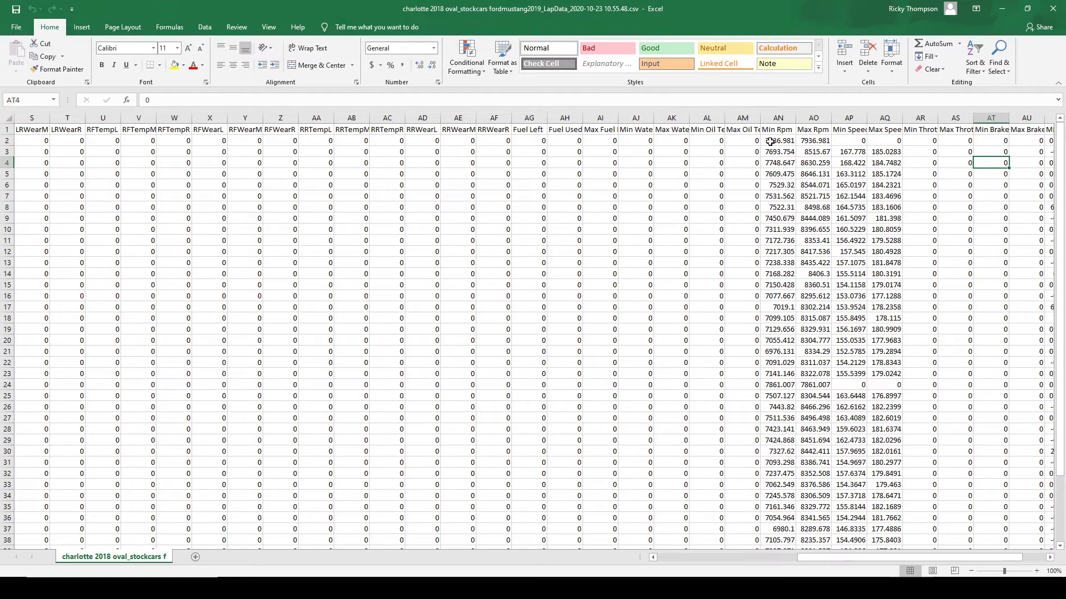
# Browse the Min RPM, speed and steering columns, then close the spreadsheet so the save prompt appears
pyautogui.click(777, 141)
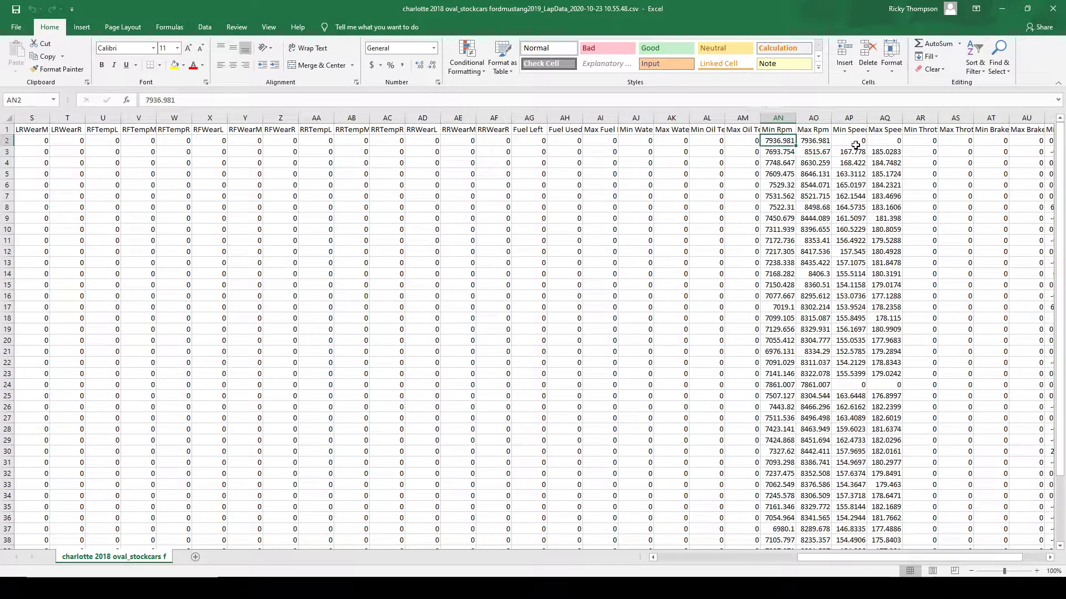
pyautogui.click(848, 152)
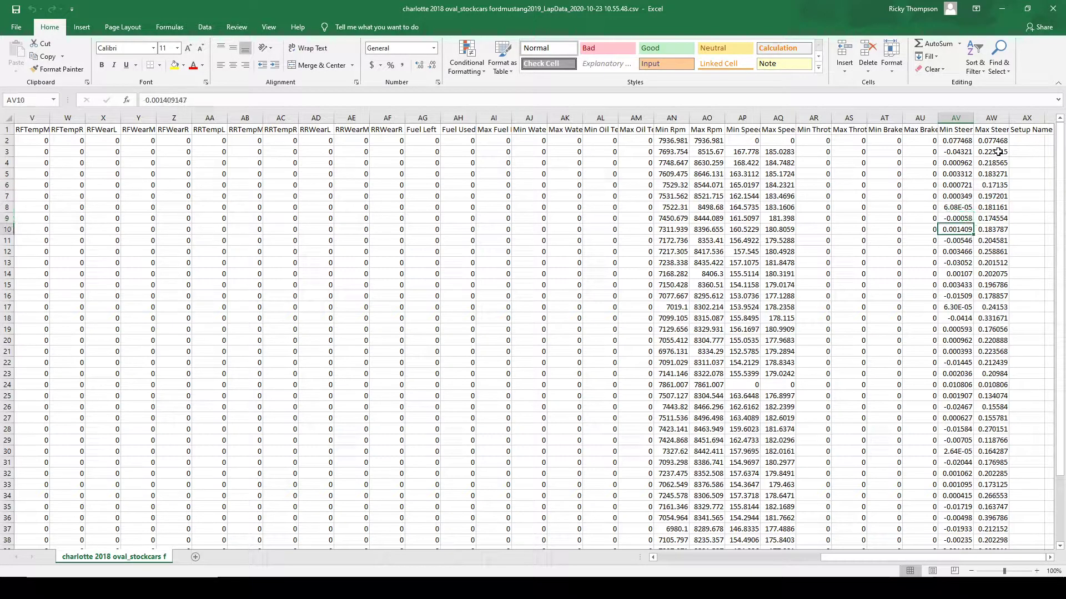
pyautogui.hscroll(3)
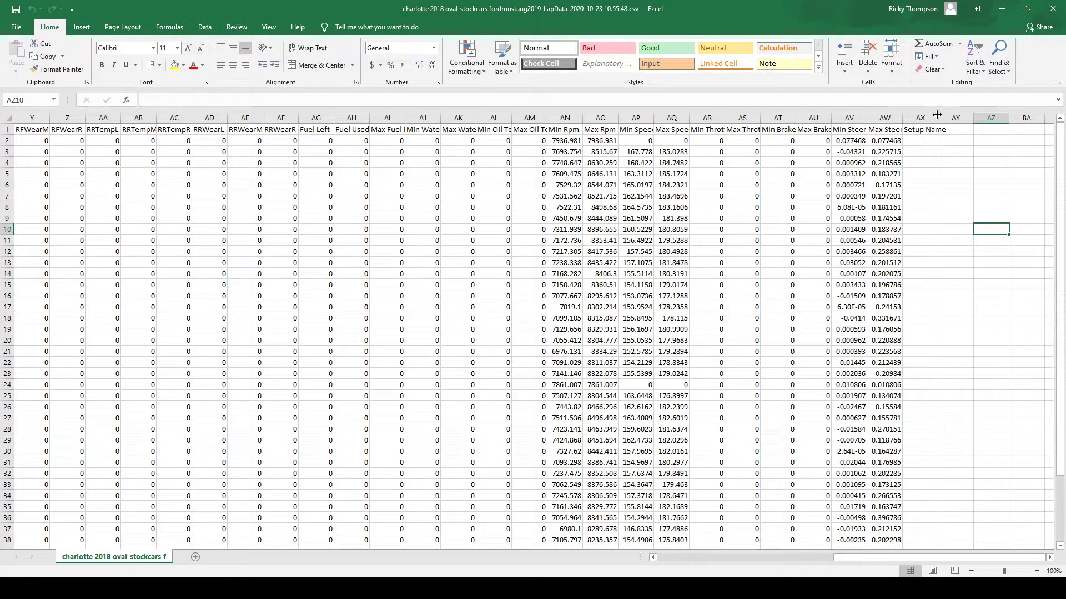
pyautogui.click(948, 140)
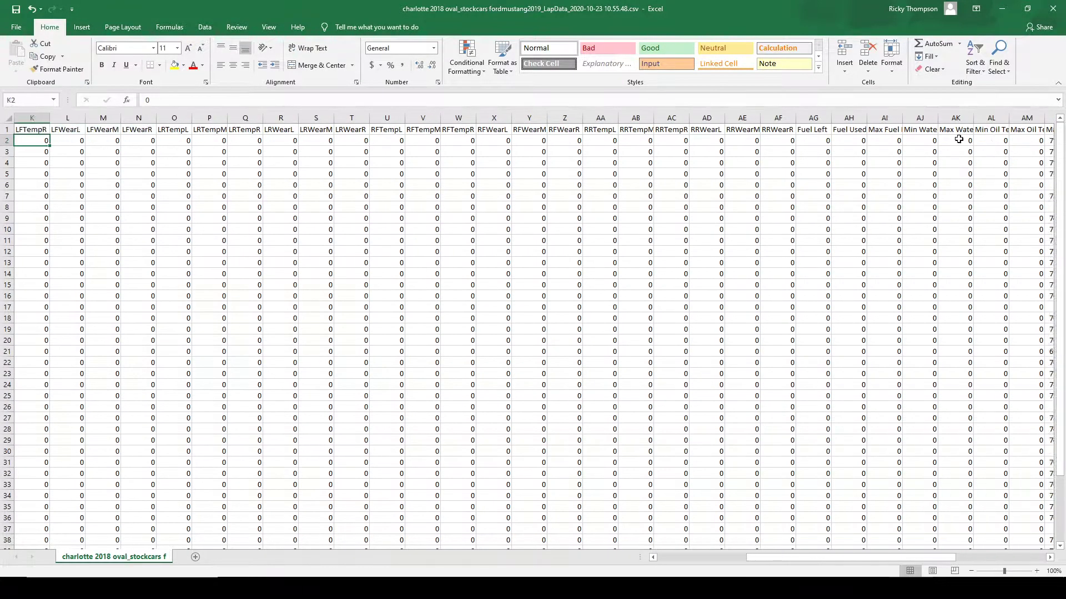
pyautogui.hscroll(-3)
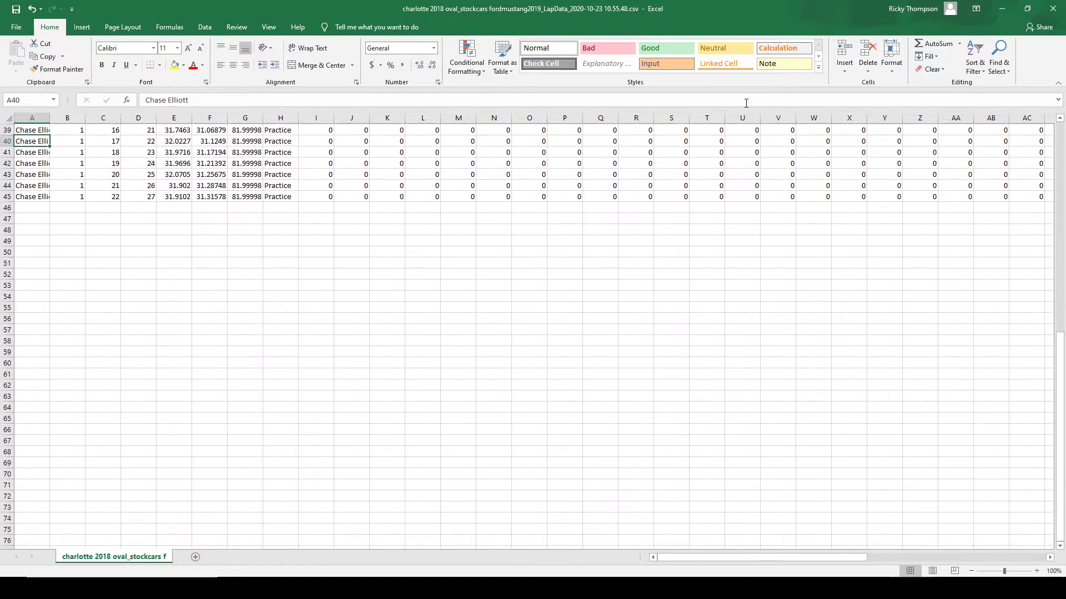
pyautogui.scroll(3)
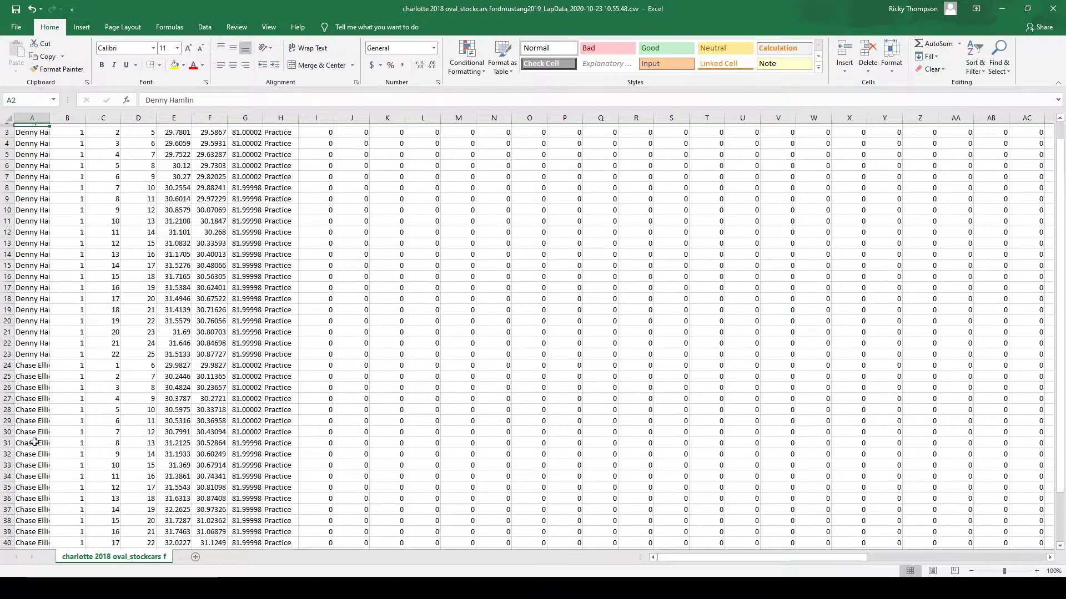
pyautogui.scroll(-3)
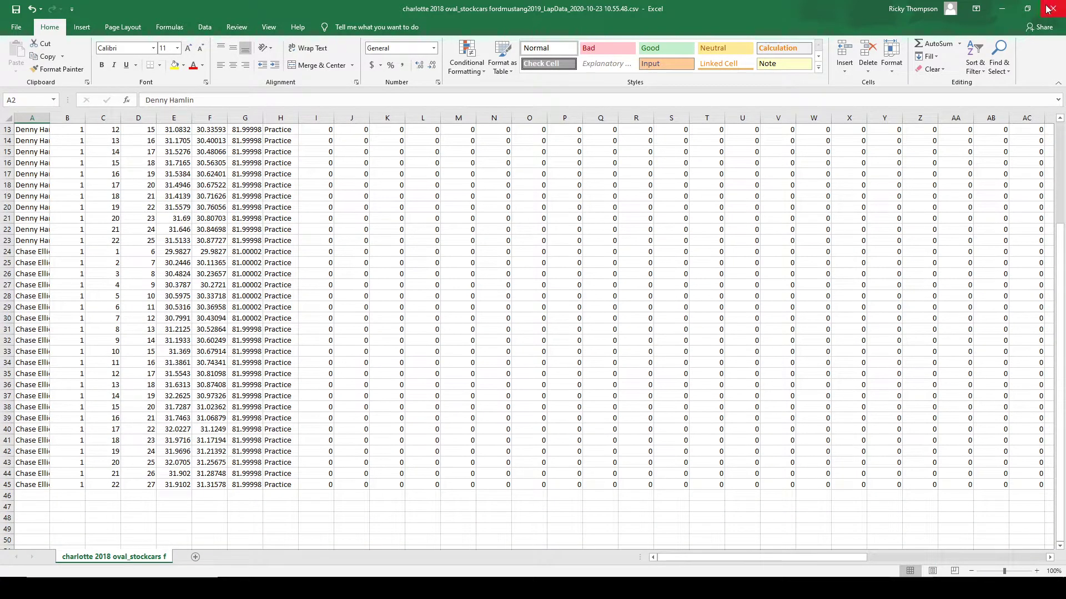
pyautogui.click(1054, 8)
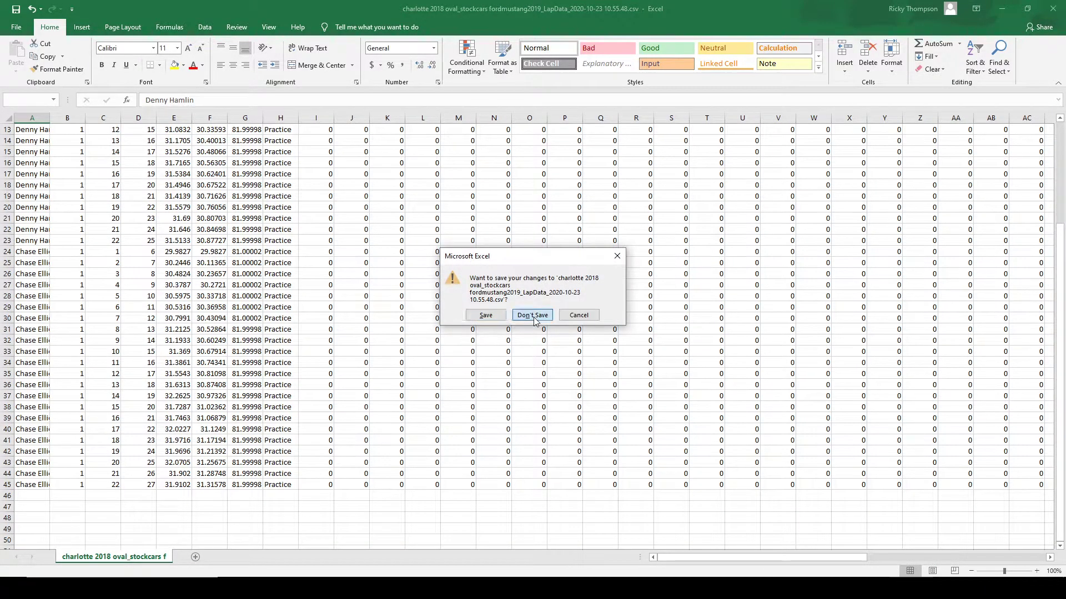
# Discard the Excel changes, then bring up the Export All CSV dialog in Stint Analyzer and cancel it
pyautogui.click(532, 314)
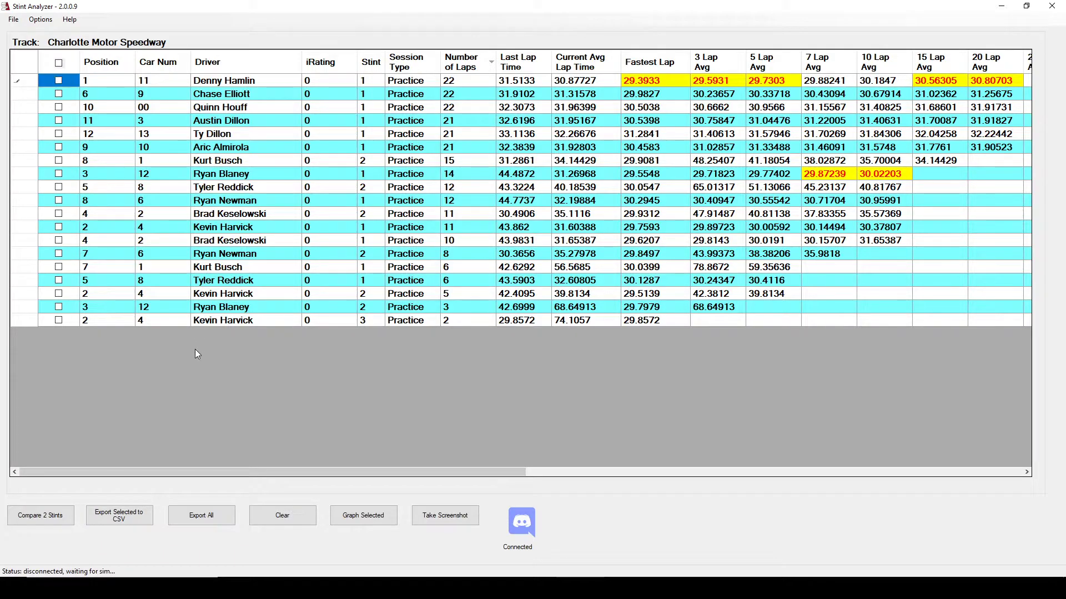
pyautogui.click(201, 515)
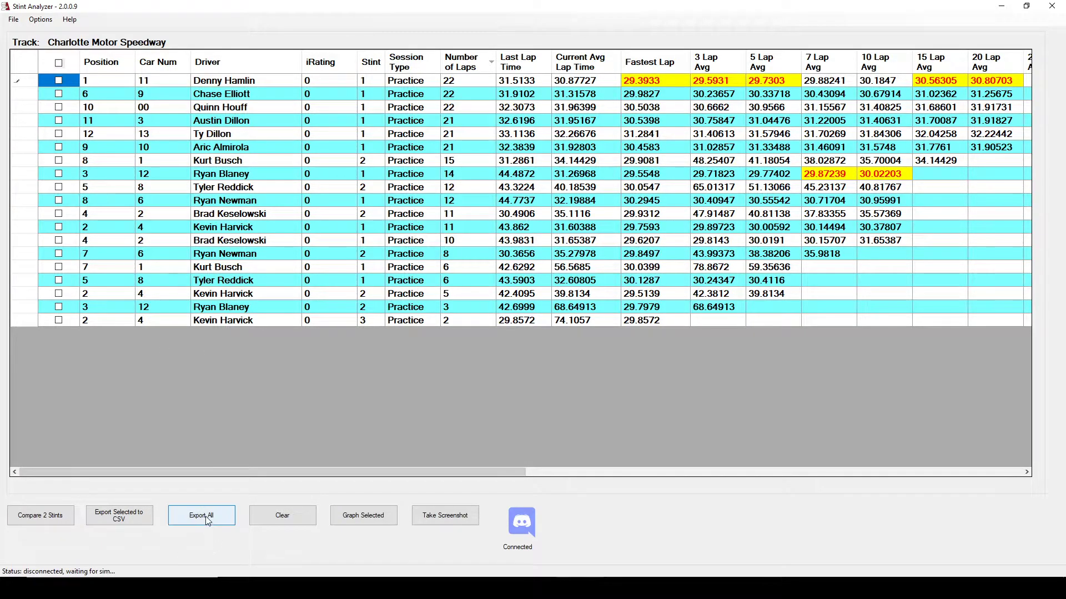
pyautogui.click(201, 515)
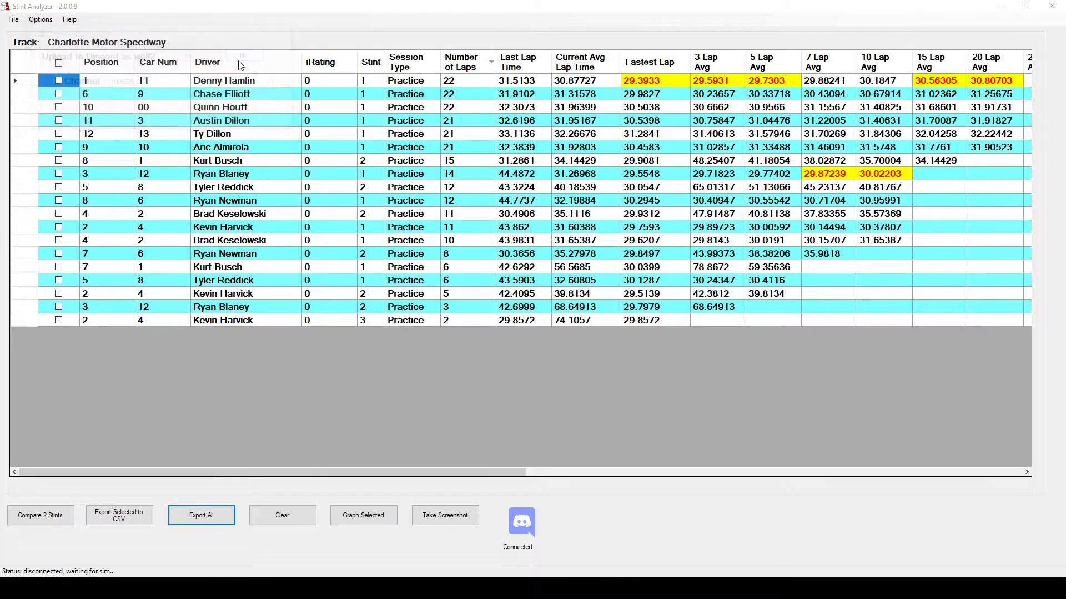
pyautogui.click(201, 515)
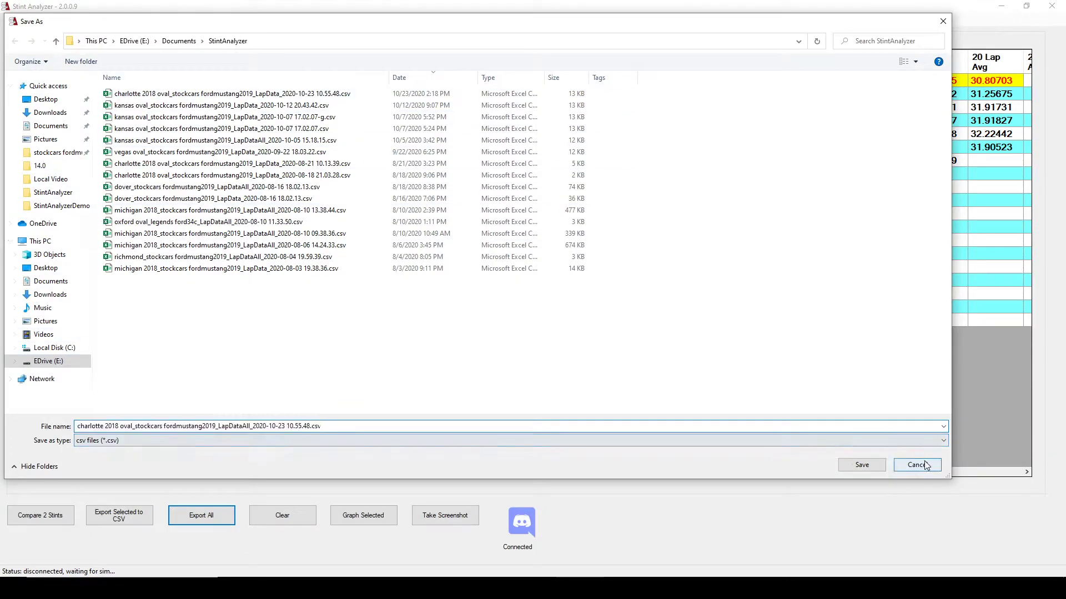
pyautogui.click(915, 465)
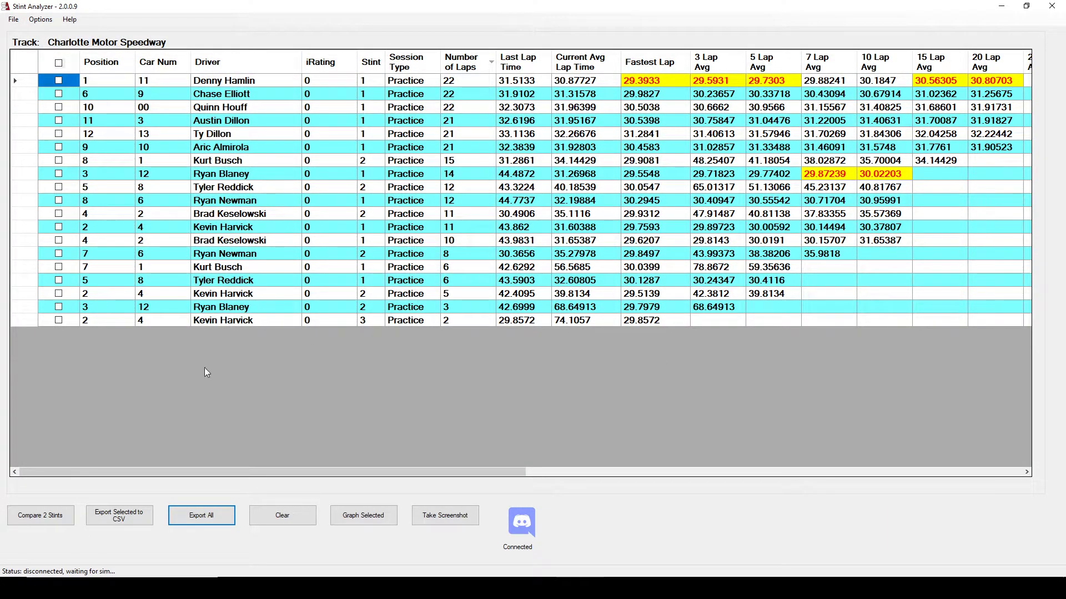
pyautogui.moveTo(233, 509)
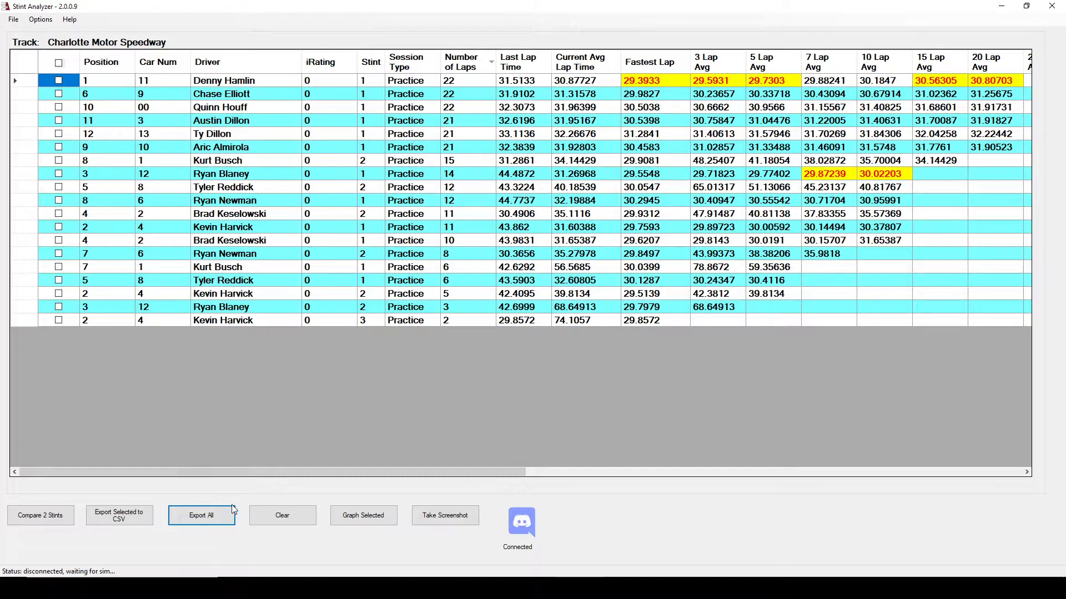
pyautogui.moveTo(295, 501)
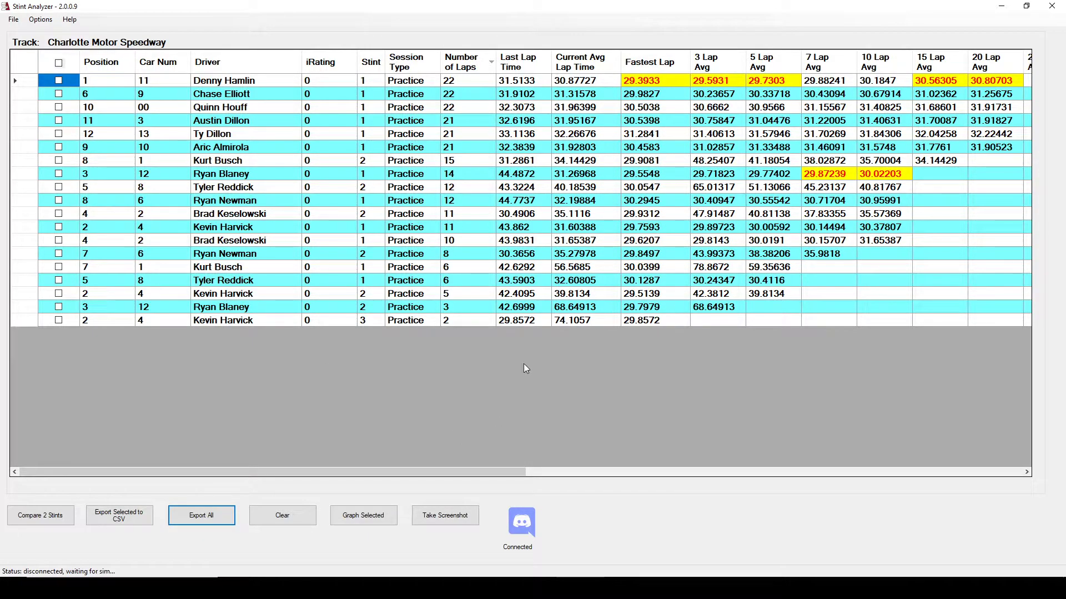
pyautogui.moveTo(347, 274)
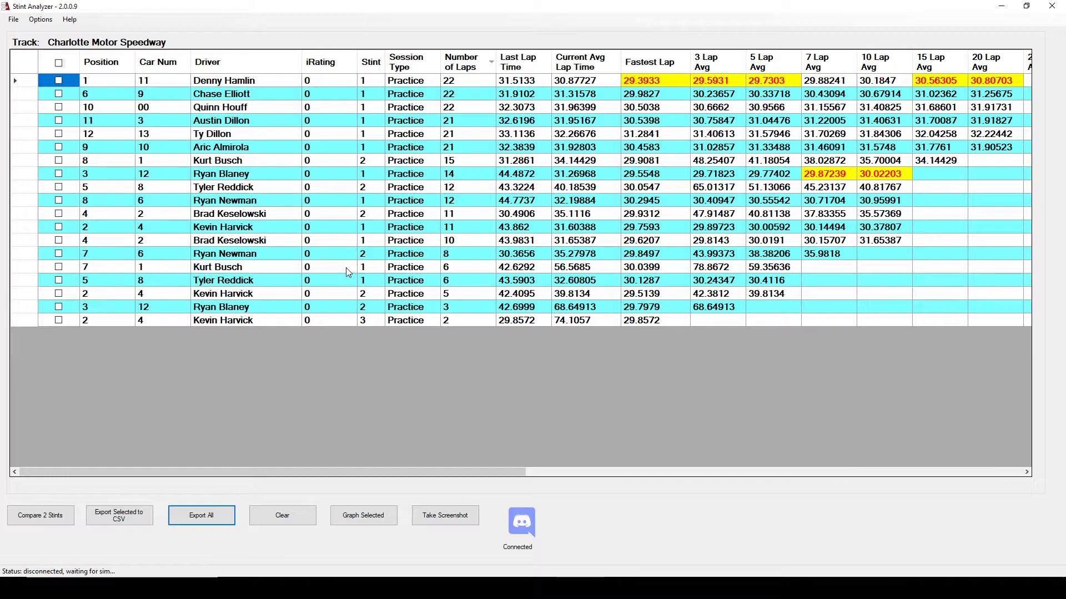
pyautogui.moveTo(359, 348)
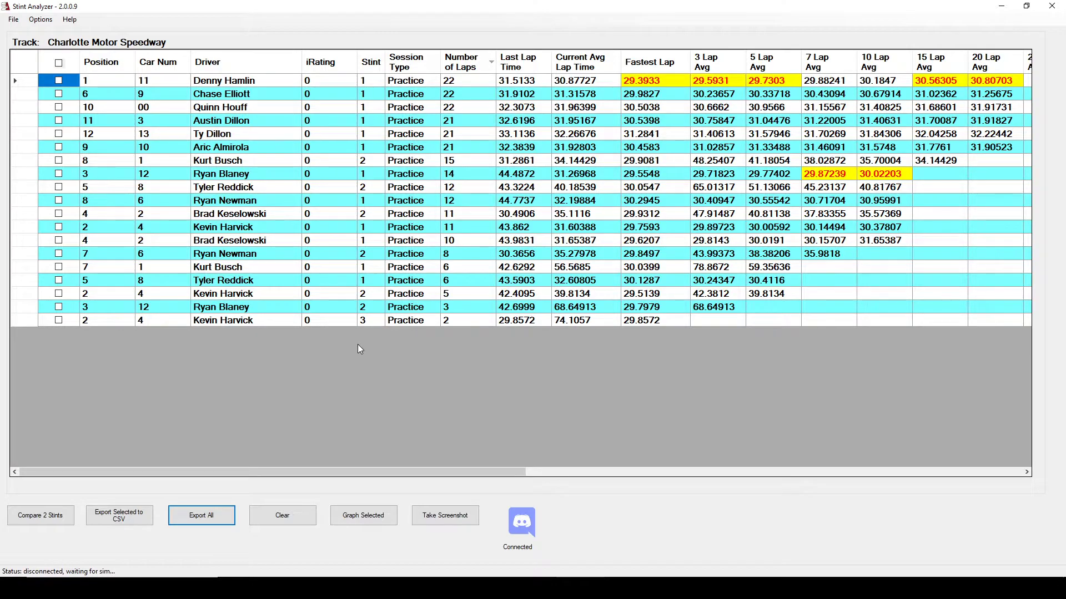
pyautogui.click(12, 19)
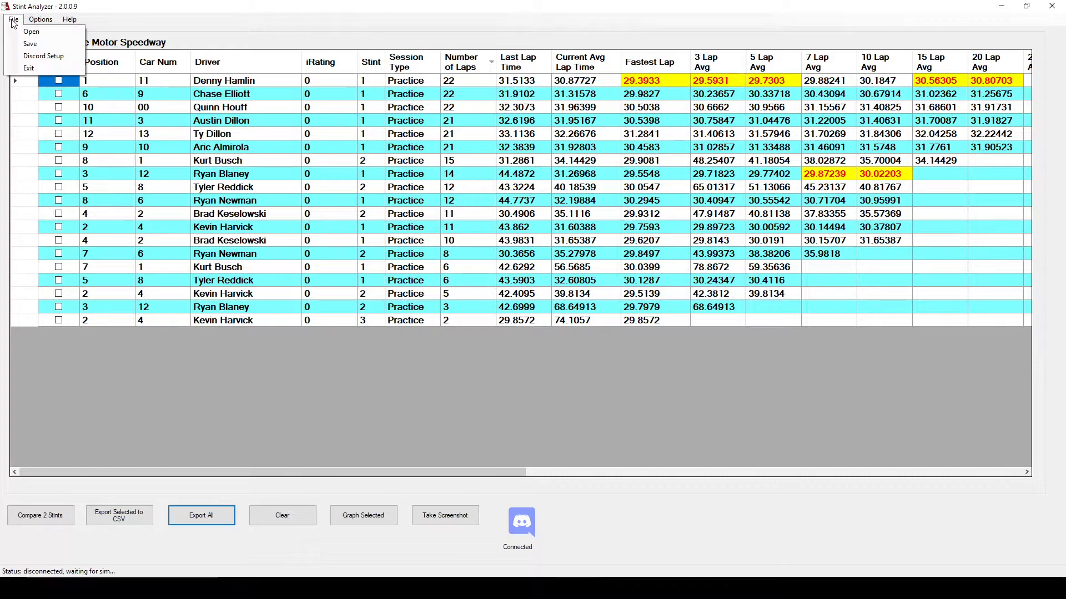
pyautogui.moveTo(31, 31)
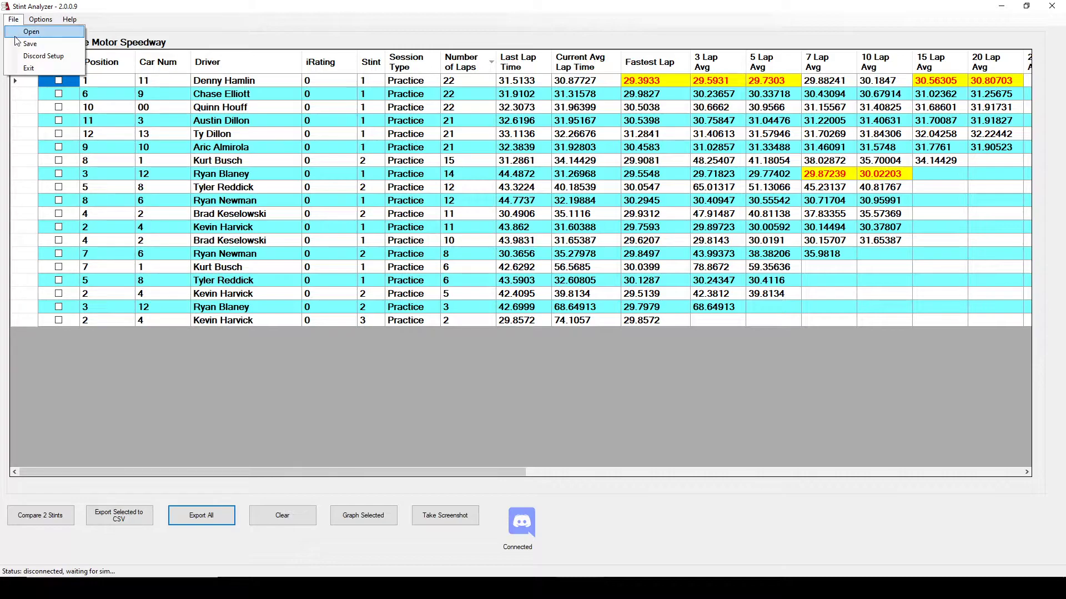
pyautogui.moveTo(30, 44)
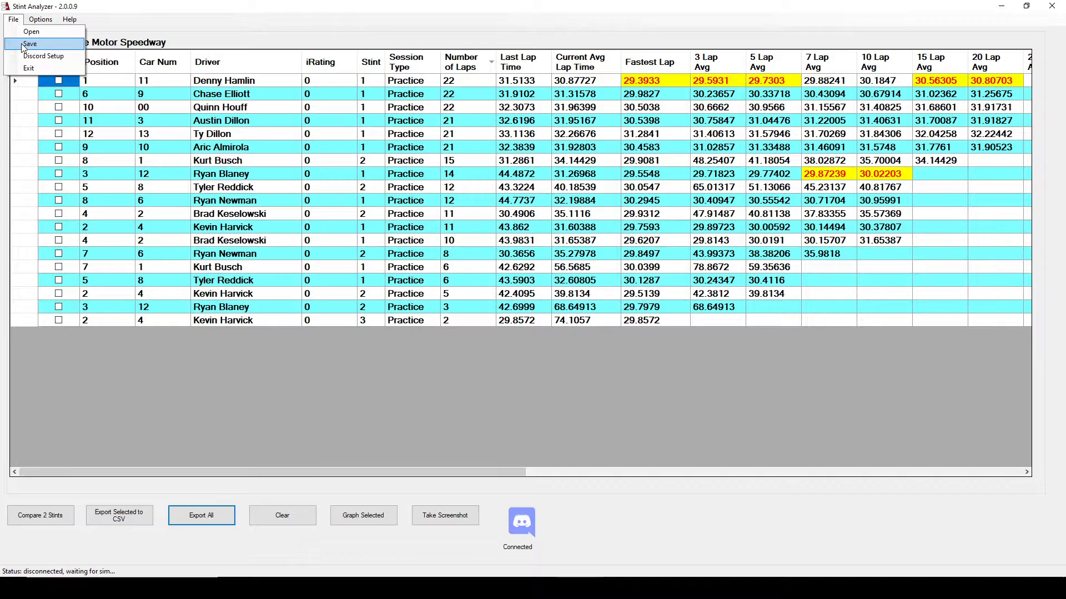
pyautogui.click(31, 43)
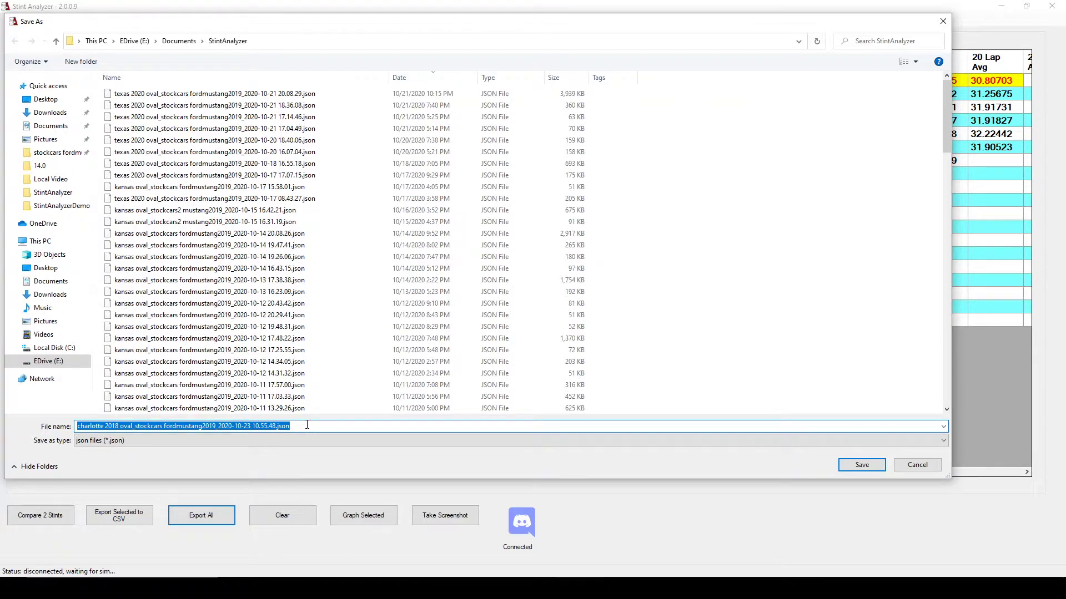
pyautogui.moveTo(917, 465)
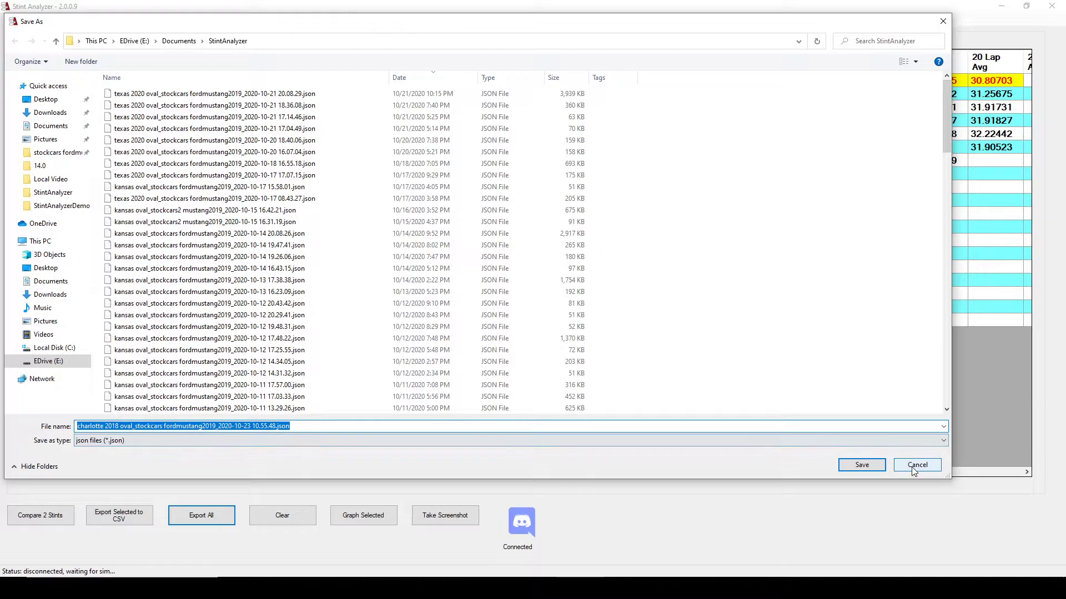
pyautogui.click(916, 465)
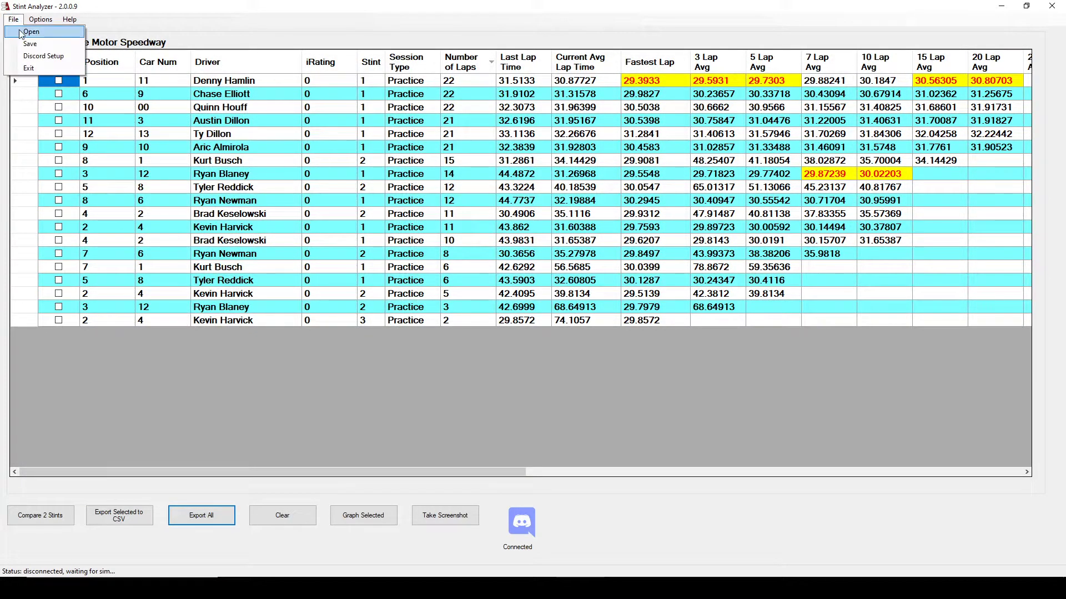
pyautogui.click(31, 32)
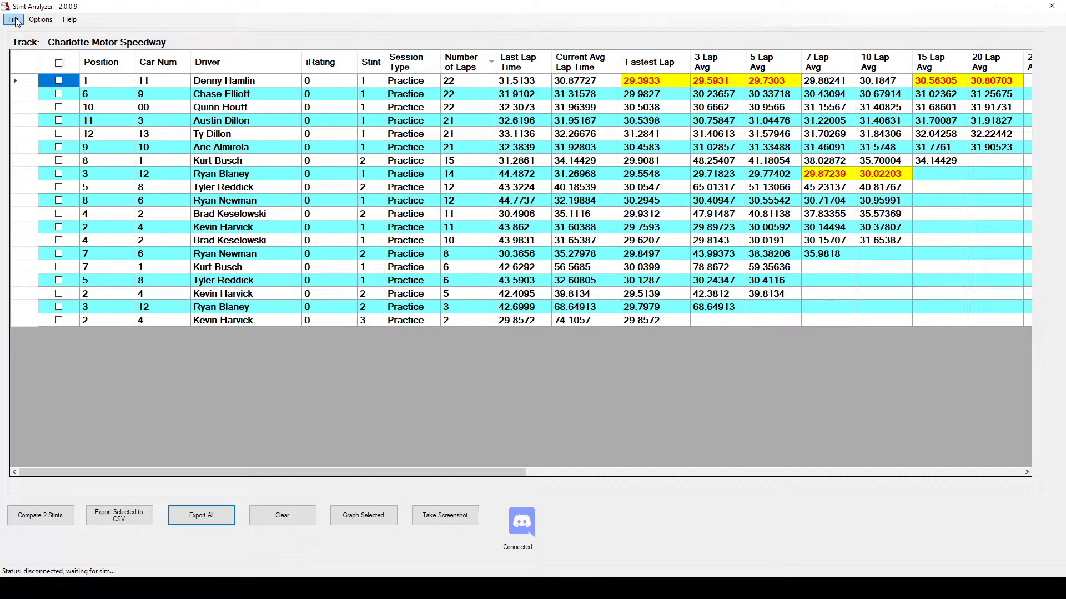
# Toggle the Show Only My Stints option on and off from the Options menu
pyautogui.click(40, 19)
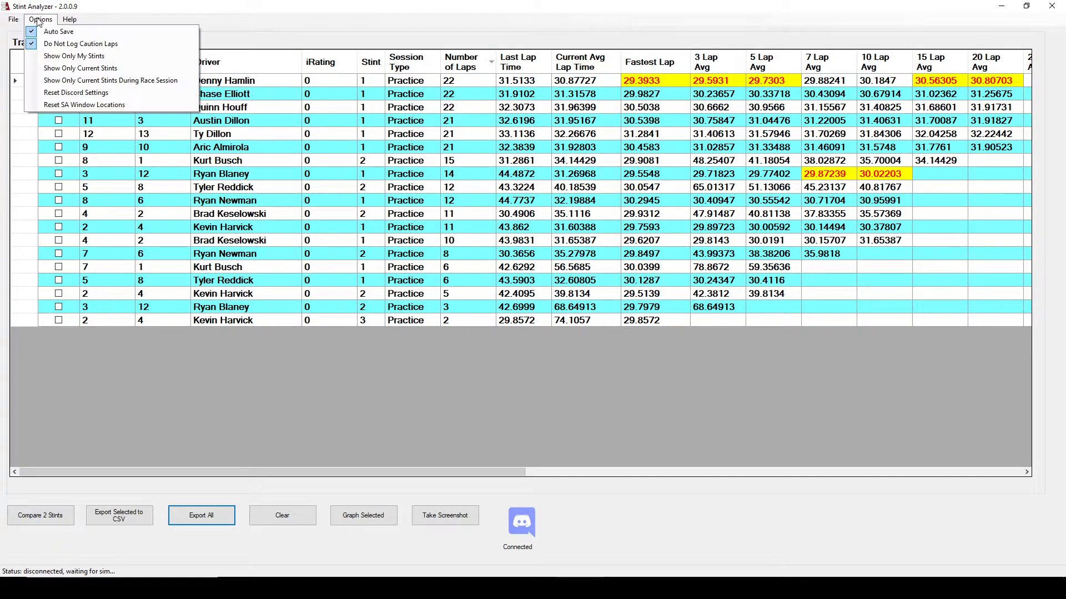
pyautogui.moveTo(60, 31)
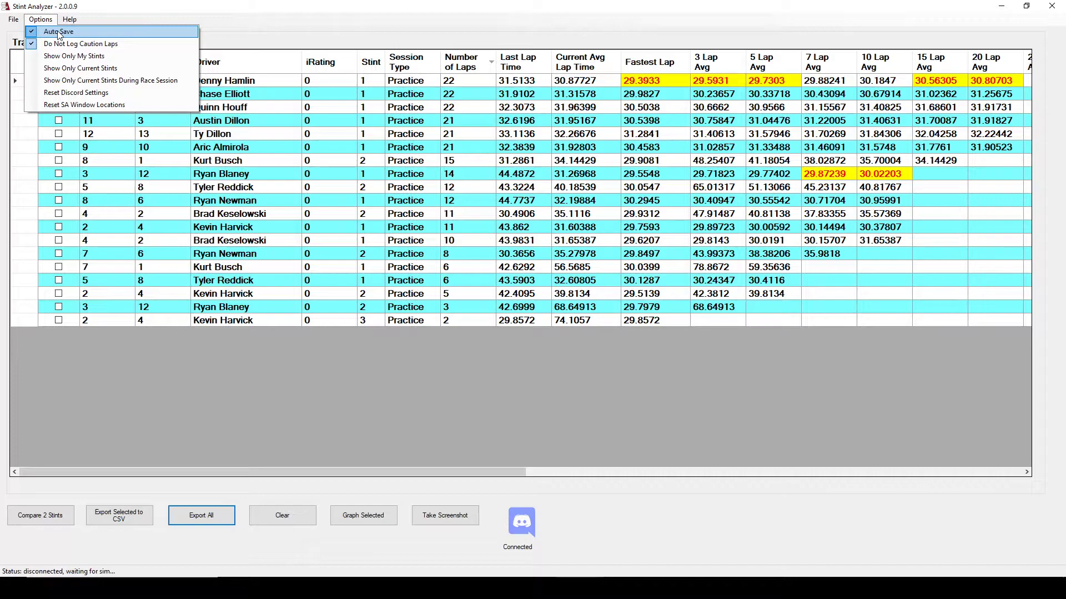
pyautogui.moveTo(74, 55)
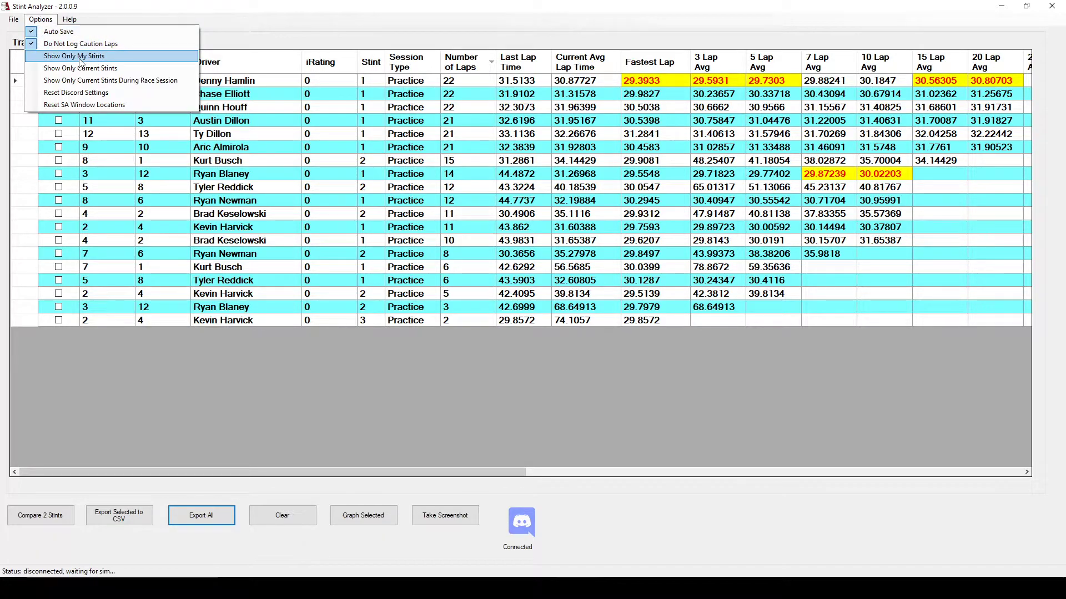
pyautogui.click(73, 56)
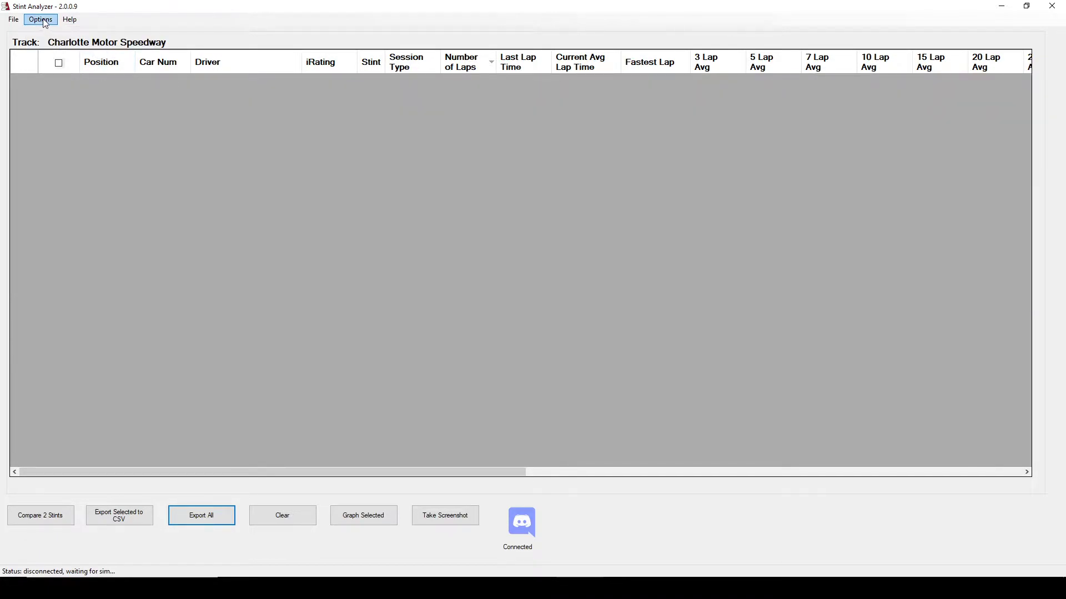
pyautogui.click(39, 19)
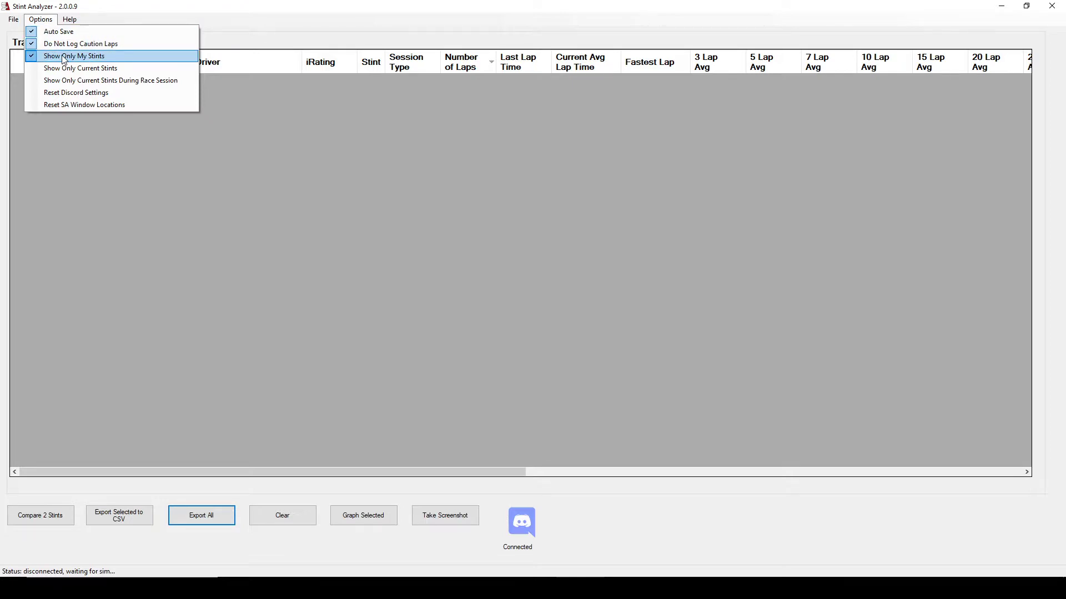
pyautogui.moveTo(123, 59)
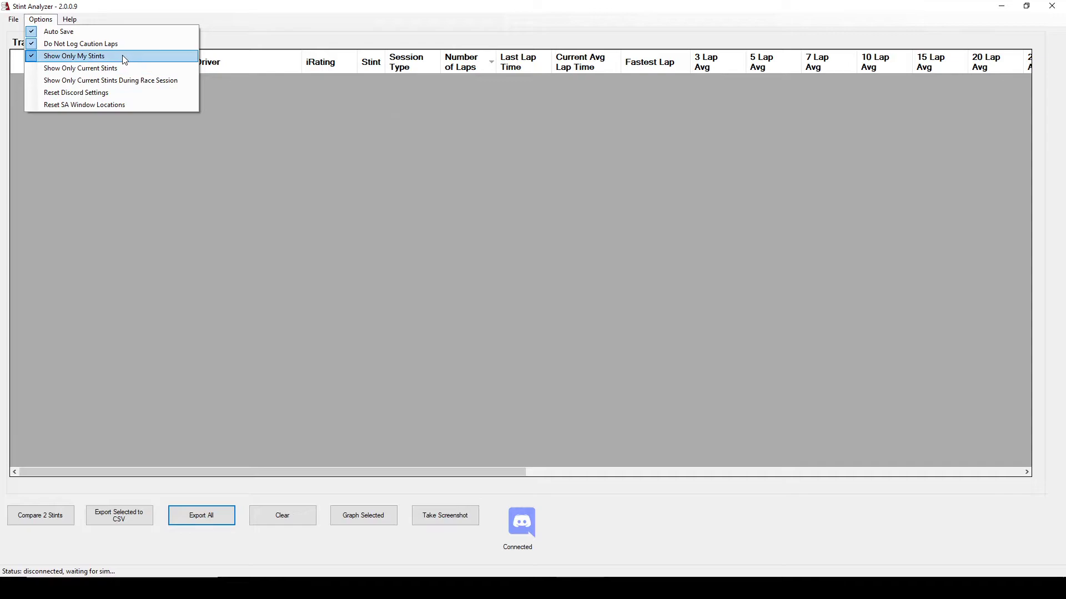
pyautogui.click(73, 55)
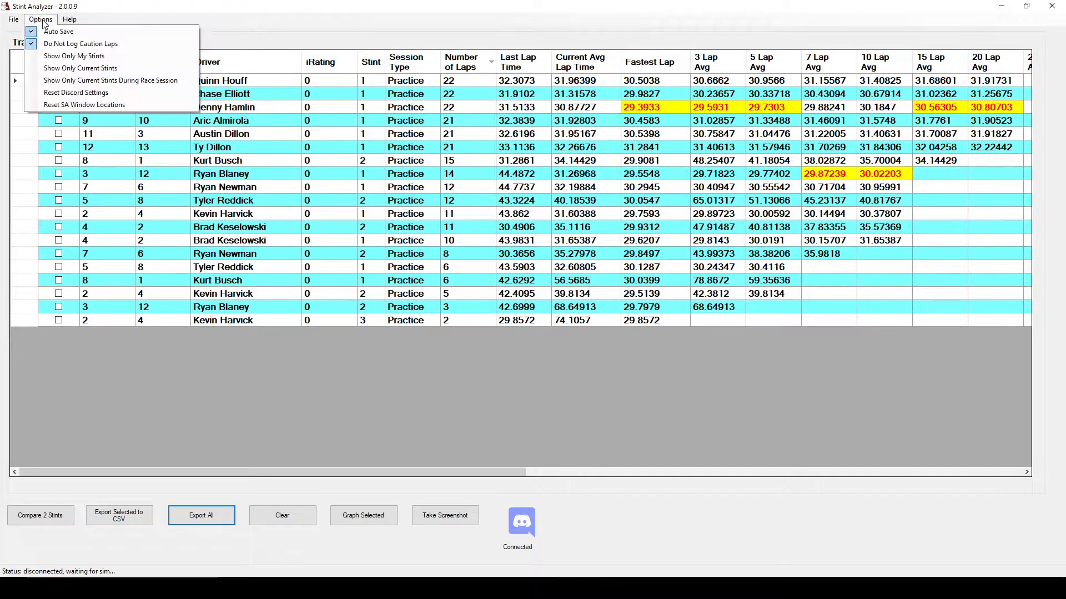
pyautogui.moveTo(80, 68)
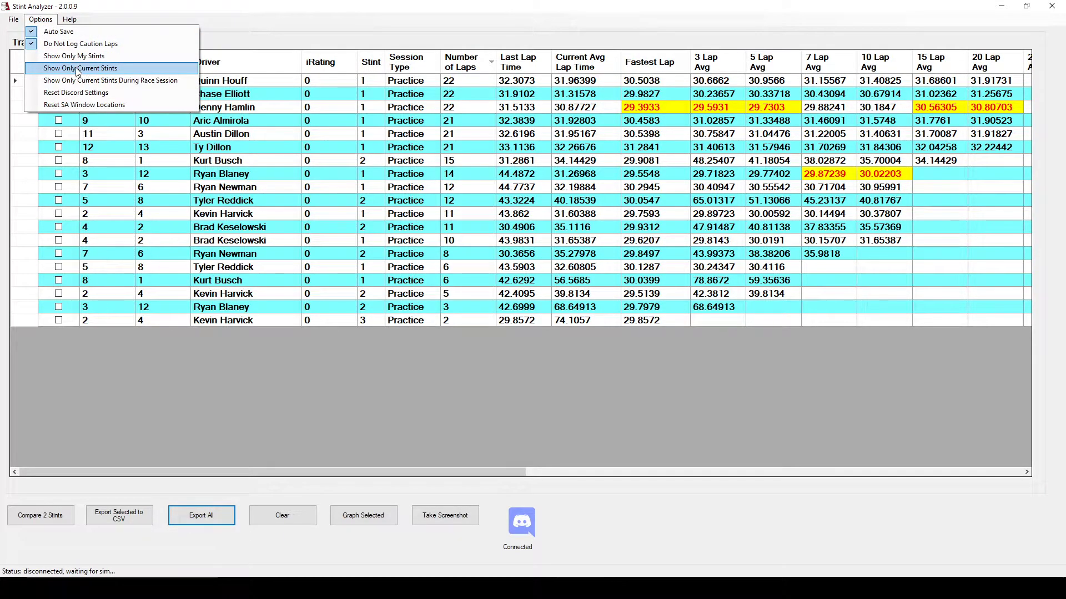
# Toggle Show Only Current Stints, leaving the table limited to each driver's current stint
pyautogui.click(79, 67)
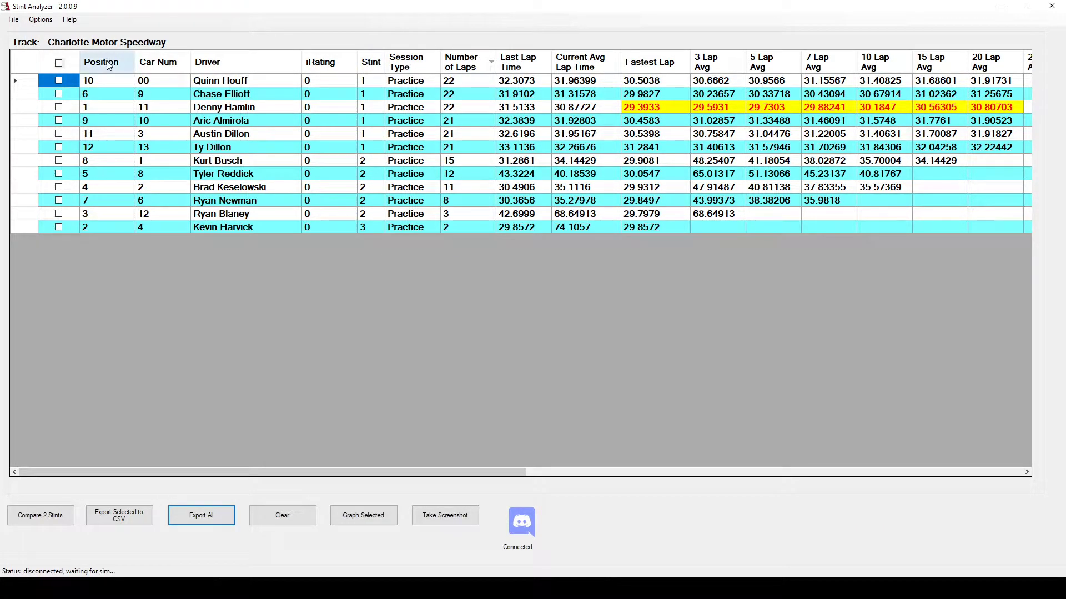
pyautogui.click(40, 19)
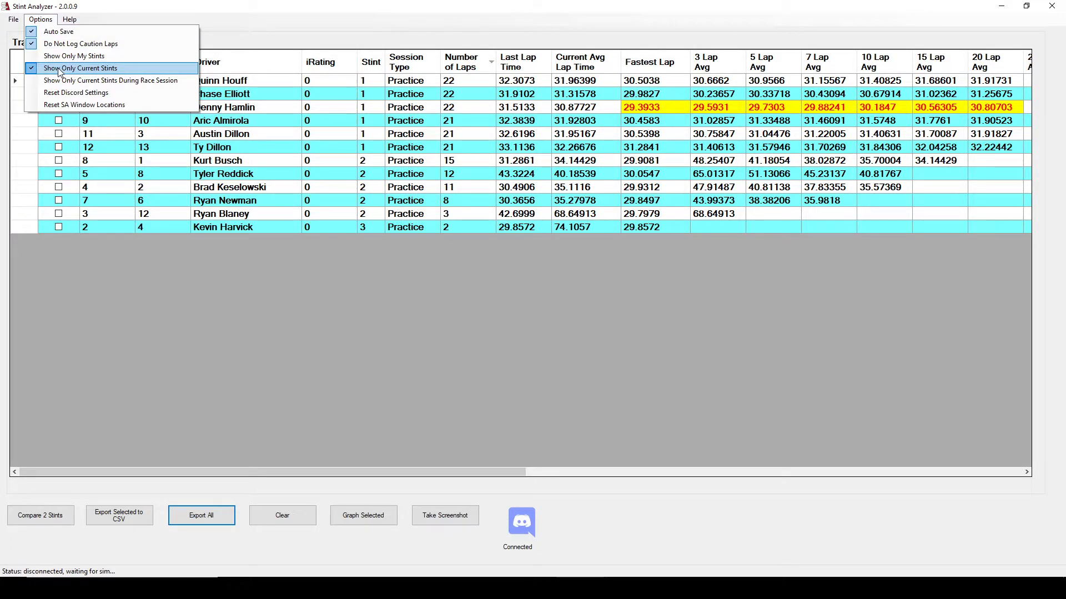
pyautogui.click(83, 68)
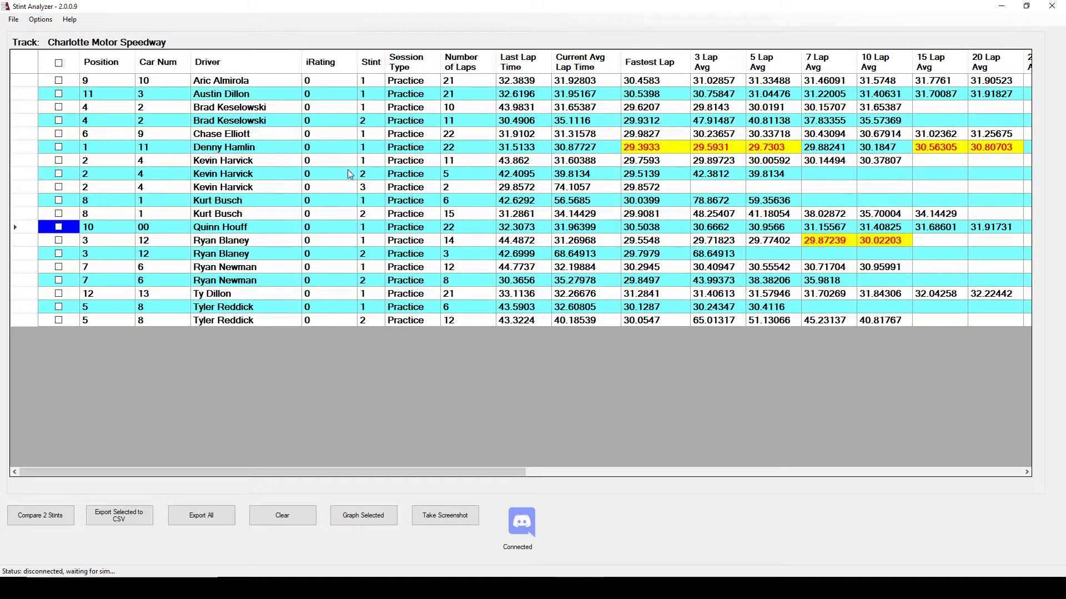
pyautogui.click(40, 19)
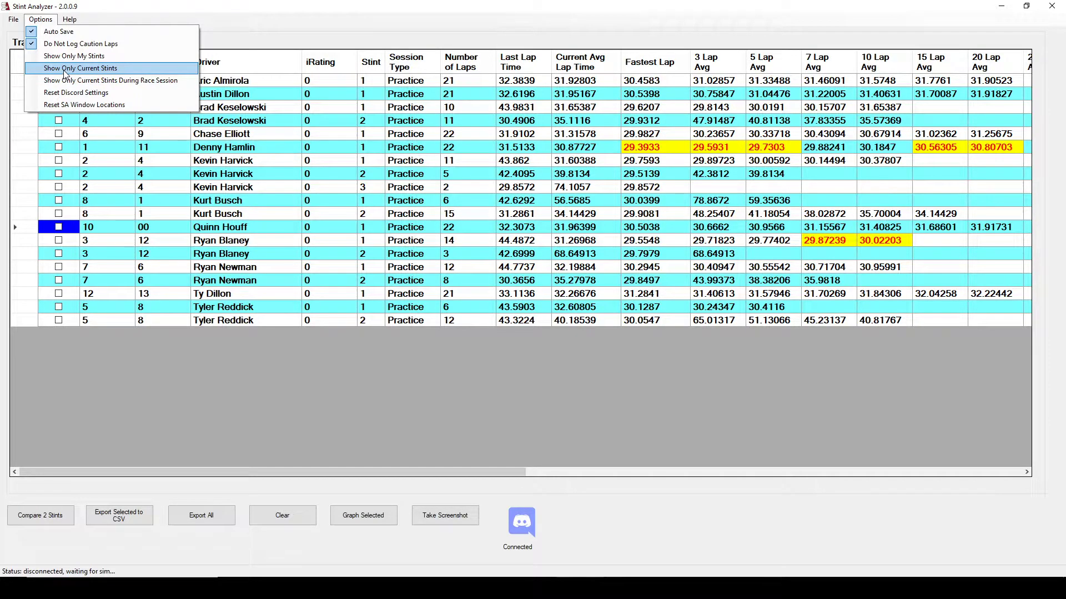
pyautogui.click(80, 68)
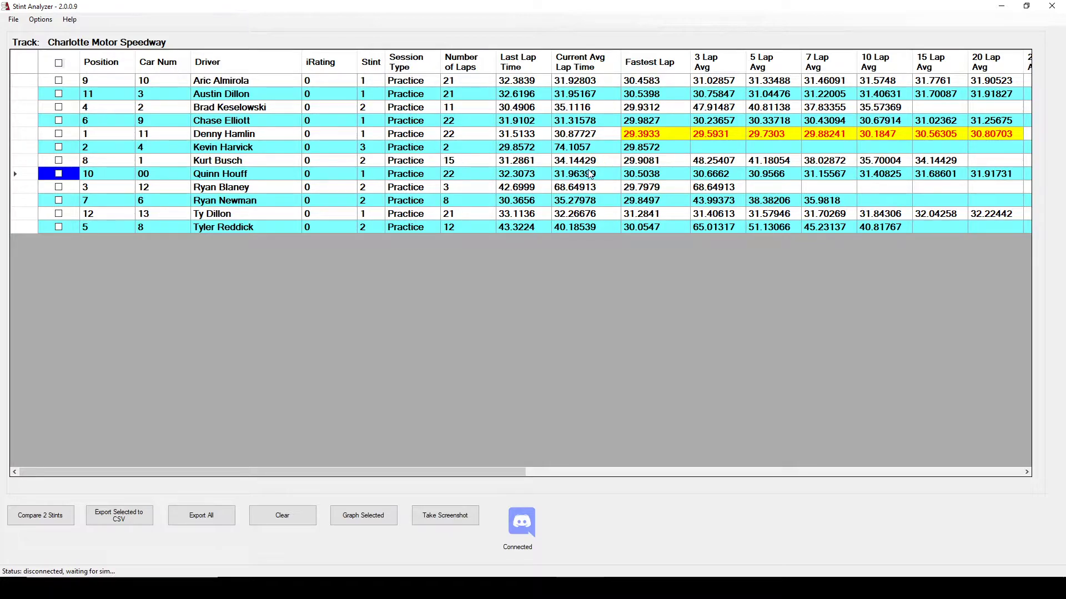
# Untick Show Only Current Stints to list all stints and browse the remaining Options entries
pyautogui.click(39, 19)
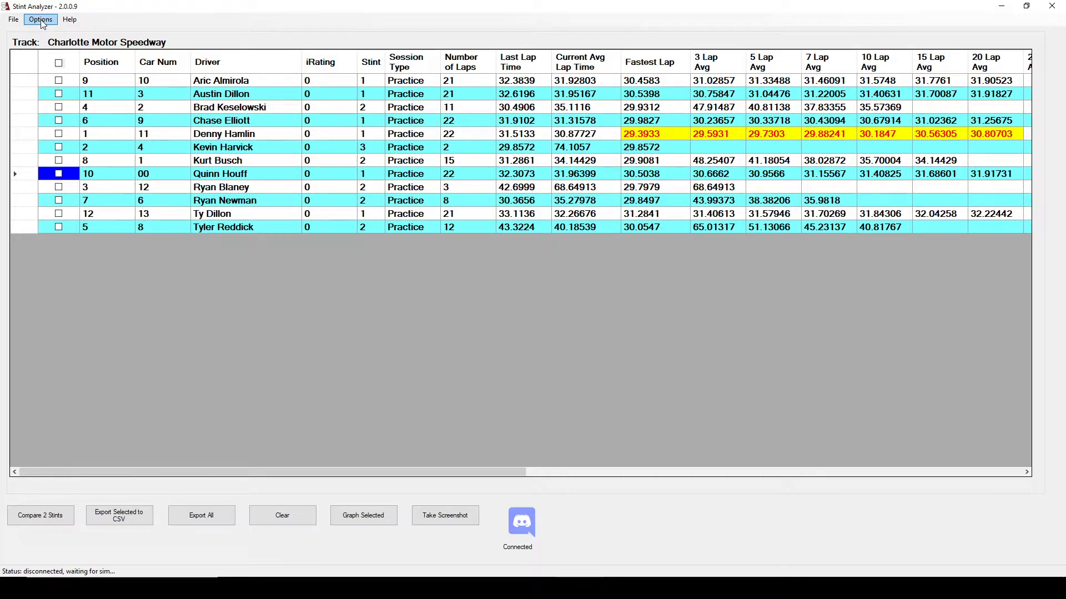
pyautogui.click(40, 19)
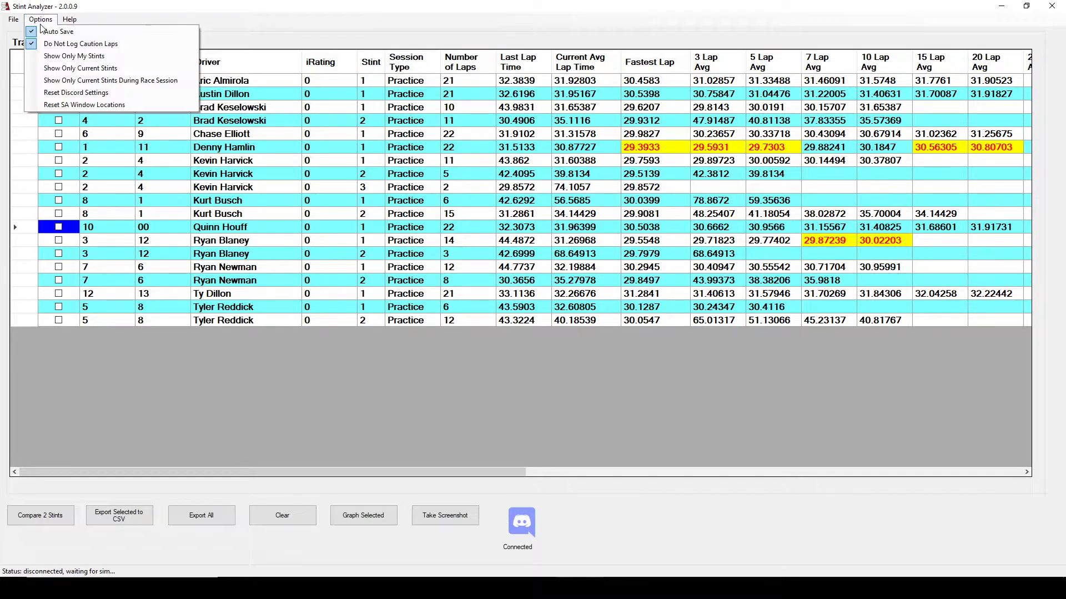
pyautogui.moveTo(110, 80)
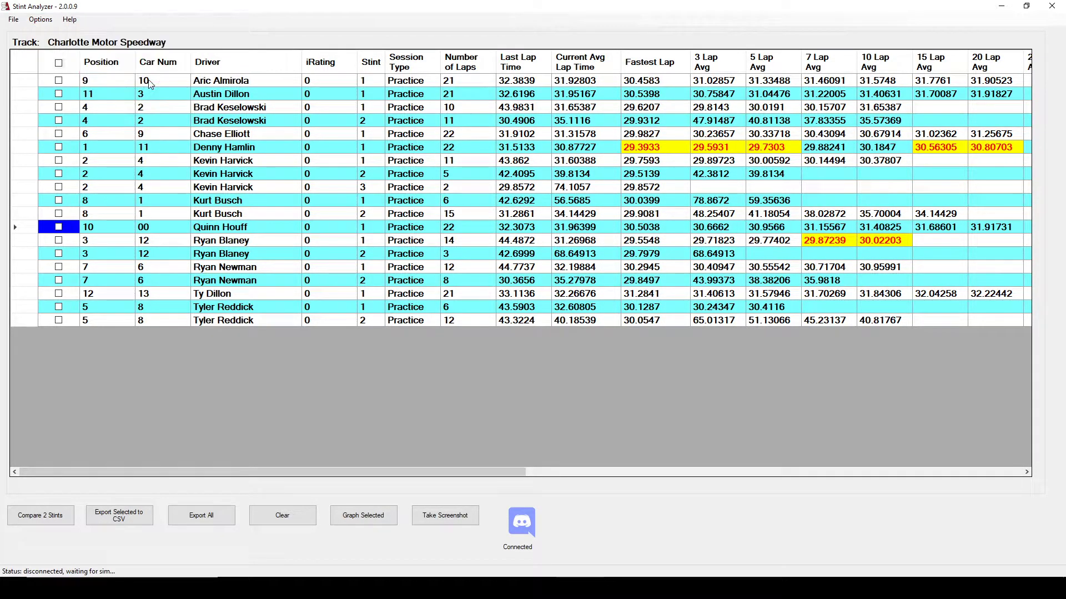
pyautogui.click(40, 18)
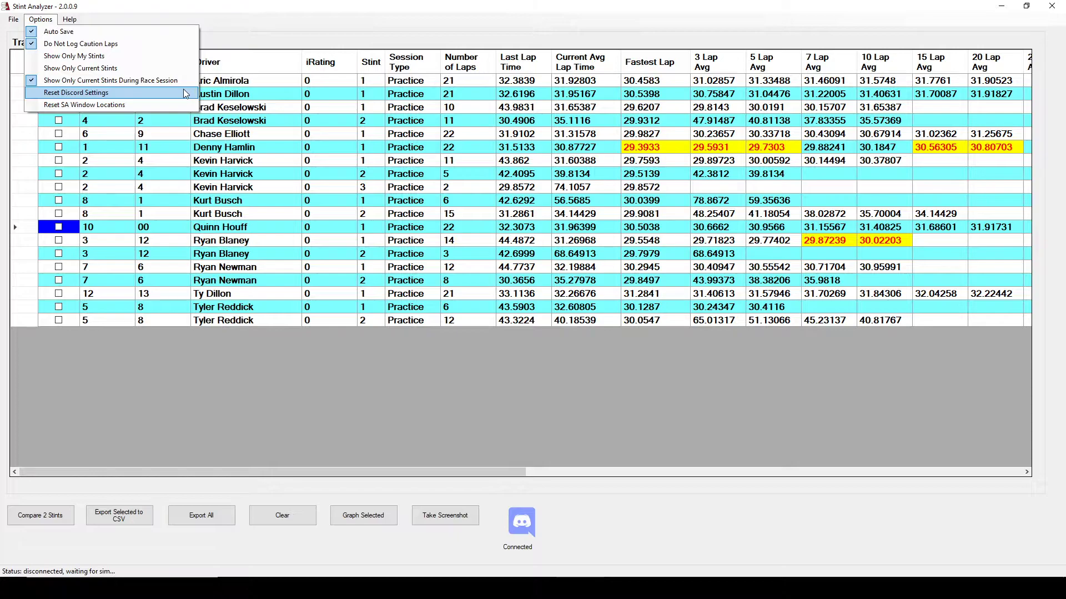
pyautogui.moveTo(102, 105)
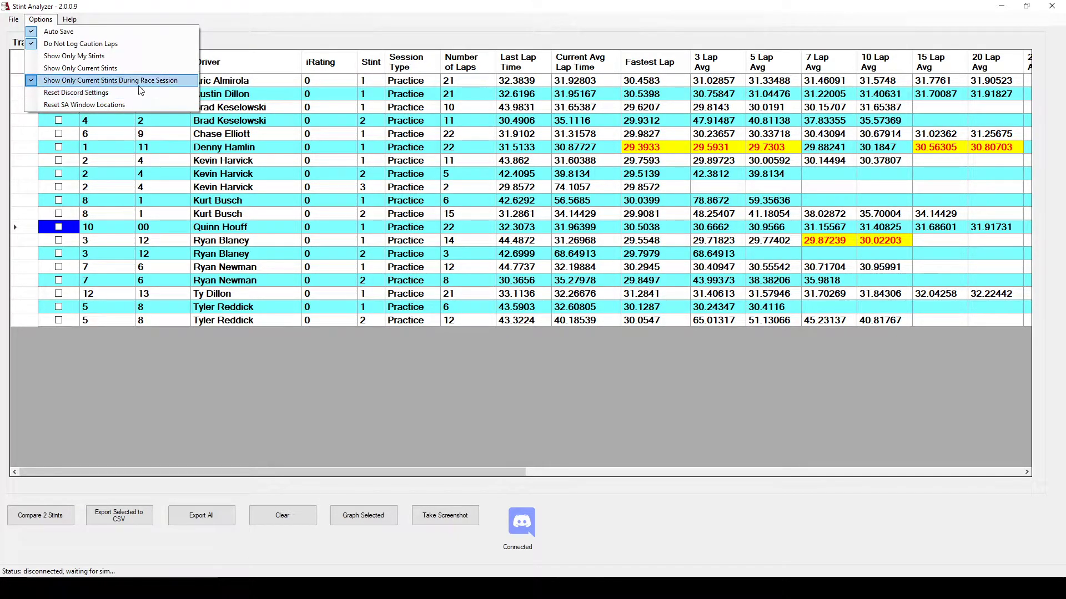
pyautogui.moveTo(78, 92)
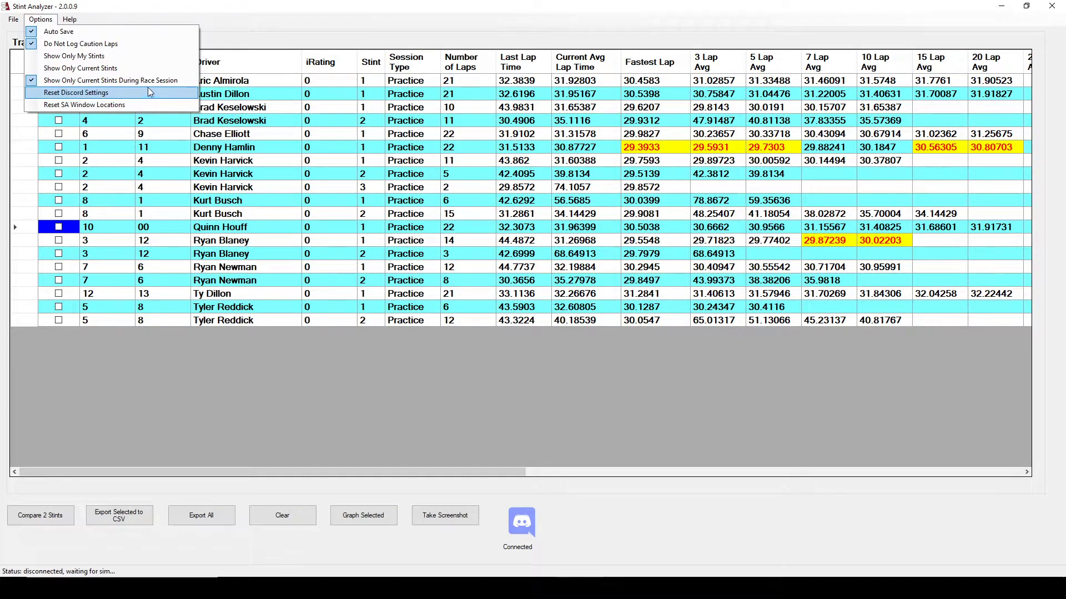
pyautogui.moveTo(138, 93)
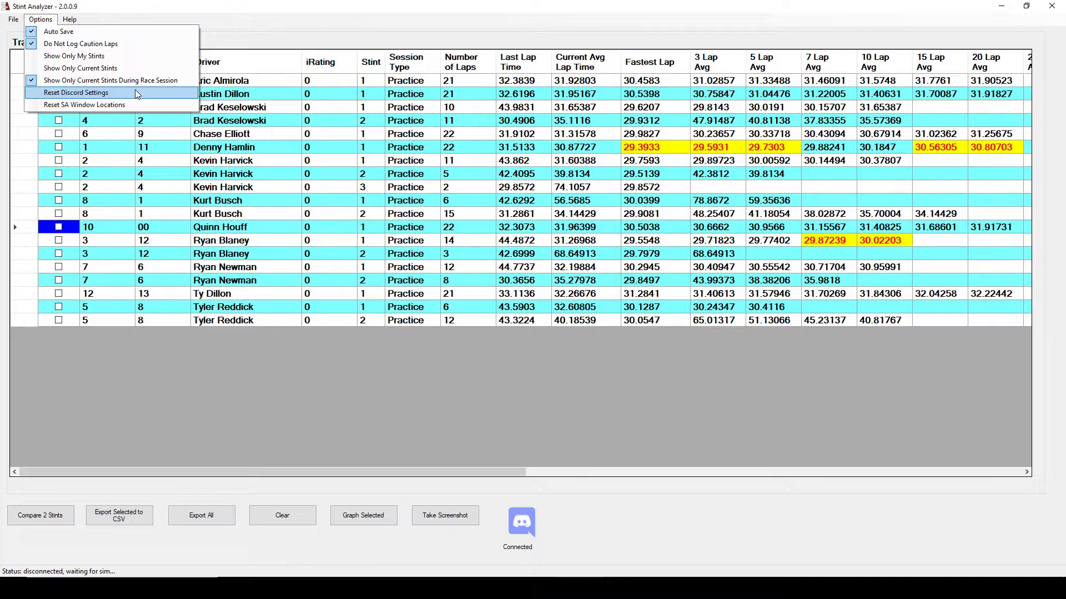
pyautogui.moveTo(114, 104)
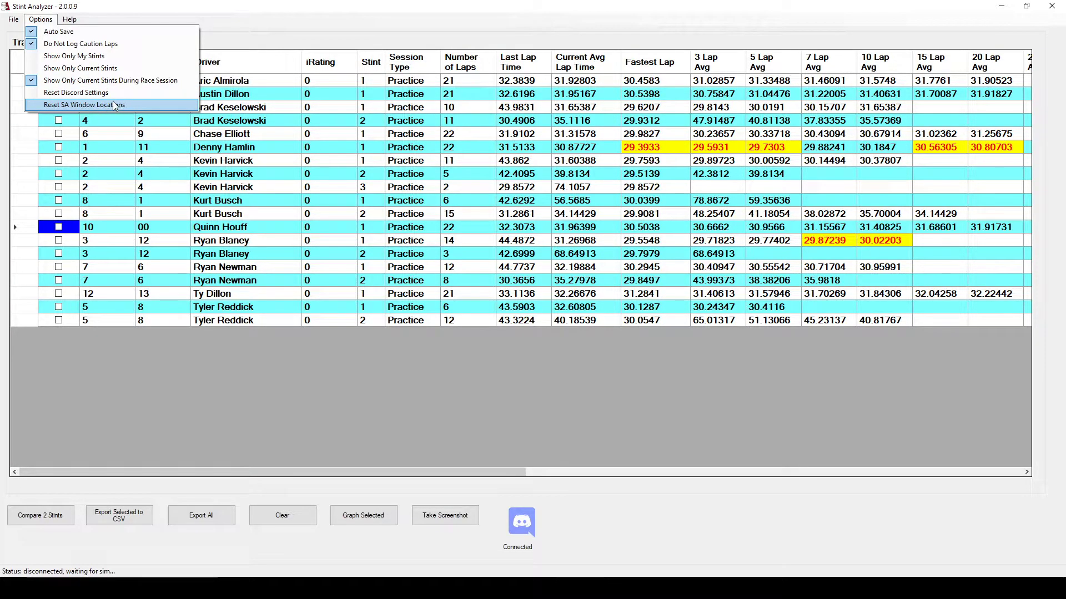
pyautogui.moveTo(135, 106)
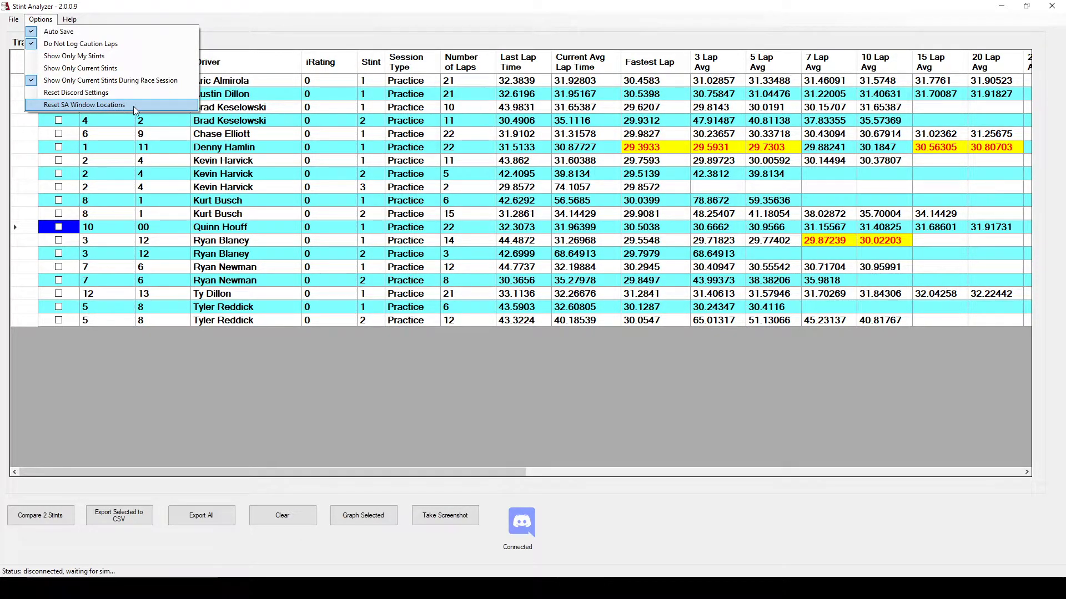
pyautogui.moveTo(182, 111)
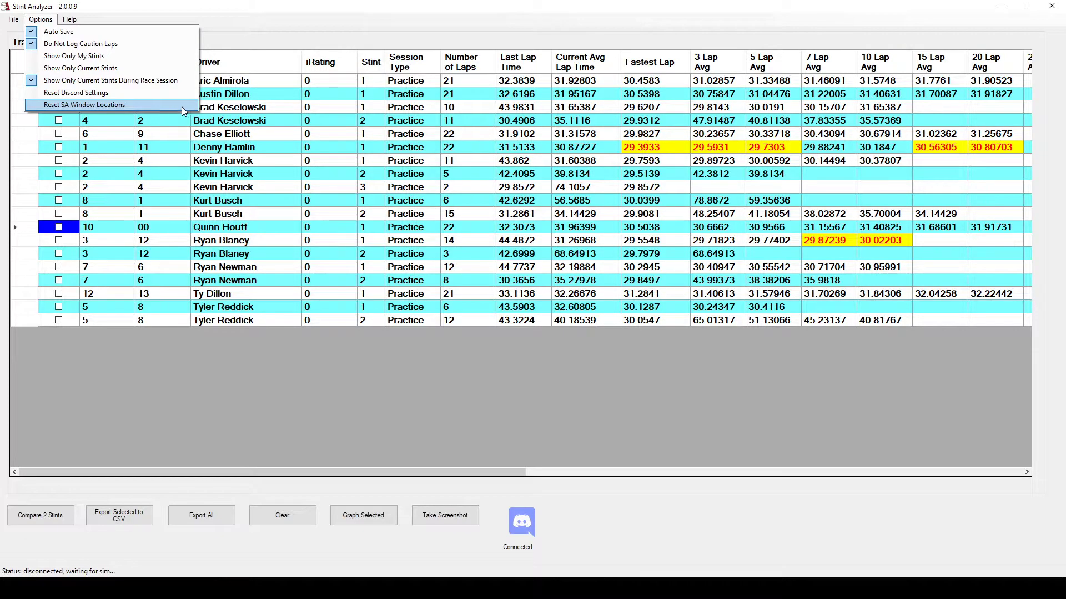
pyautogui.moveTo(214, 215)
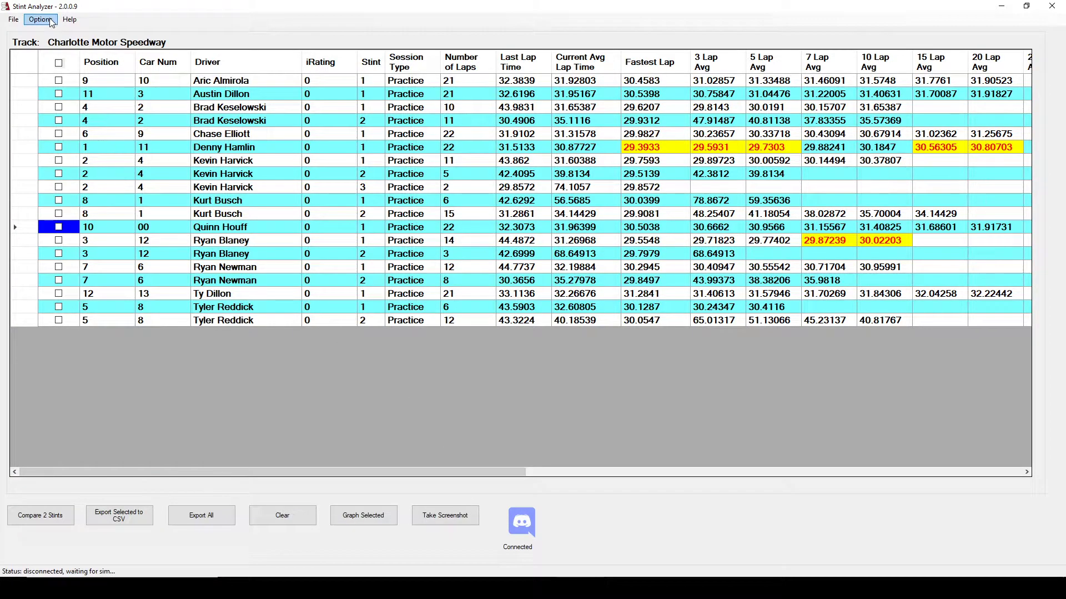
pyautogui.click(40, 19)
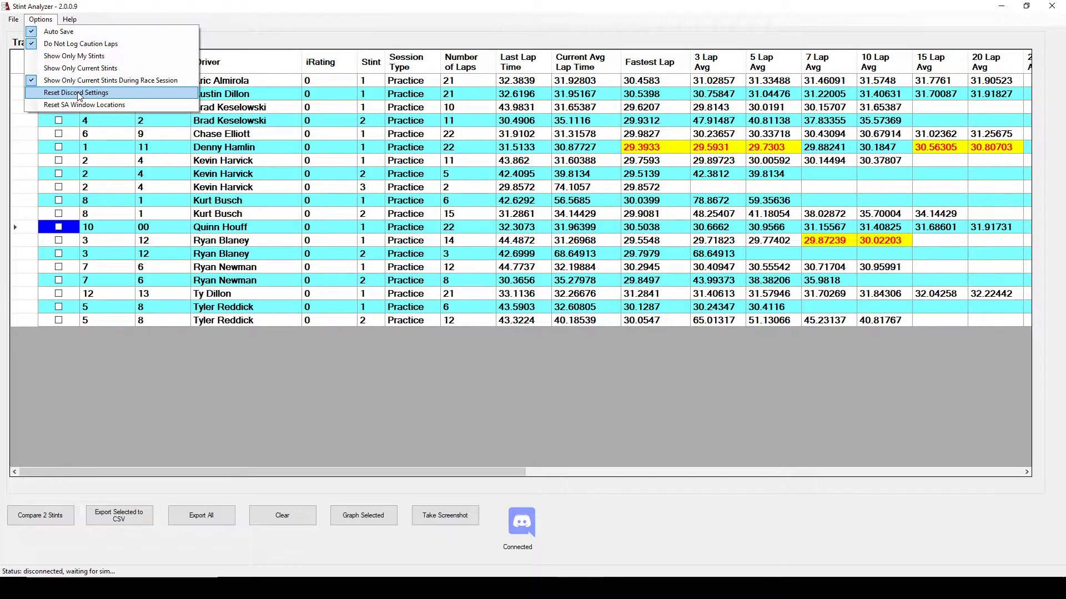
pyautogui.moveTo(85, 104)
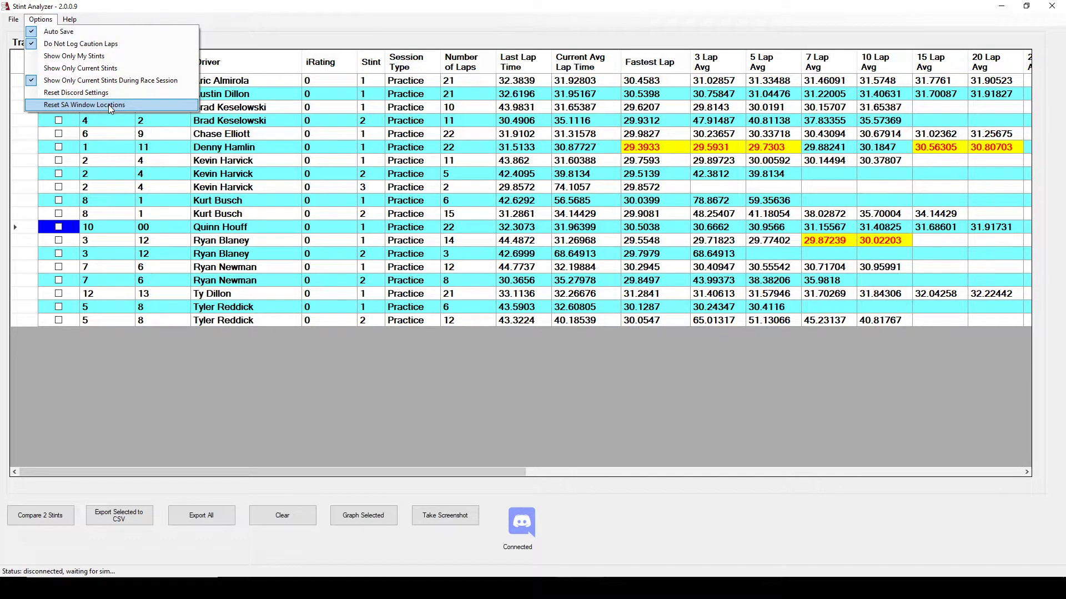
pyautogui.moveTo(68, 108)
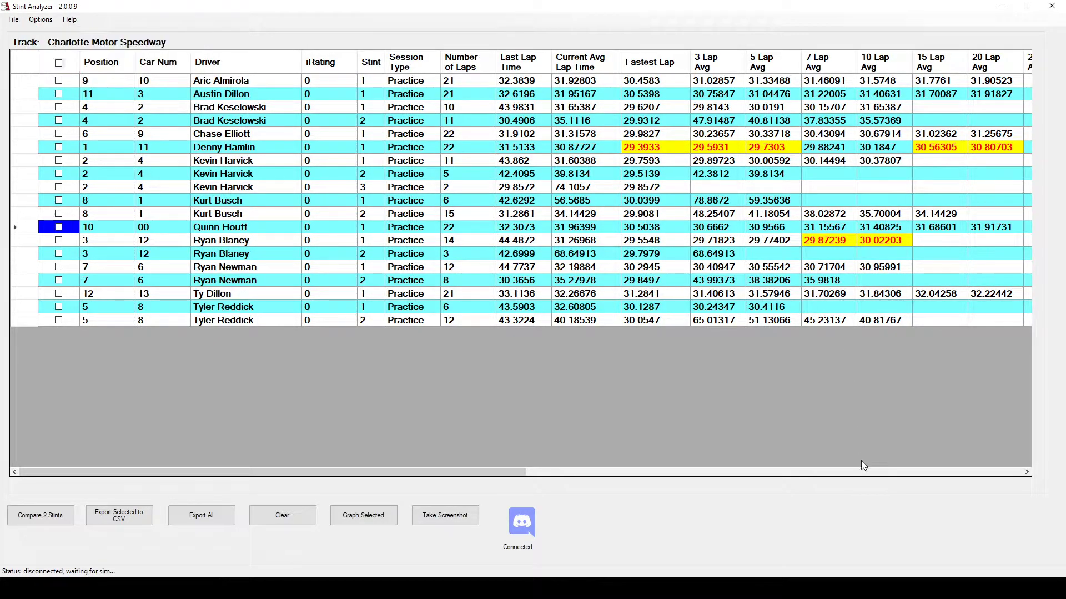
pyautogui.moveTo(921, 558)
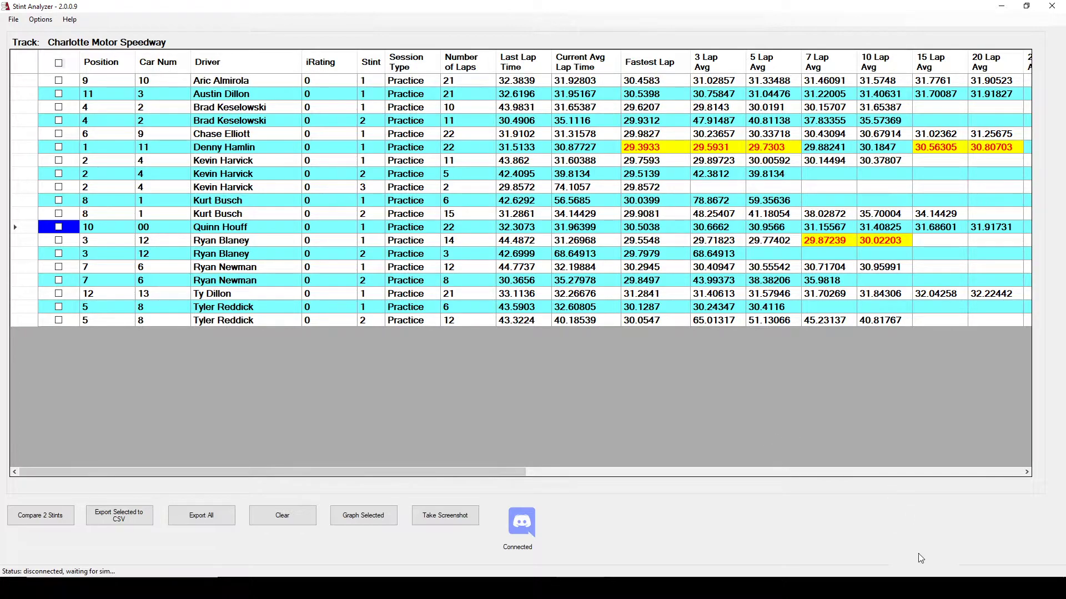
pyautogui.moveTo(798, 452)
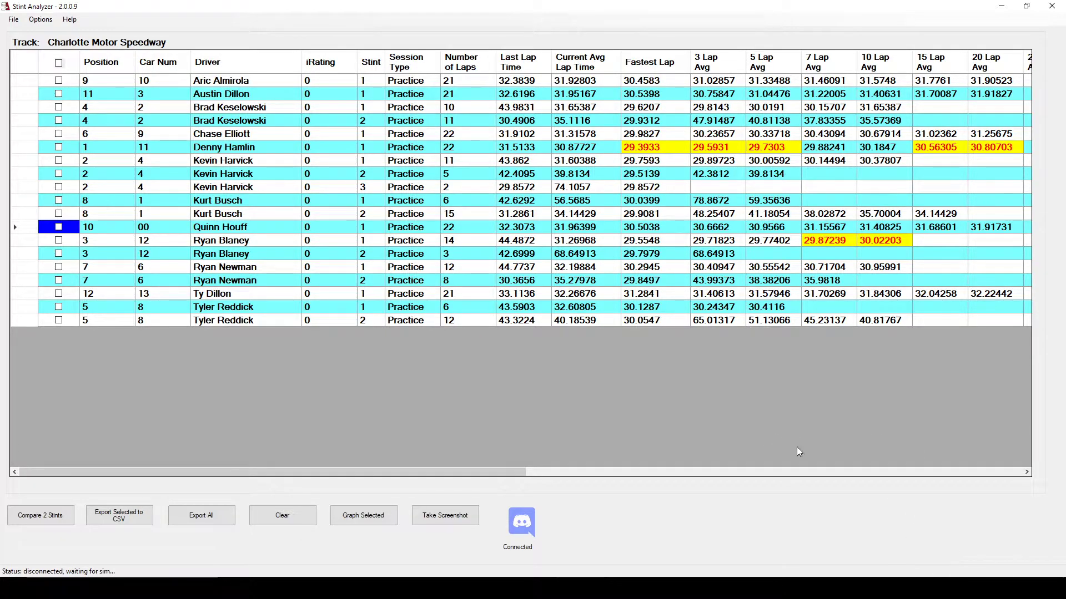
pyautogui.moveTo(581, 401)
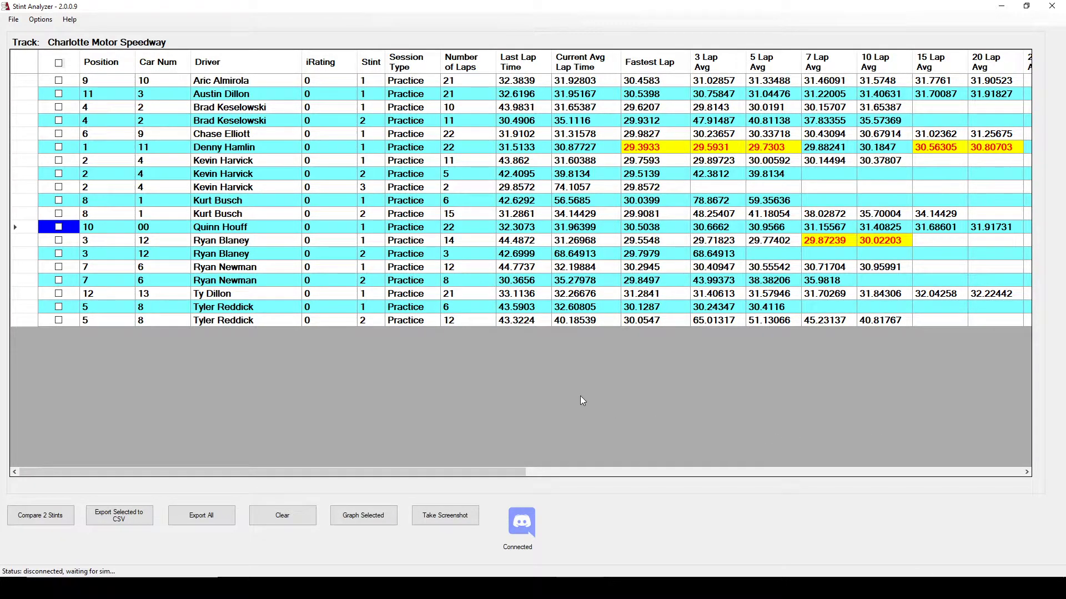
pyautogui.moveTo(561, 391)
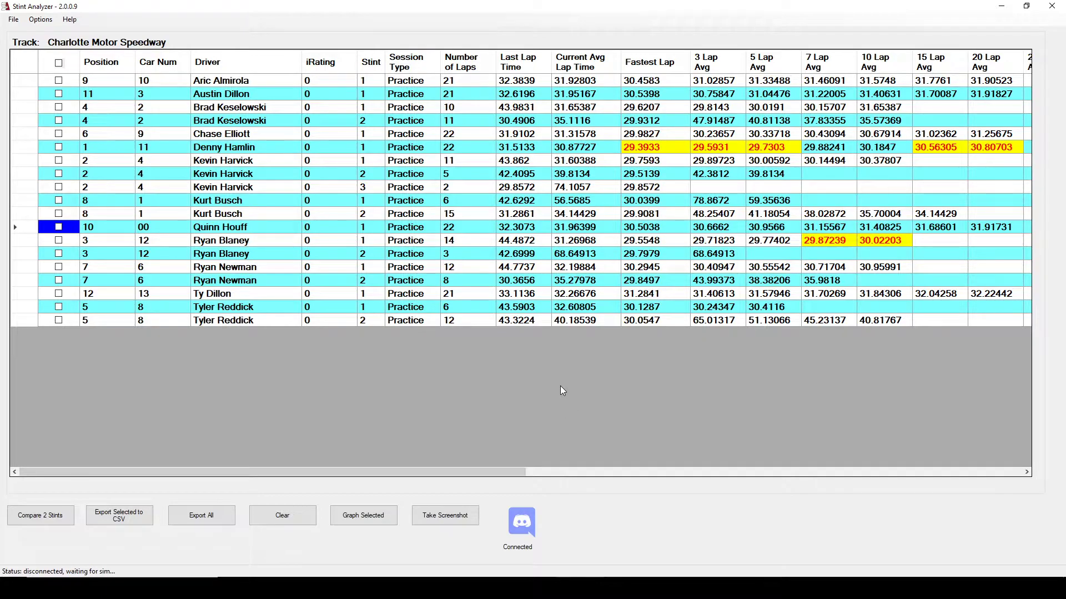
pyautogui.moveTo(759, 483)
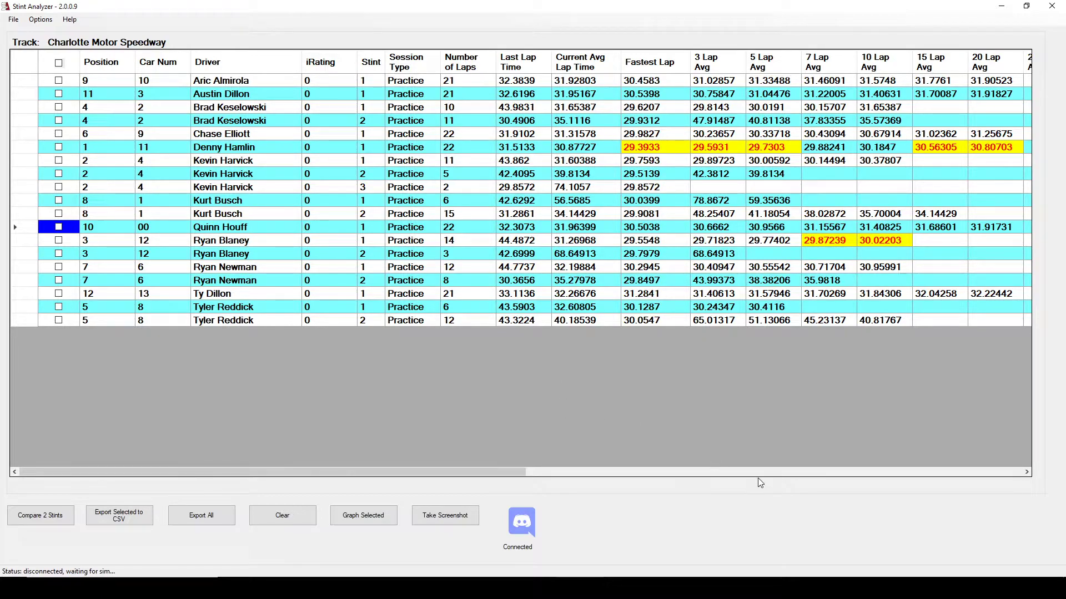
pyautogui.rightClick(519, 523)
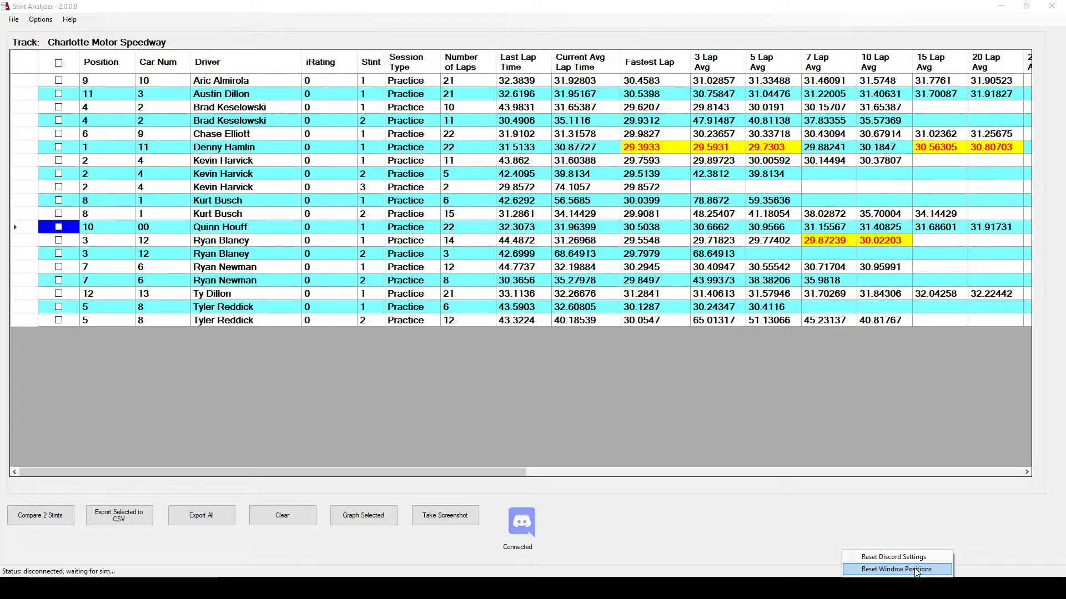
pyautogui.moveTo(896, 556)
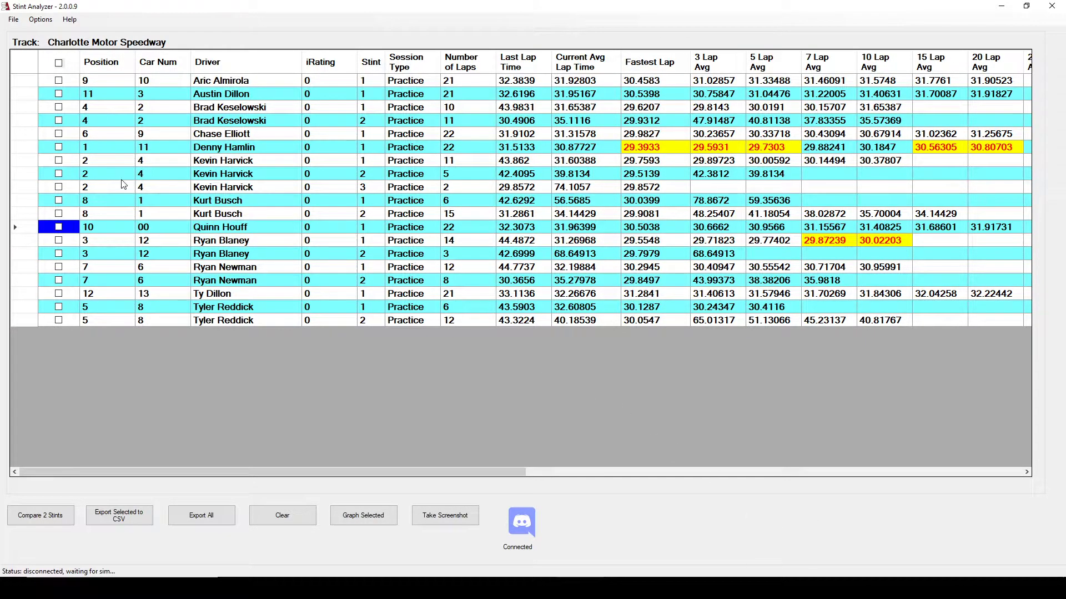
pyautogui.click(12, 19)
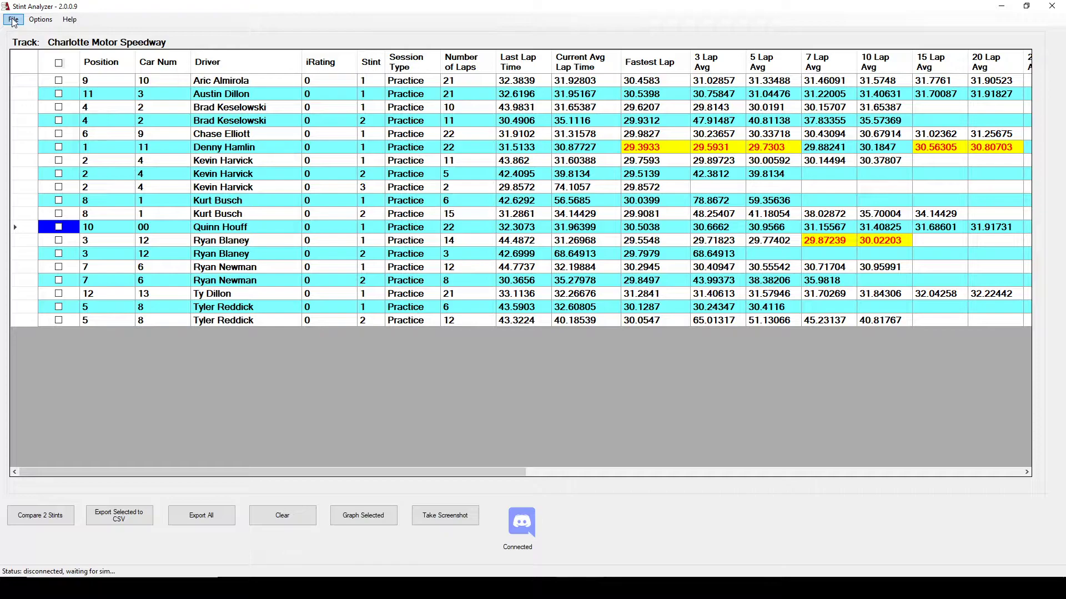
pyautogui.click(12, 19)
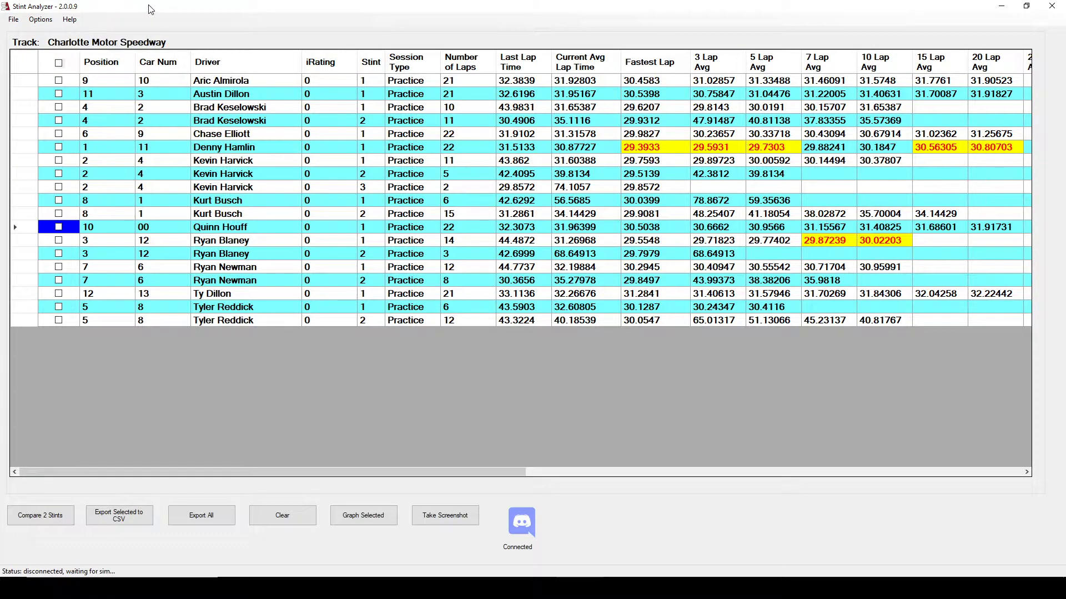
pyautogui.moveTo(523, 482)
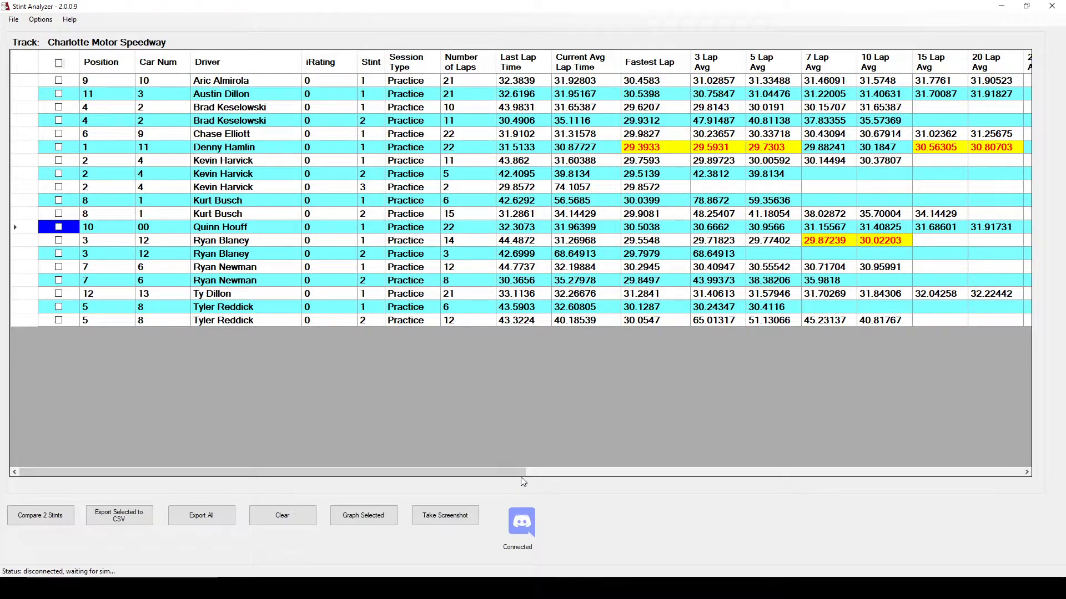
pyautogui.click(65, 19)
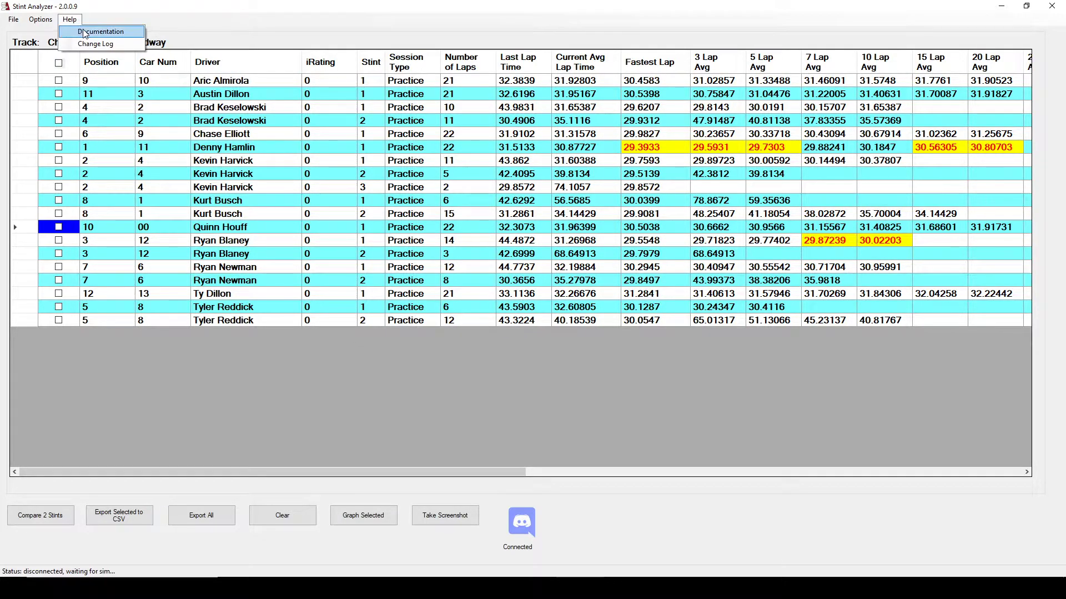
pyautogui.click(408, 410)
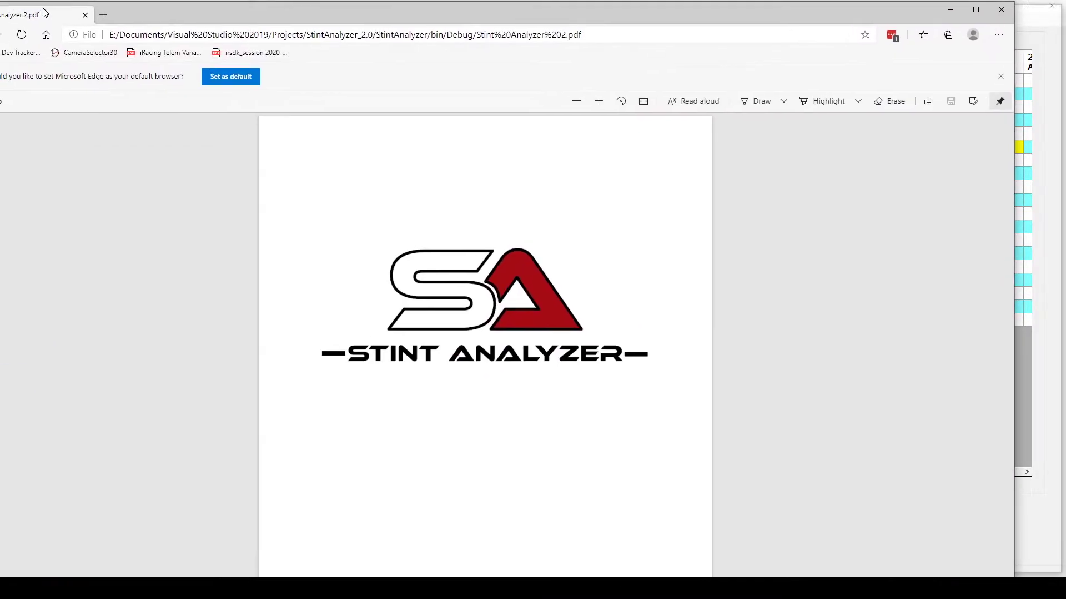
pyautogui.scroll(-3)
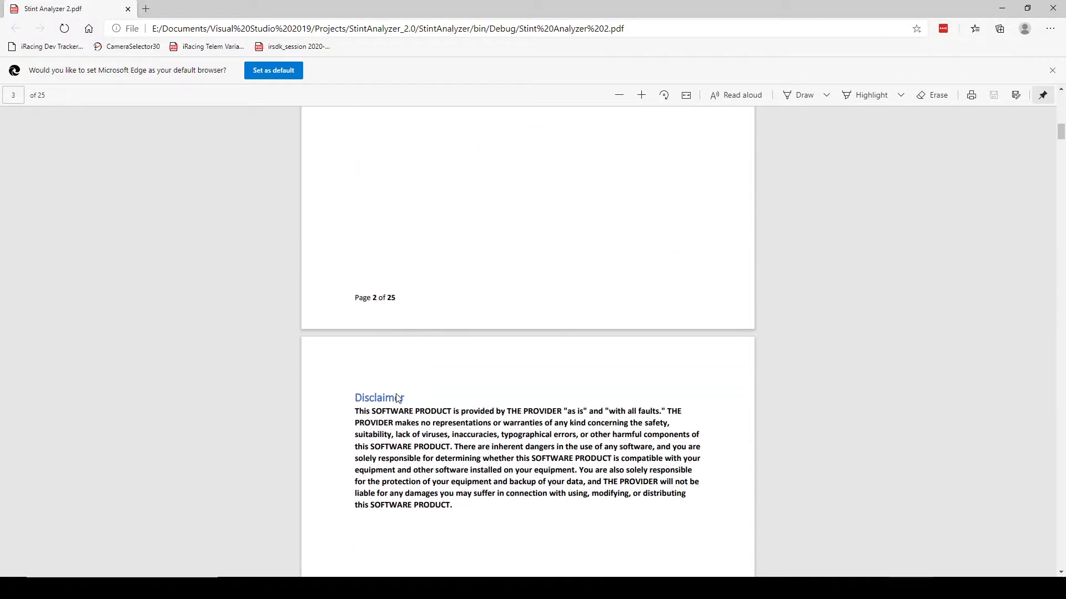
pyautogui.scroll(-3)
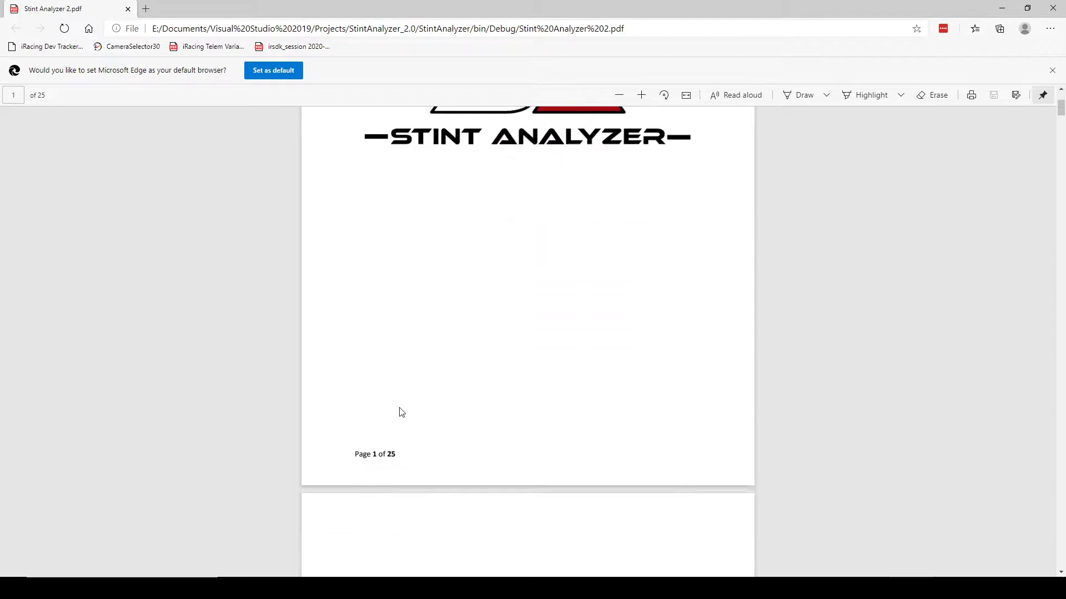
pyautogui.scroll(-3)
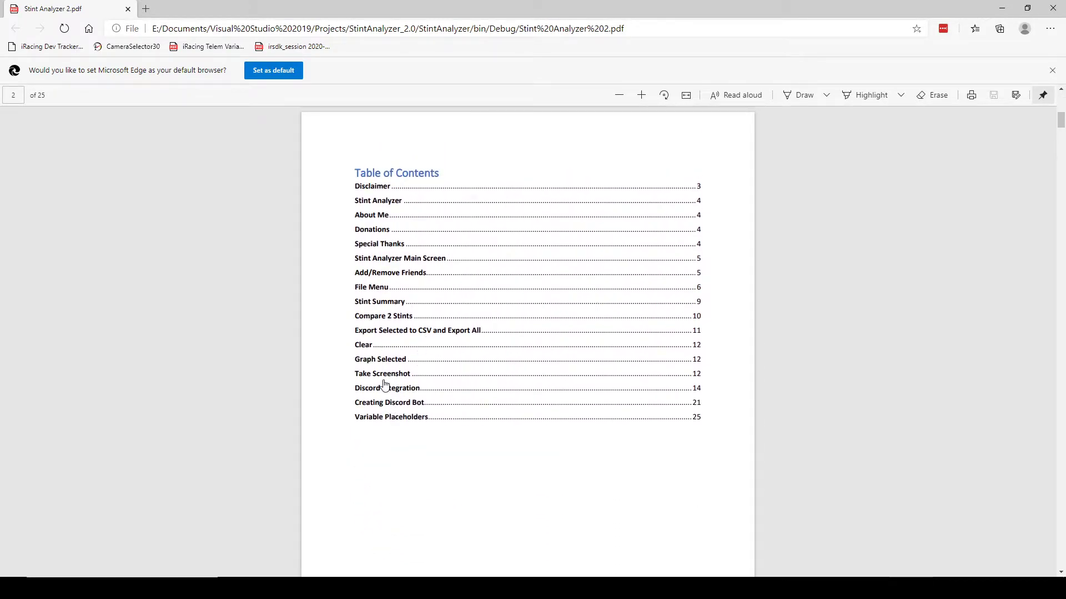
pyautogui.click(387, 389)
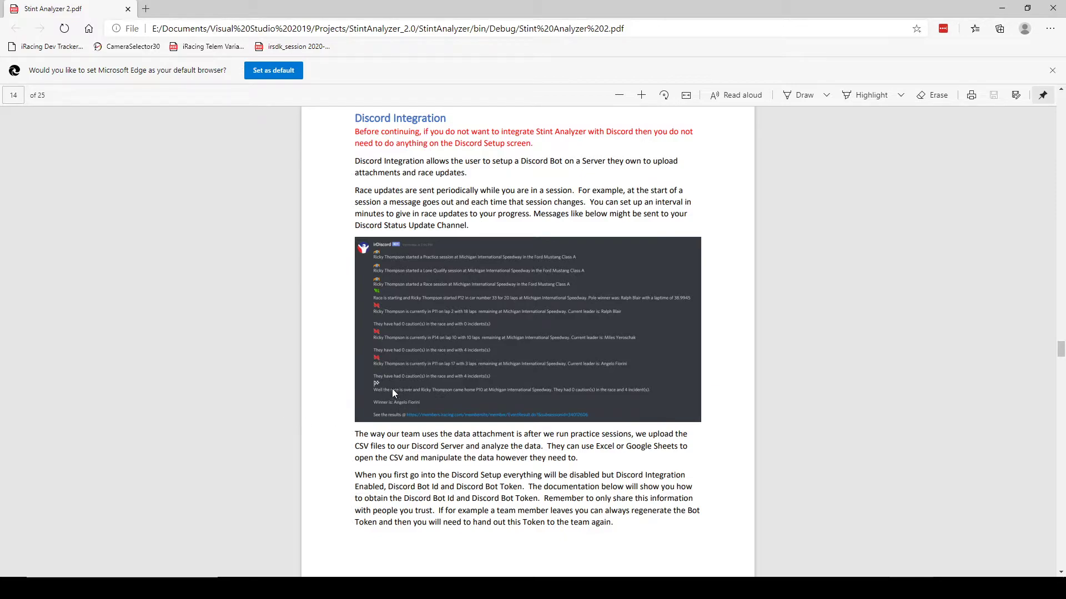
pyautogui.moveTo(224, 106)
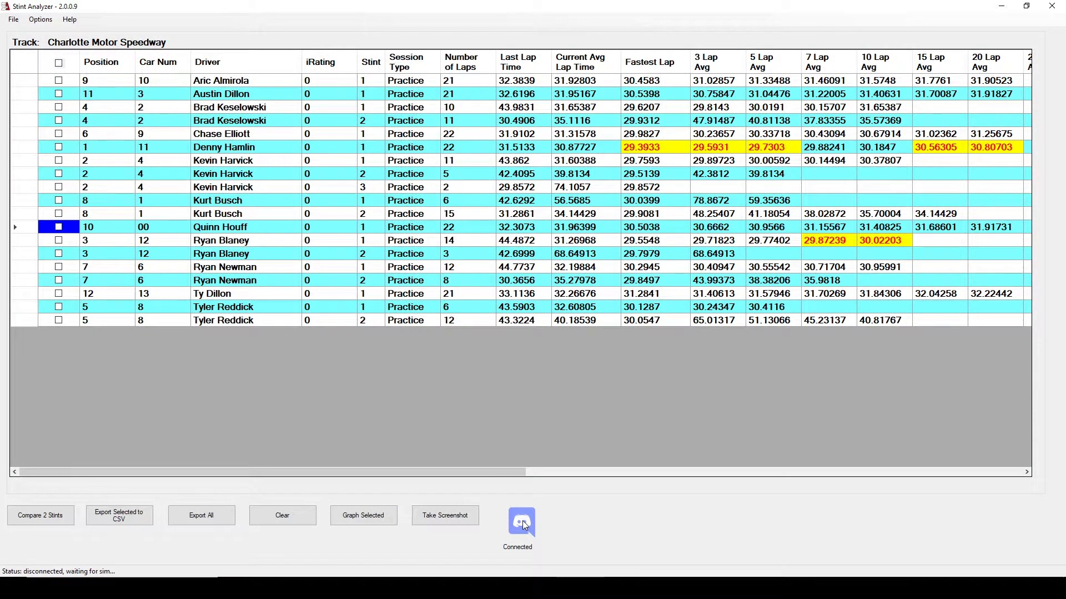
# Review the Discord setup fields — bot ID, channel choices, race message templates and update interval
pyautogui.click(519, 521)
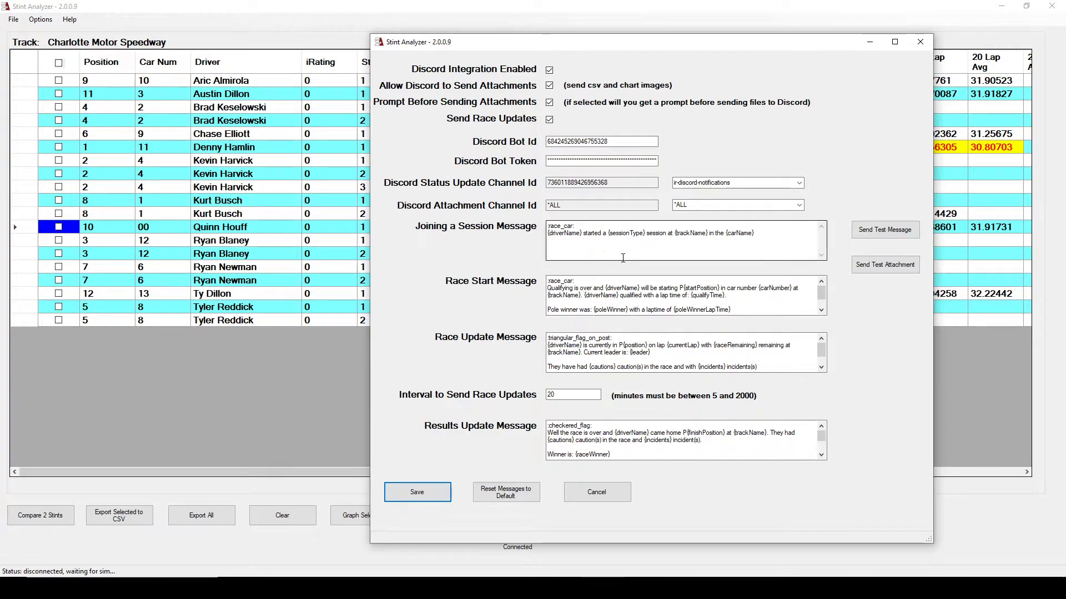
pyautogui.moveTo(485, 246)
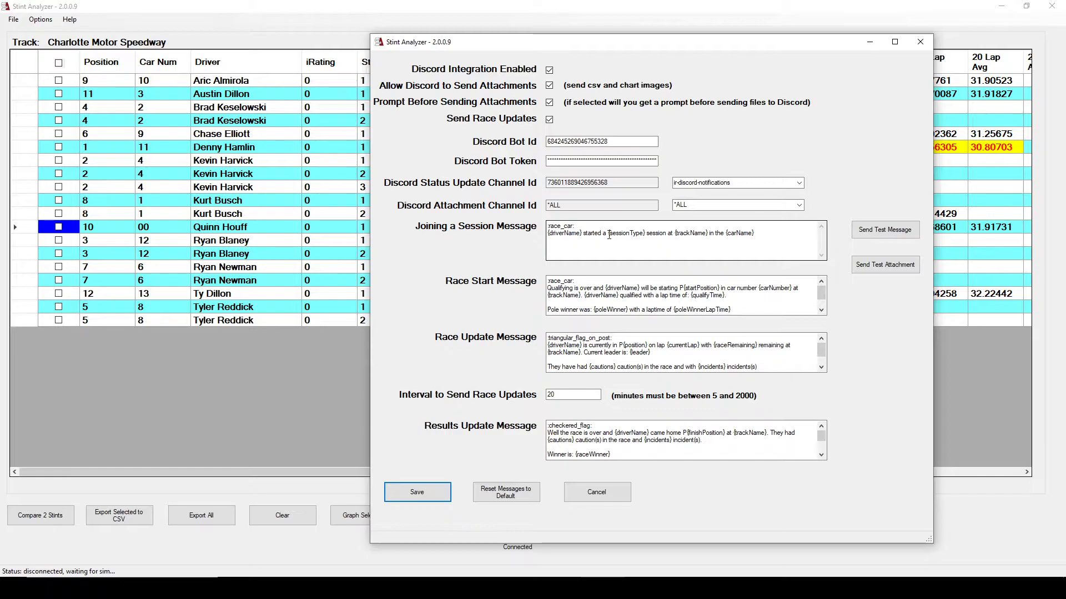
pyautogui.moveTo(612, 234)
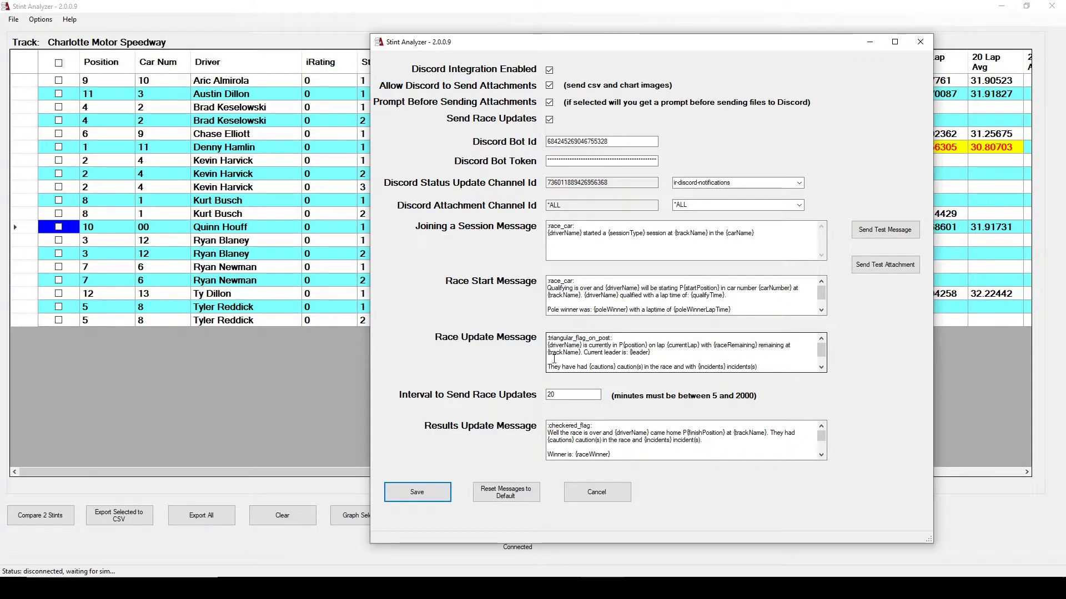
pyautogui.scroll(-3)
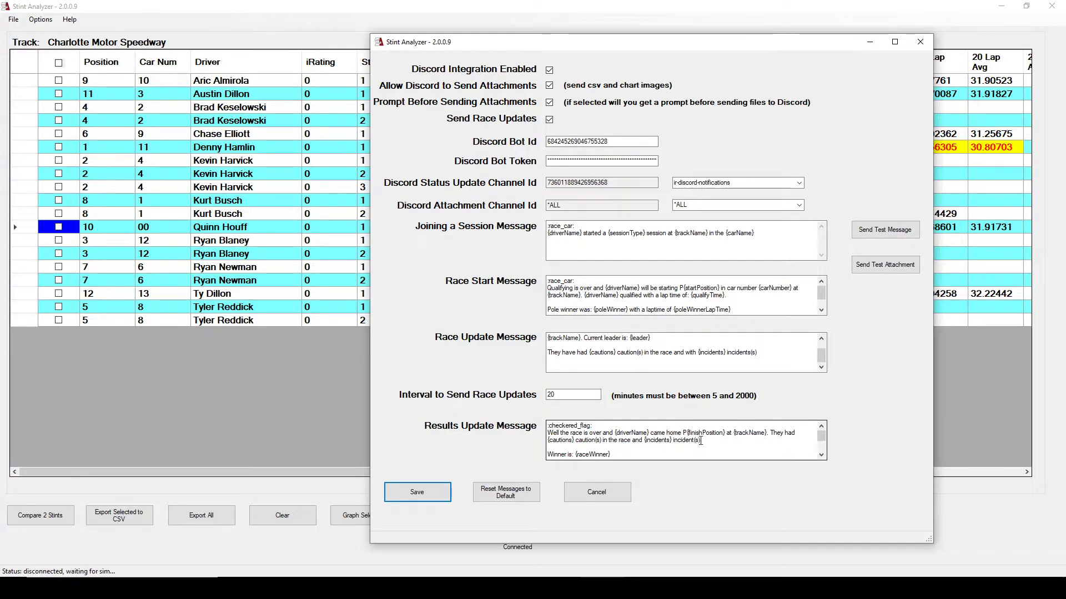
pyautogui.scroll(-3)
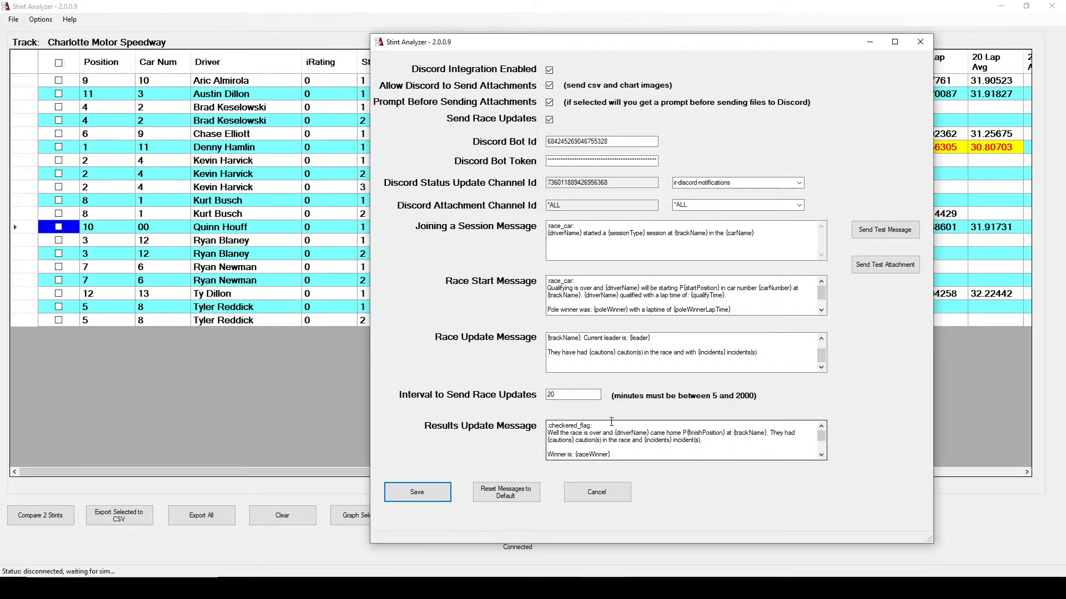
pyautogui.moveTo(429, 230)
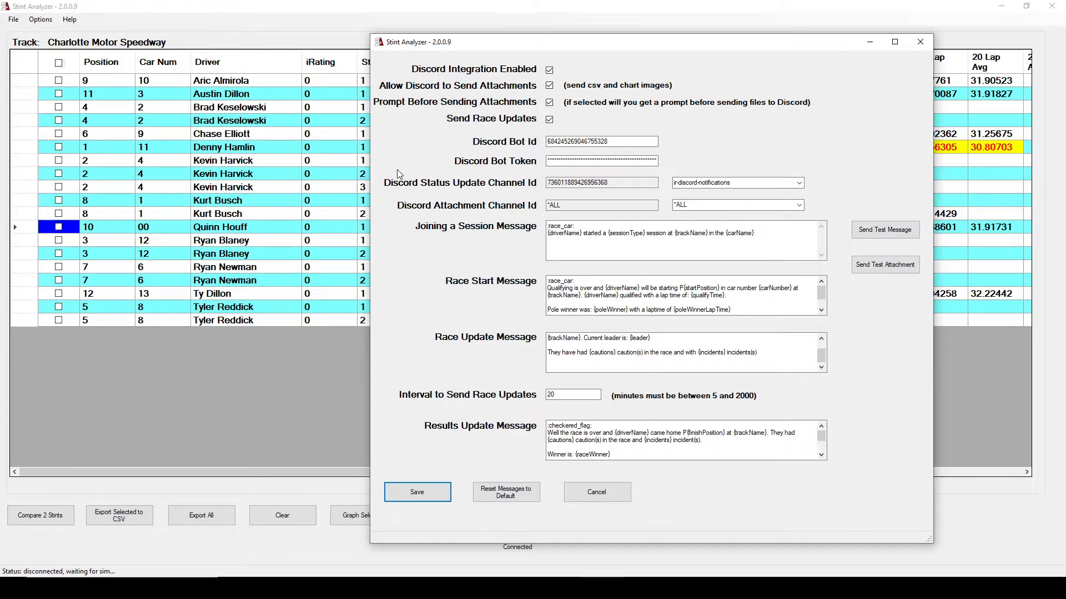
pyautogui.moveTo(386, 190)
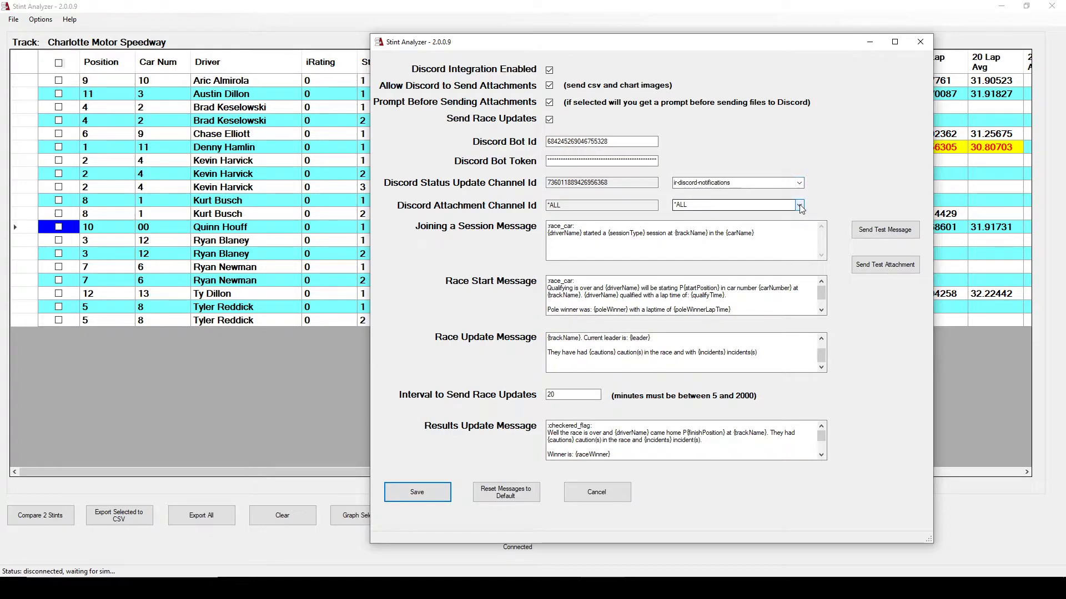
pyautogui.click(800, 206)
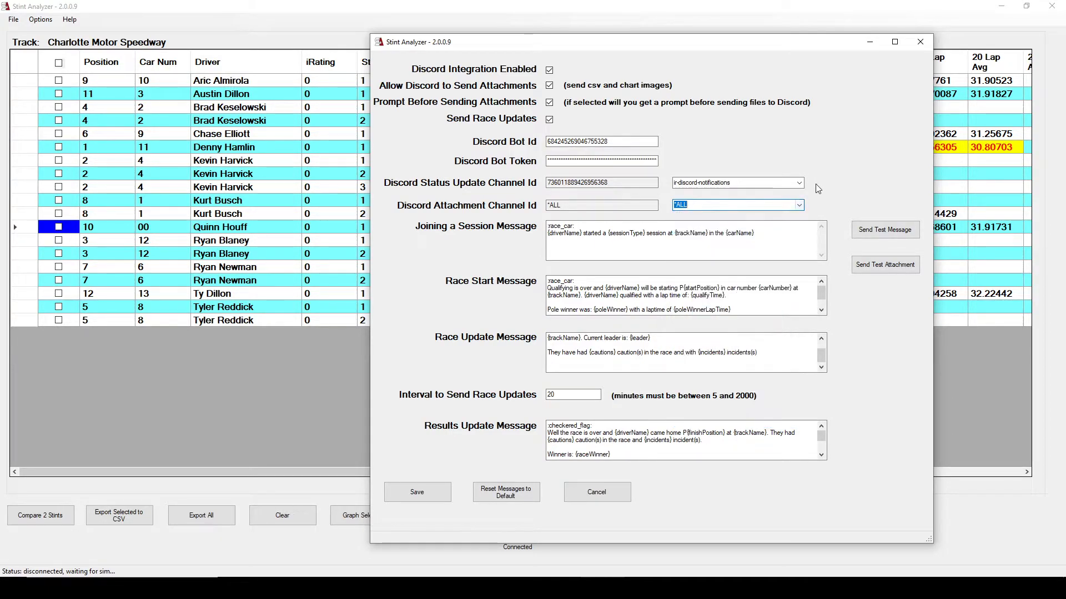
pyautogui.click(798, 182)
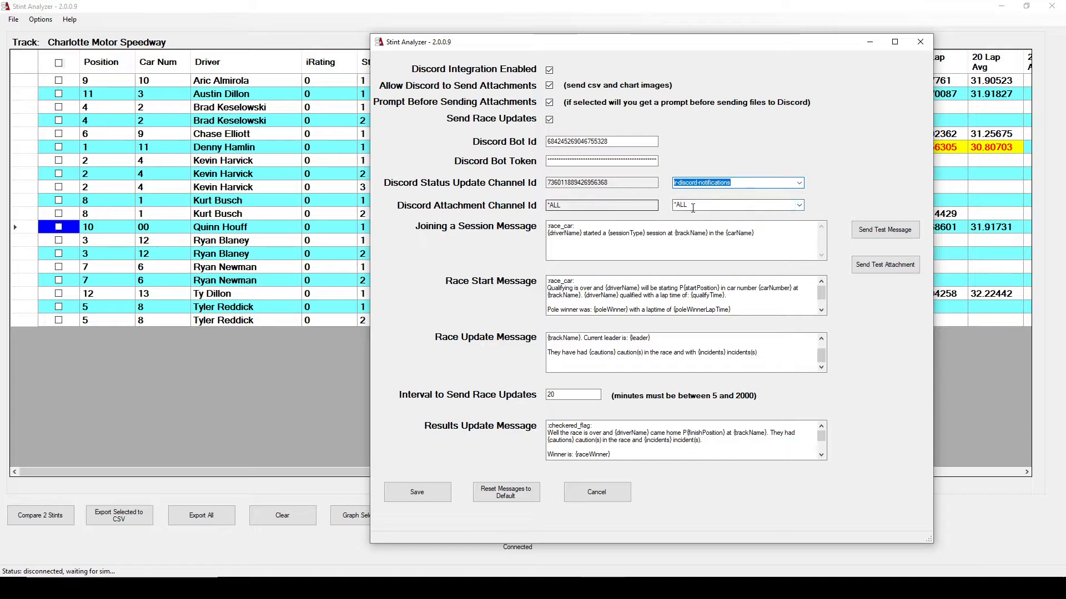
pyautogui.click(799, 205)
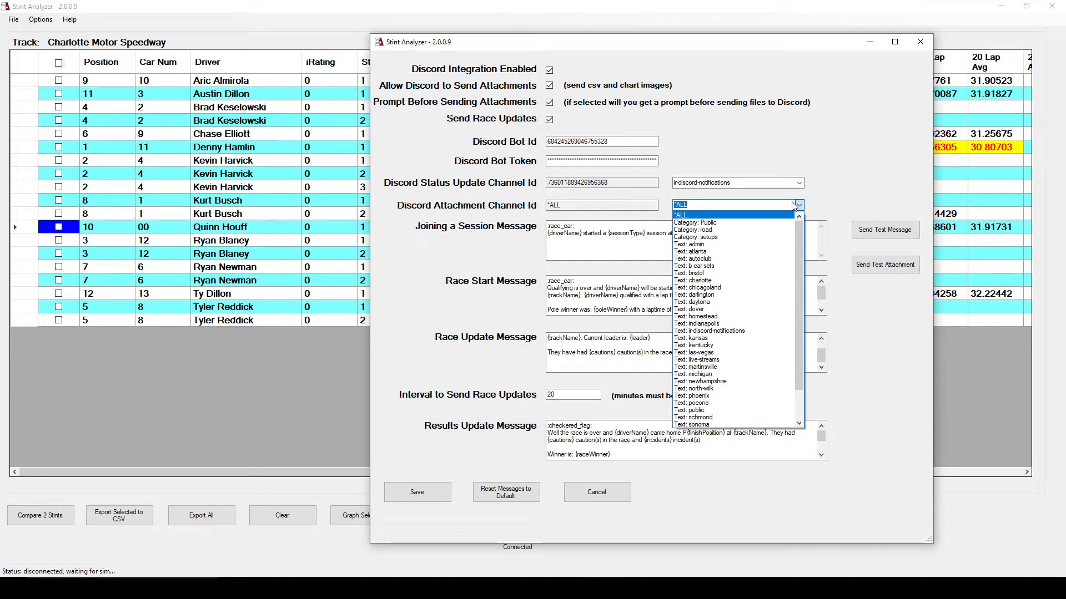
pyautogui.moveTo(772, 160)
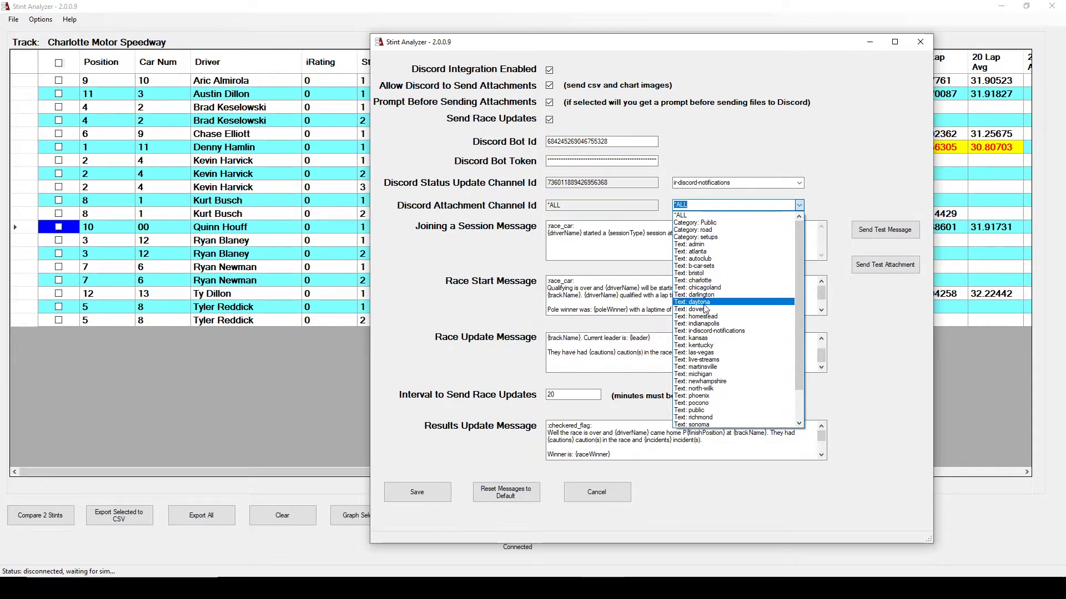
pyautogui.moveTo(703, 236)
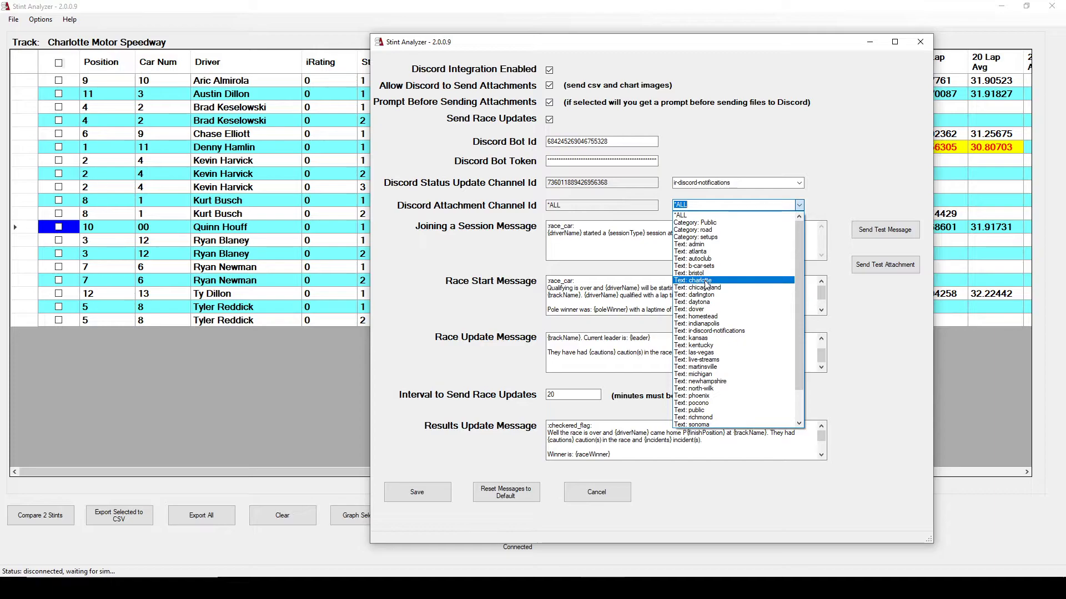
pyautogui.moveTo(706, 285)
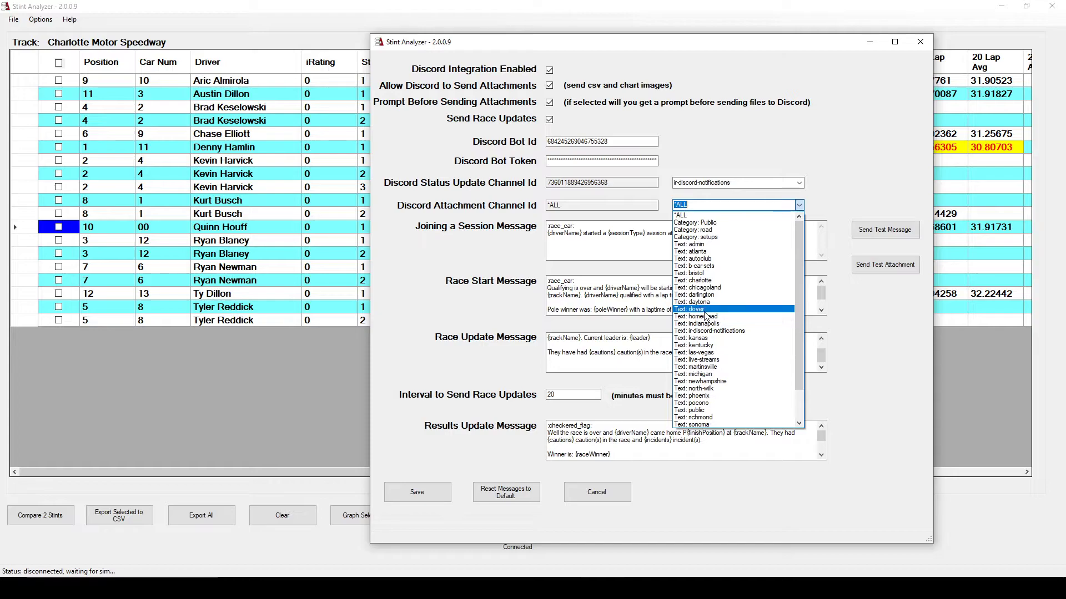
pyautogui.moveTo(724, 296)
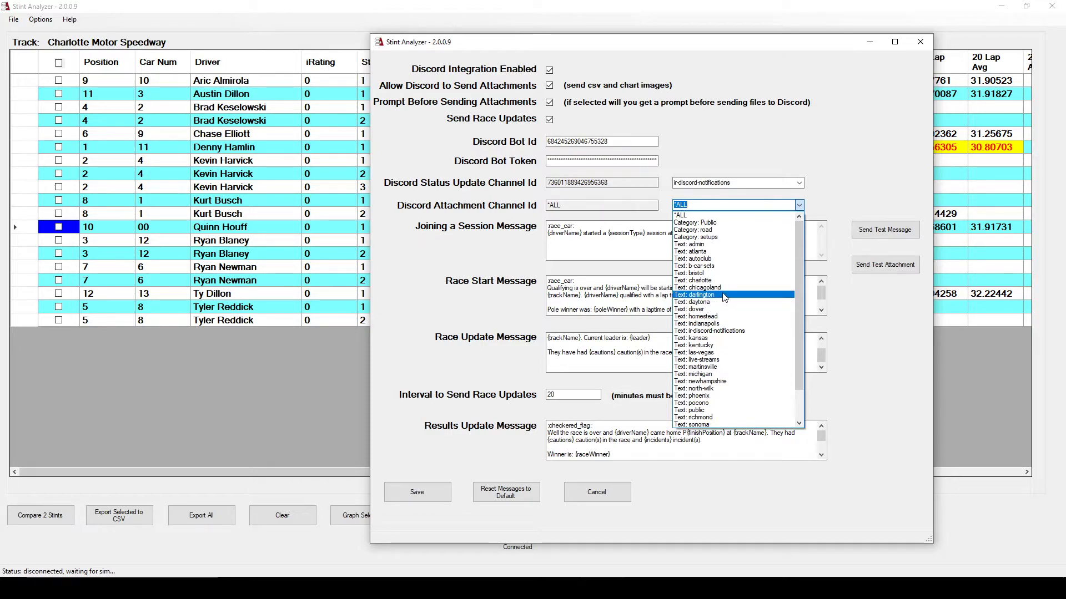
pyautogui.scroll(-3)
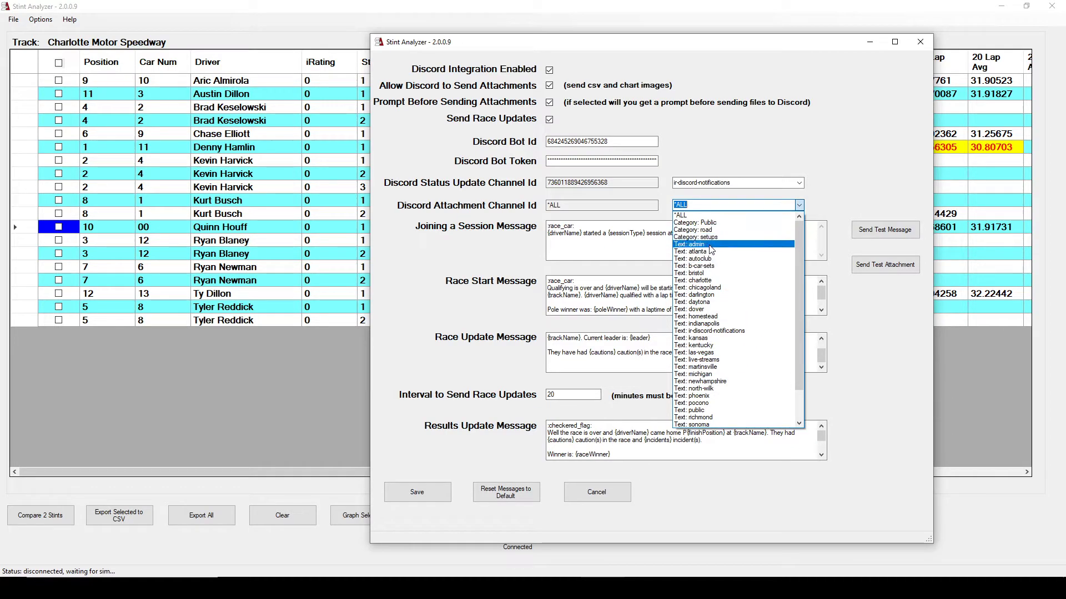
pyautogui.moveTo(733, 238)
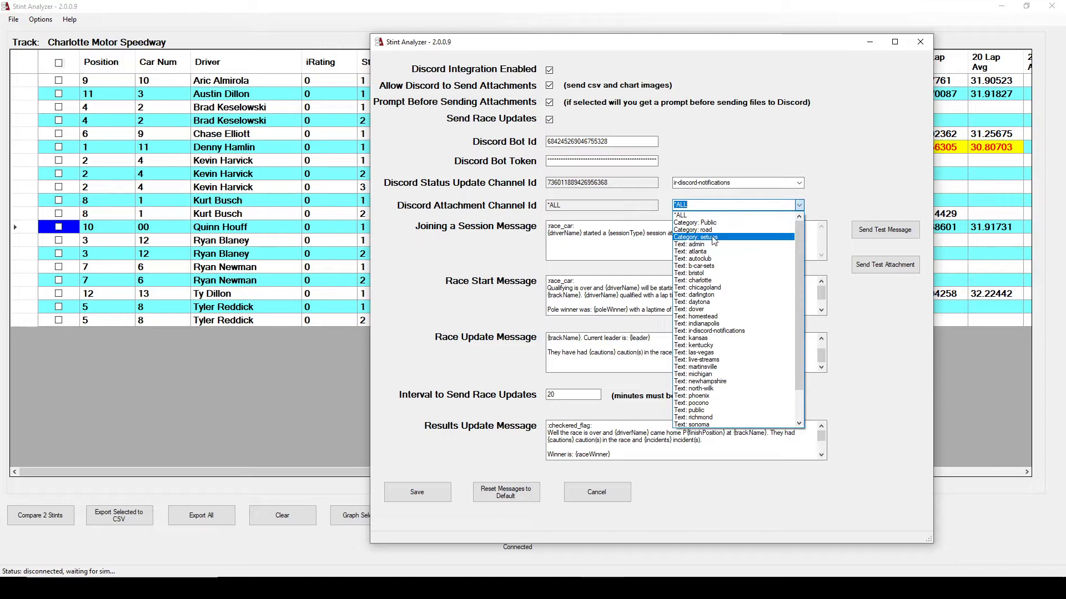
pyautogui.moveTo(693, 280)
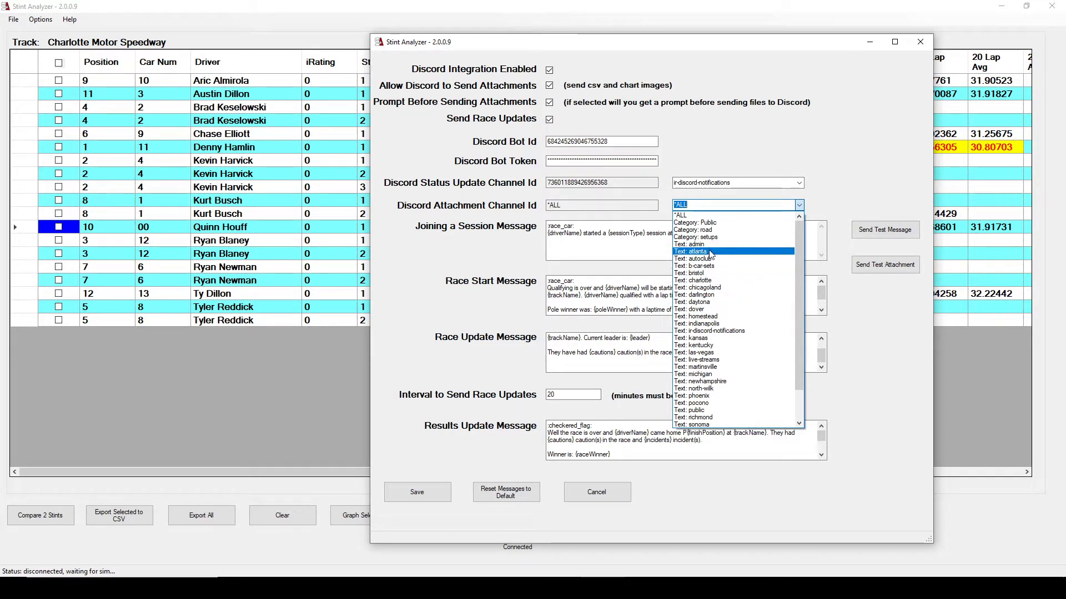
pyautogui.moveTo(695, 237)
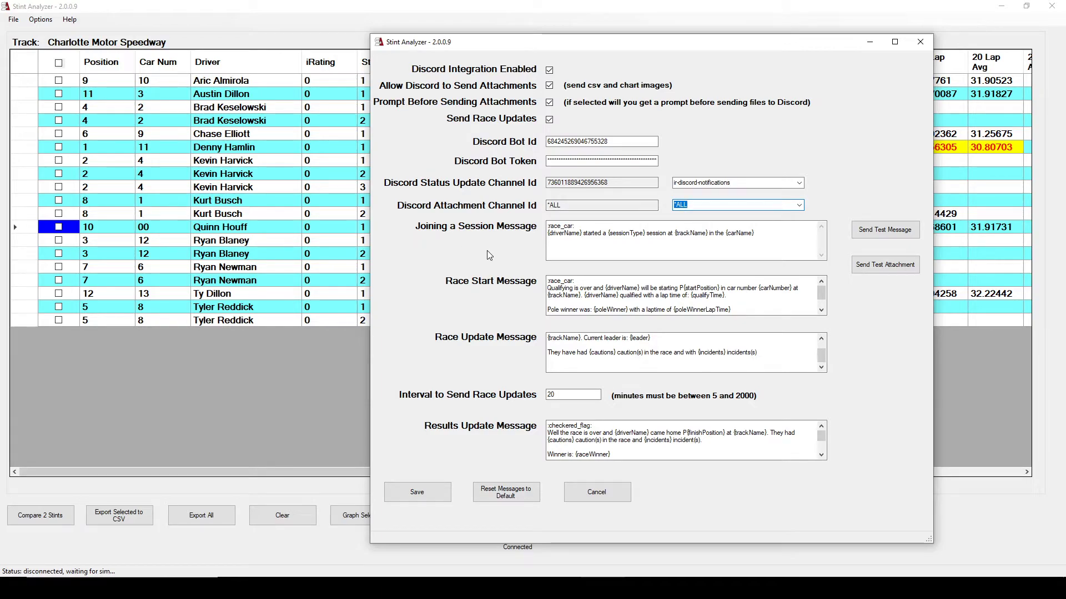
pyautogui.moveTo(510, 359)
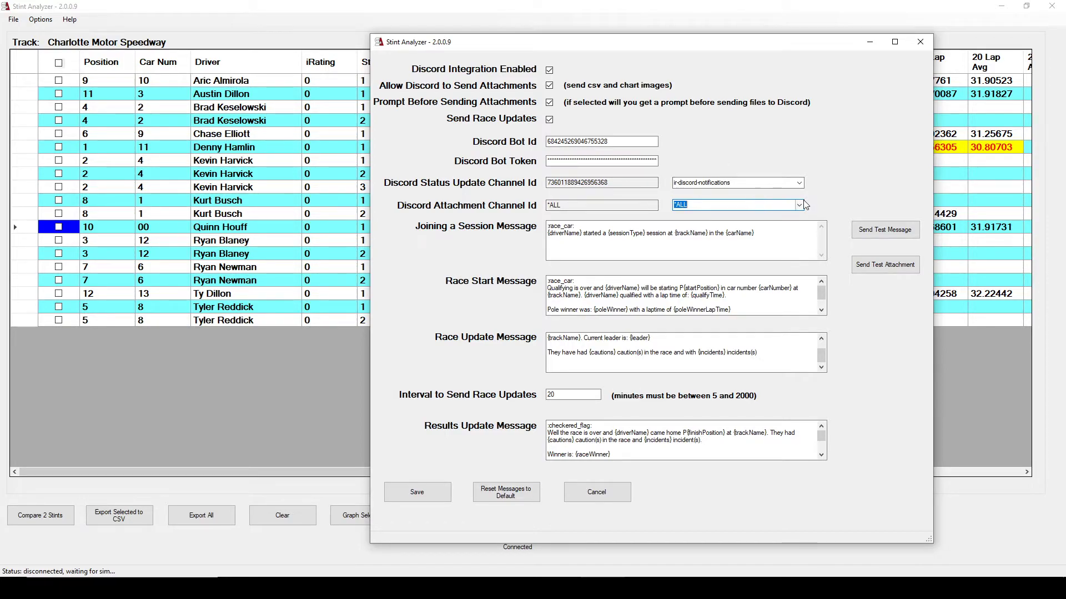
pyautogui.click(798, 204)
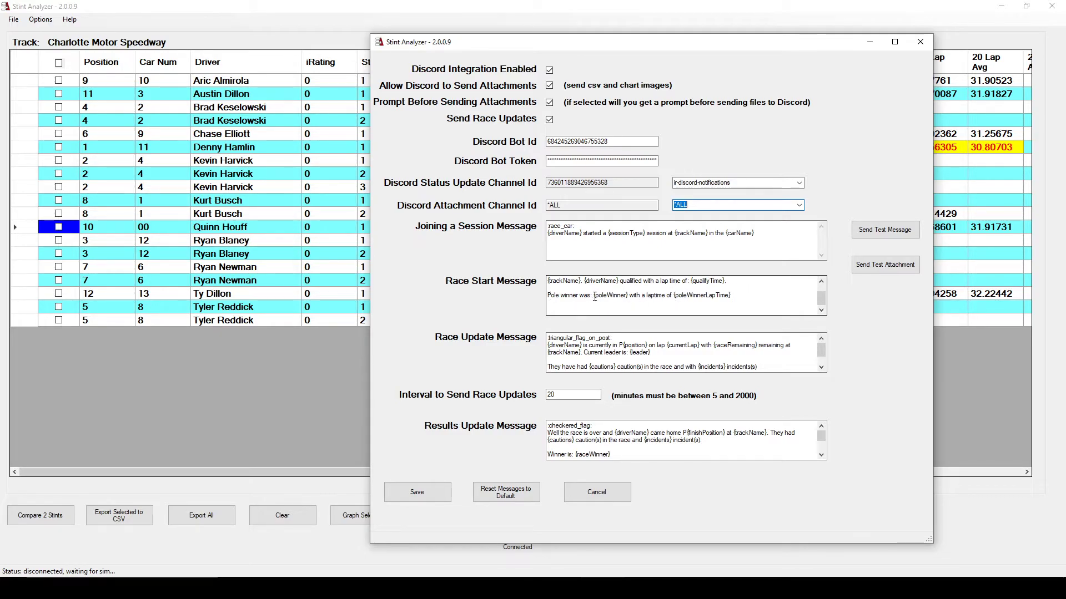
pyautogui.doubleClick(610, 295)
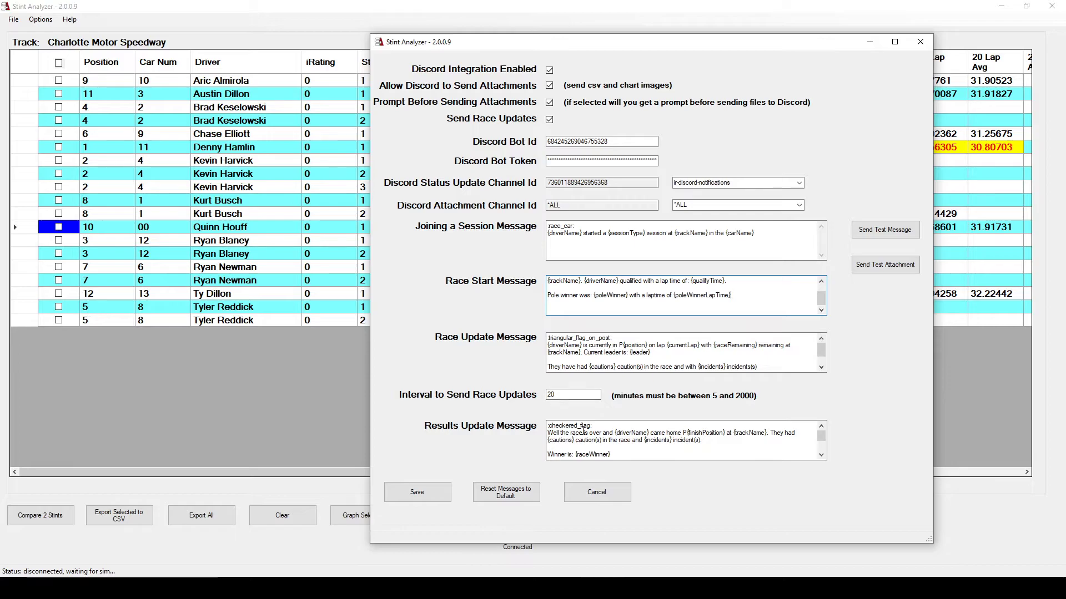
# Cancel the Discord dialog and view Aric Almirola's lap-by-lap stint, selecting the Lap Time values
pyautogui.click(596, 491)
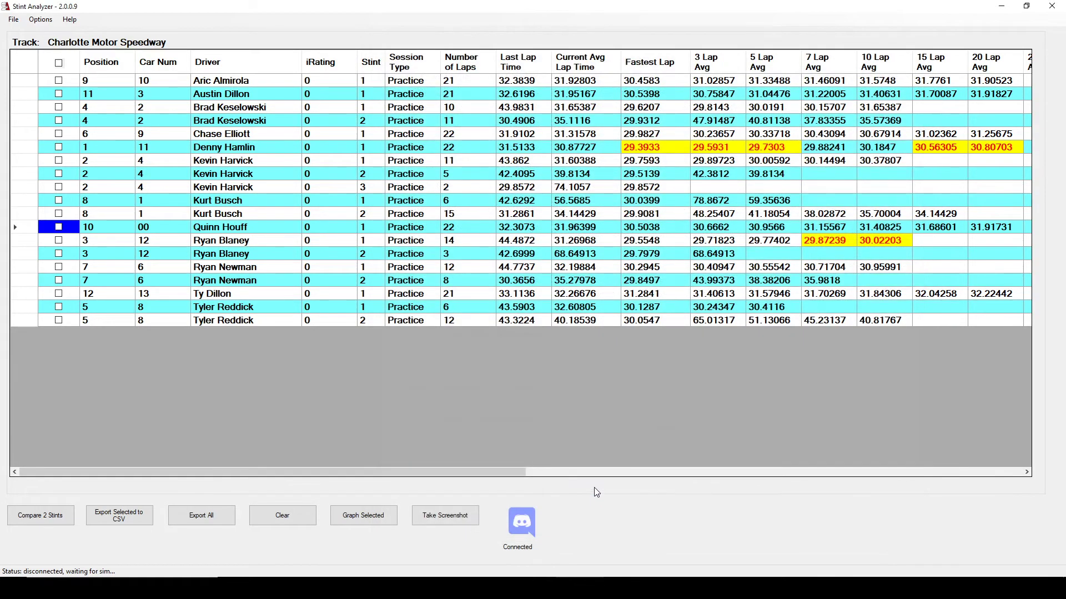
pyautogui.doubleClick(221, 80)
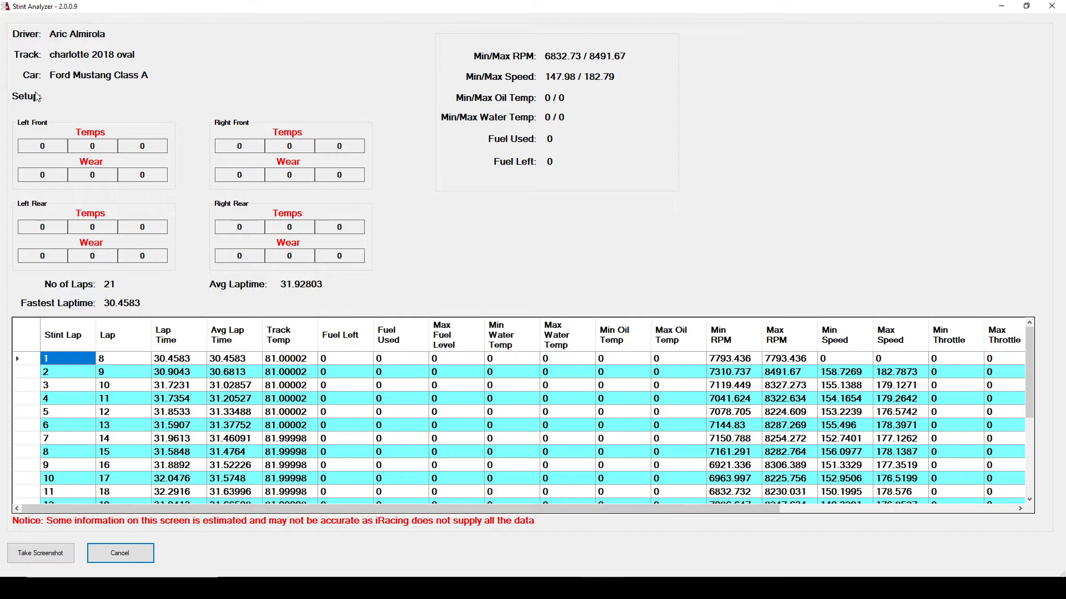
pyautogui.moveTo(420, 128)
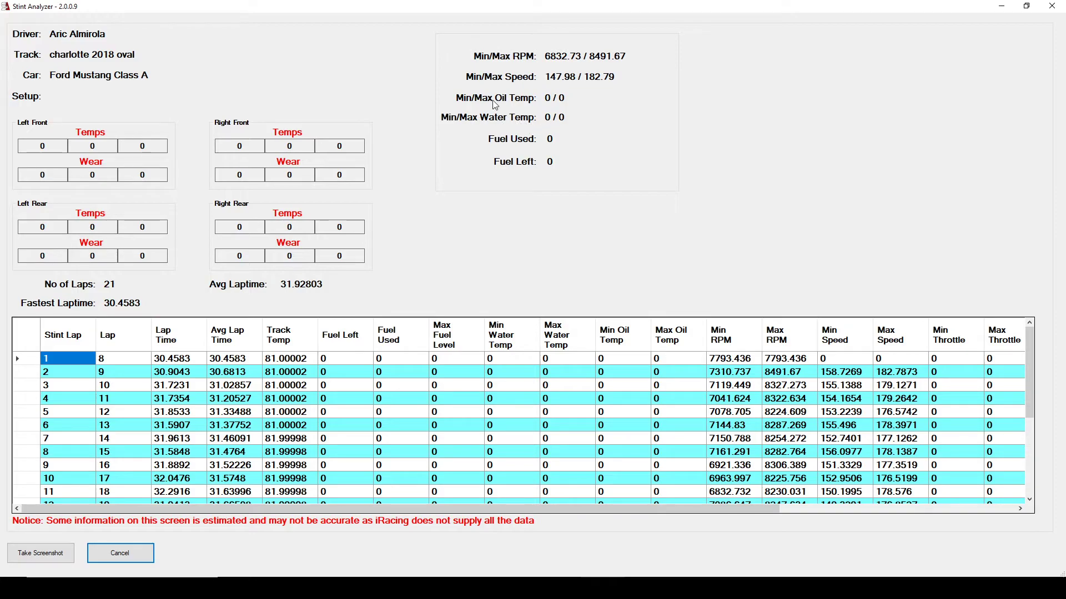
pyautogui.moveTo(570, 92)
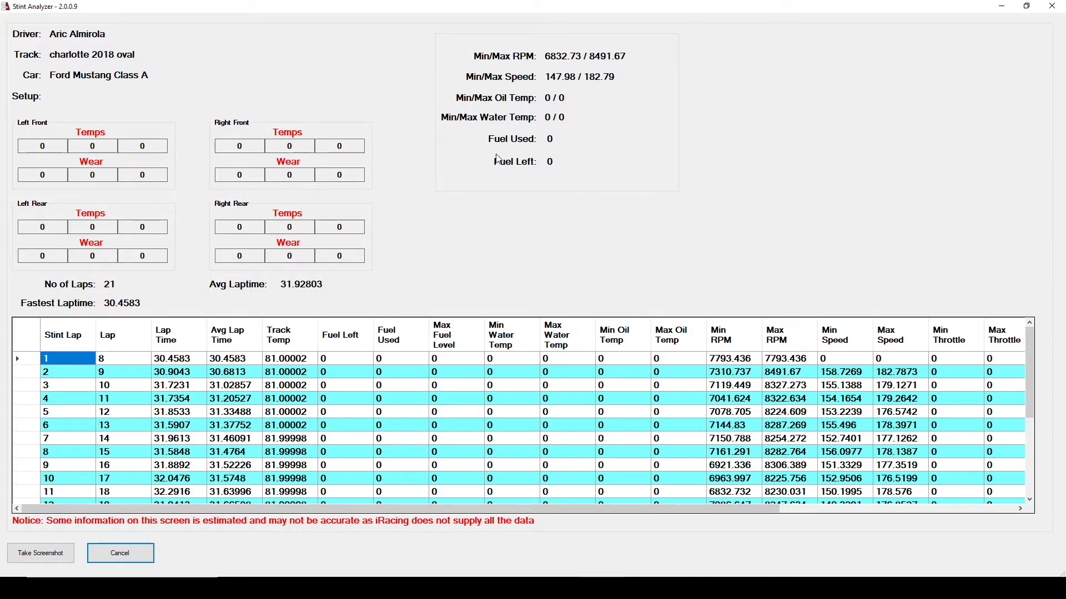
pyautogui.moveTo(117, 127)
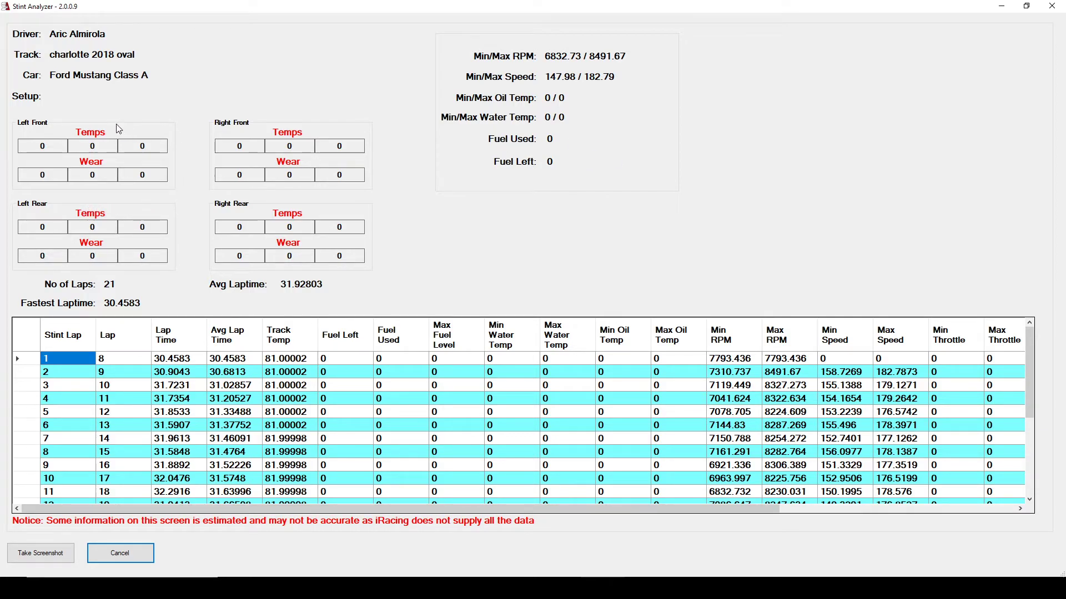
pyautogui.moveTo(186, 144)
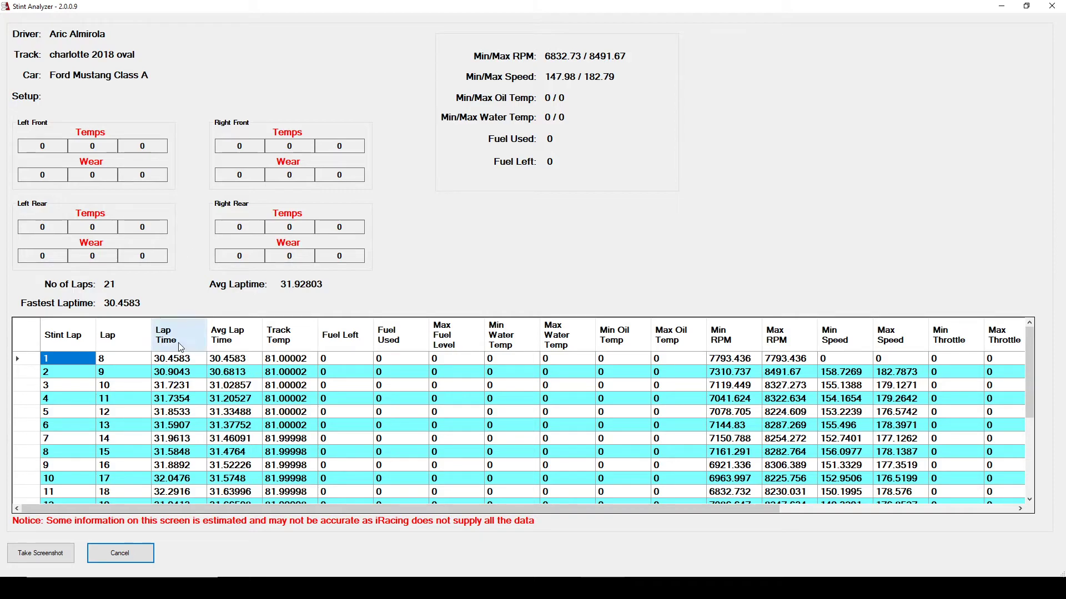
pyautogui.scroll(-3)
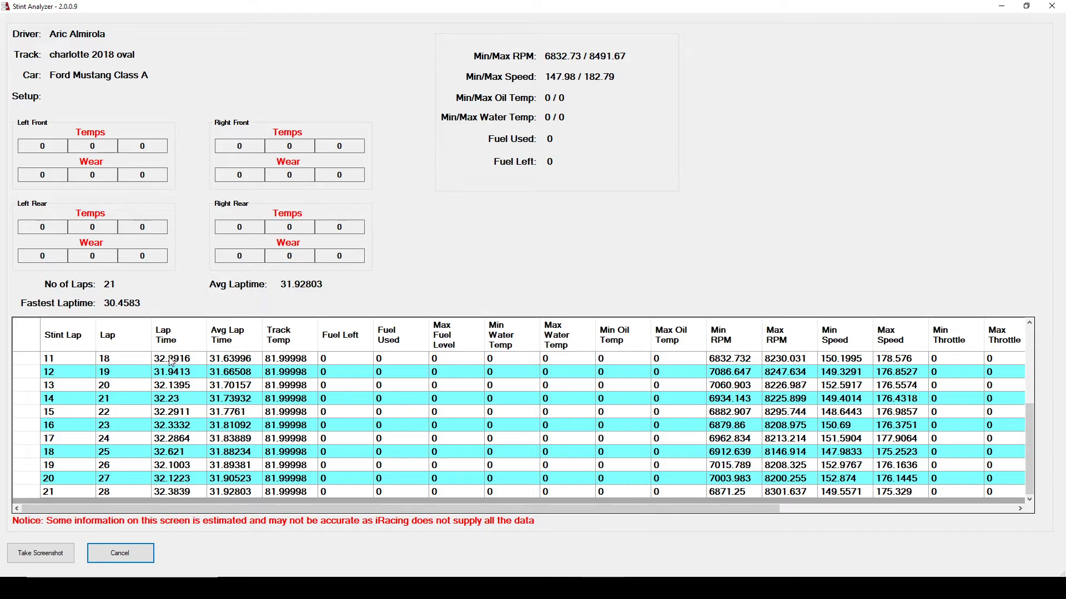
pyautogui.click(178, 358)
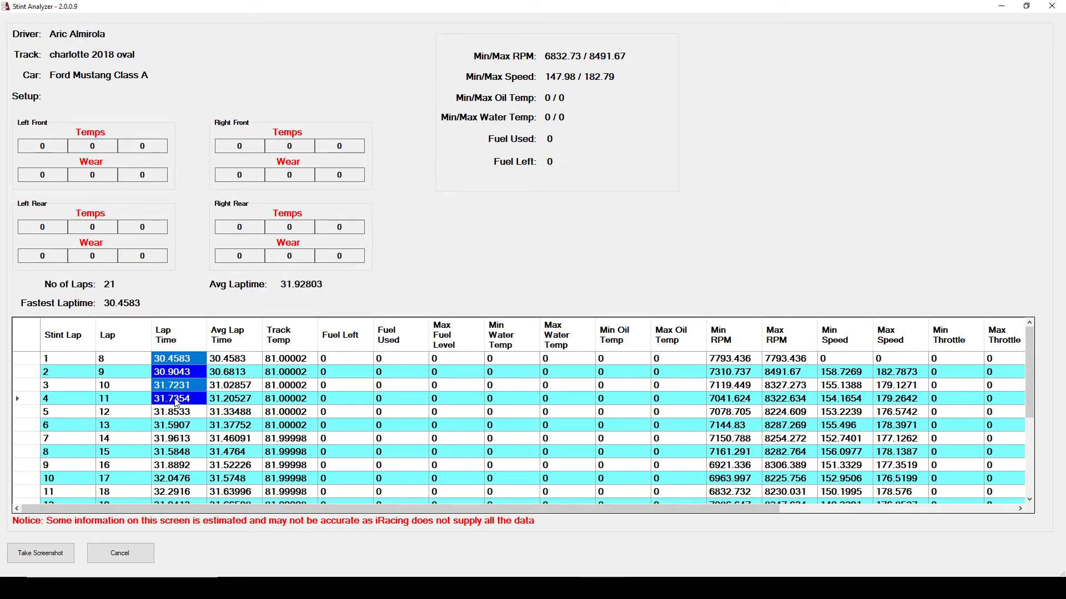
# List the stint's 21 lap times in a new Notepad++ document and return to the stint detail
pyautogui.scroll(-3)
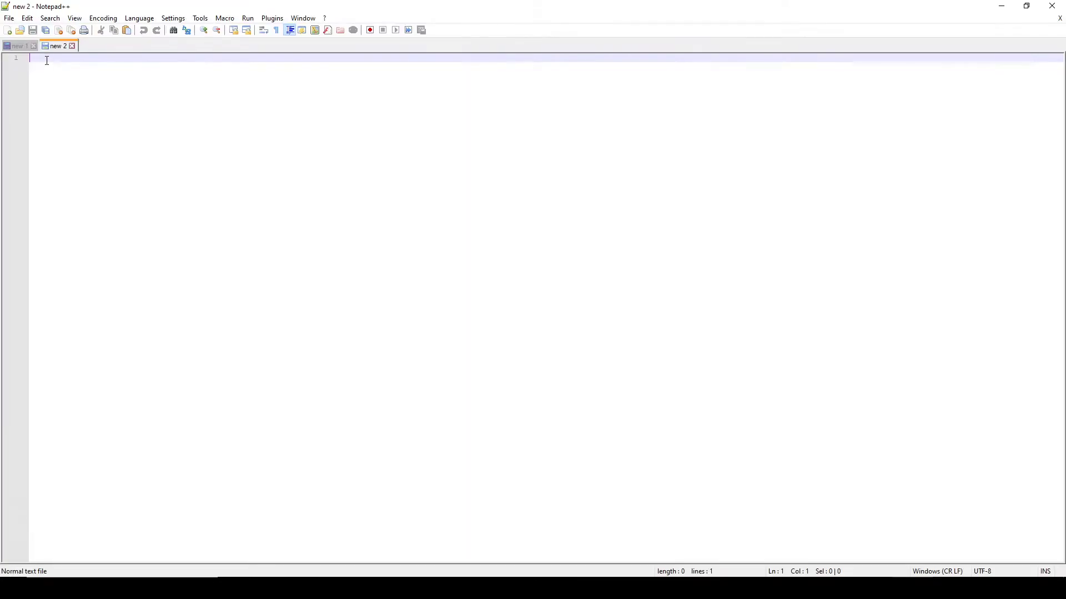
pyautogui.moveTo(60, 89)
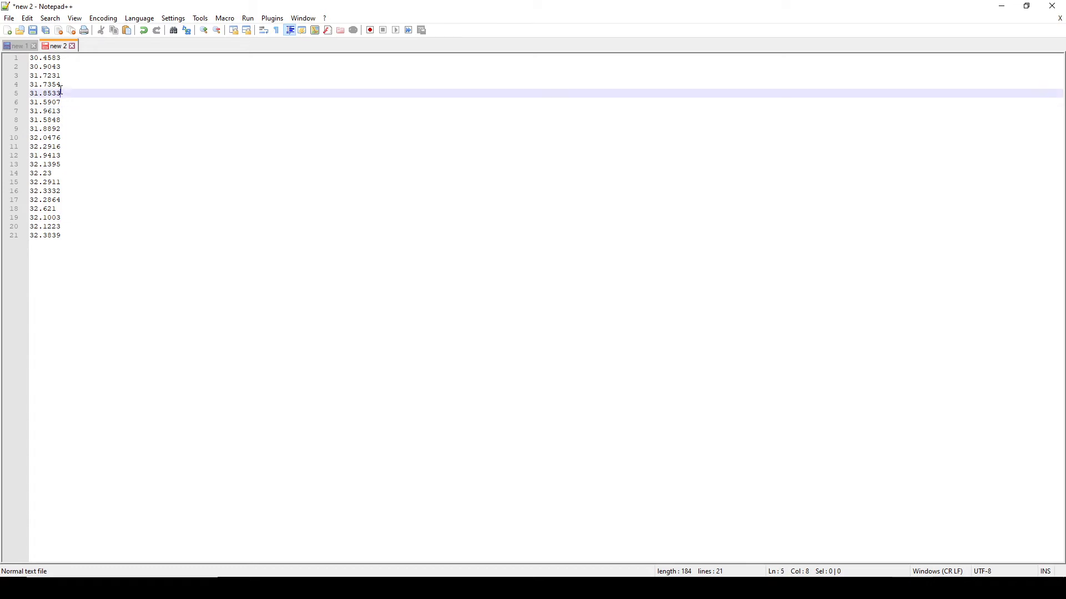
pyautogui.press('ctrl+a')
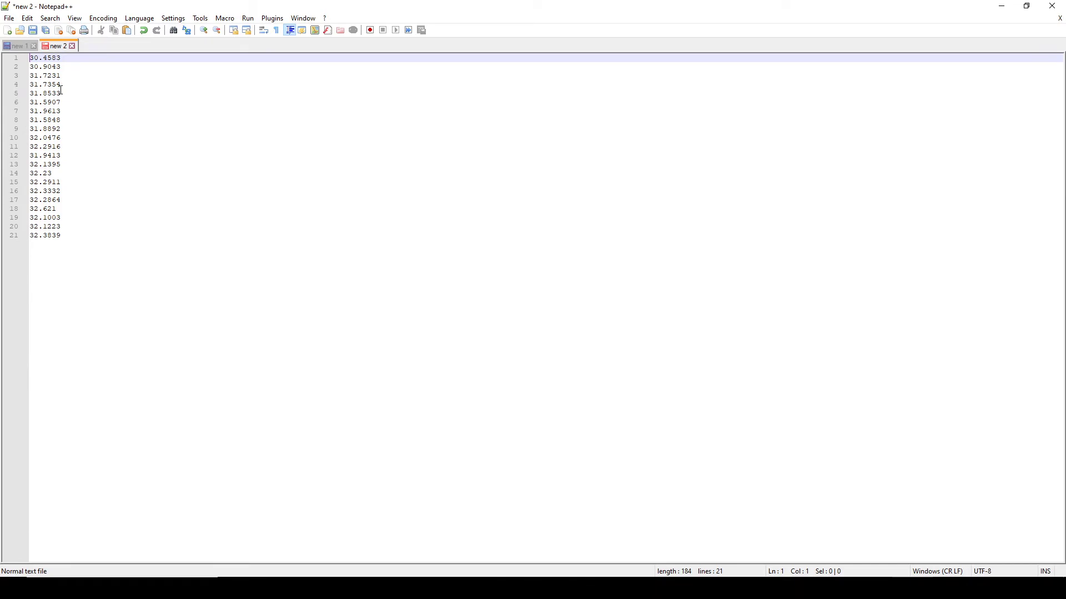
pyautogui.press('ctrl+a')
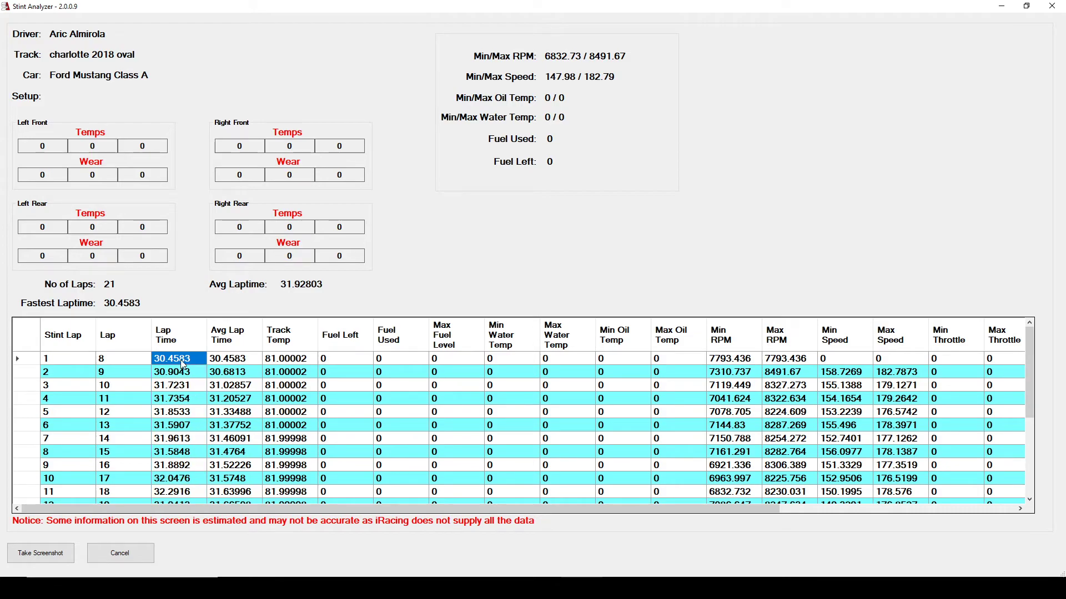
pyautogui.moveTo(199, 189)
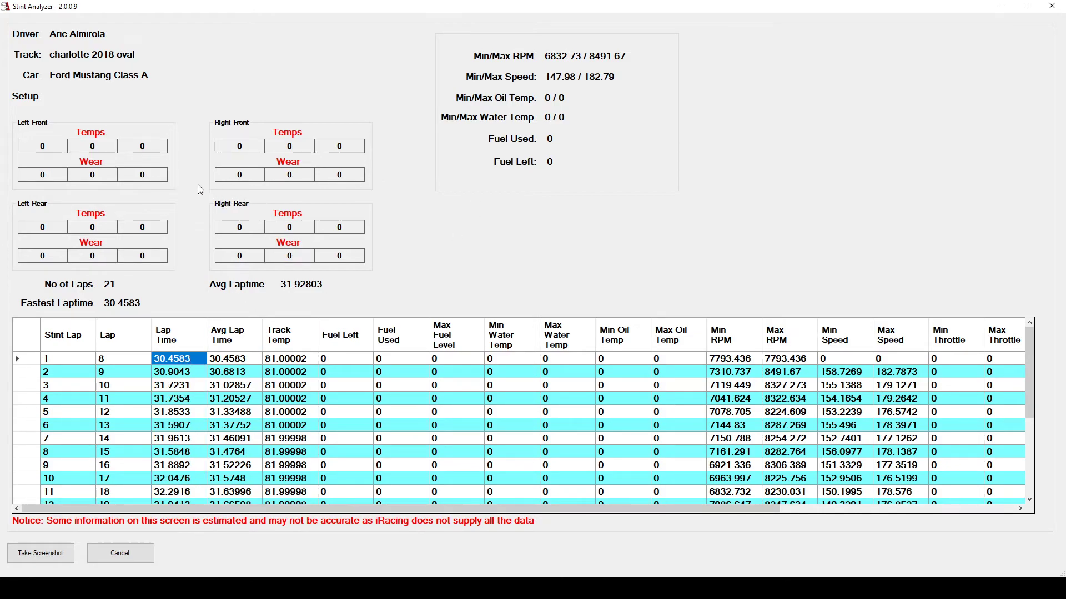
pyautogui.moveTo(104, 274)
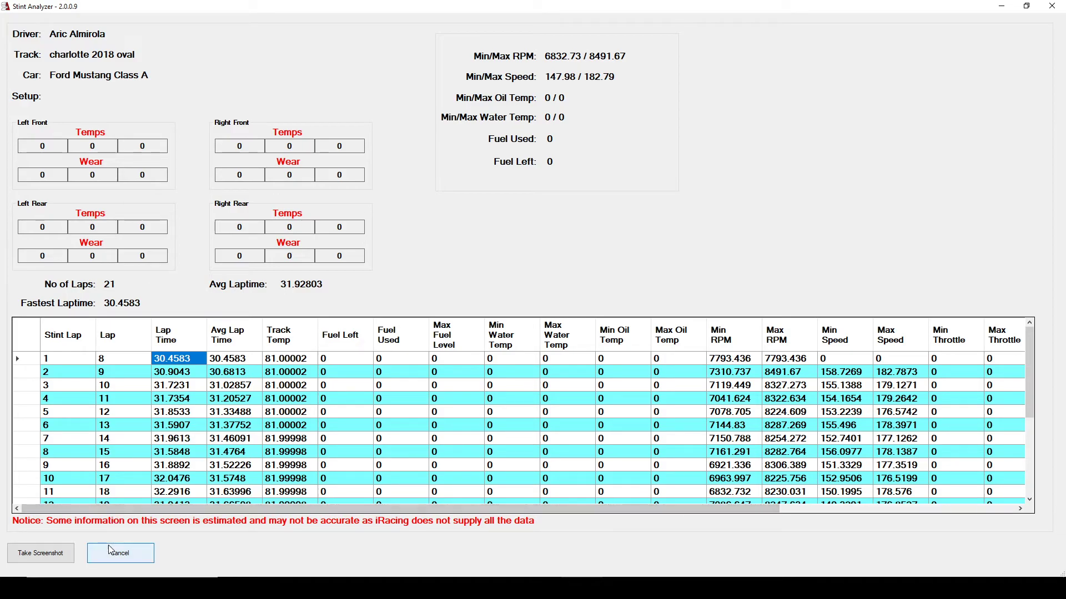
# Cancel the stint detail to show the Charlotte Motor Speedway driver table again
pyautogui.click(120, 553)
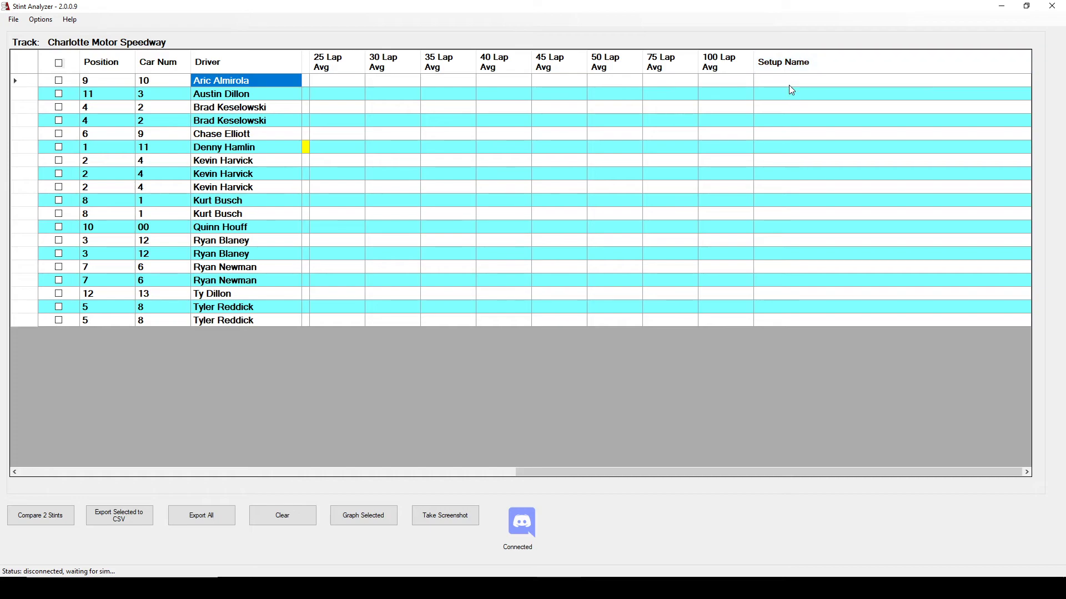
pyautogui.moveTo(111, 90)
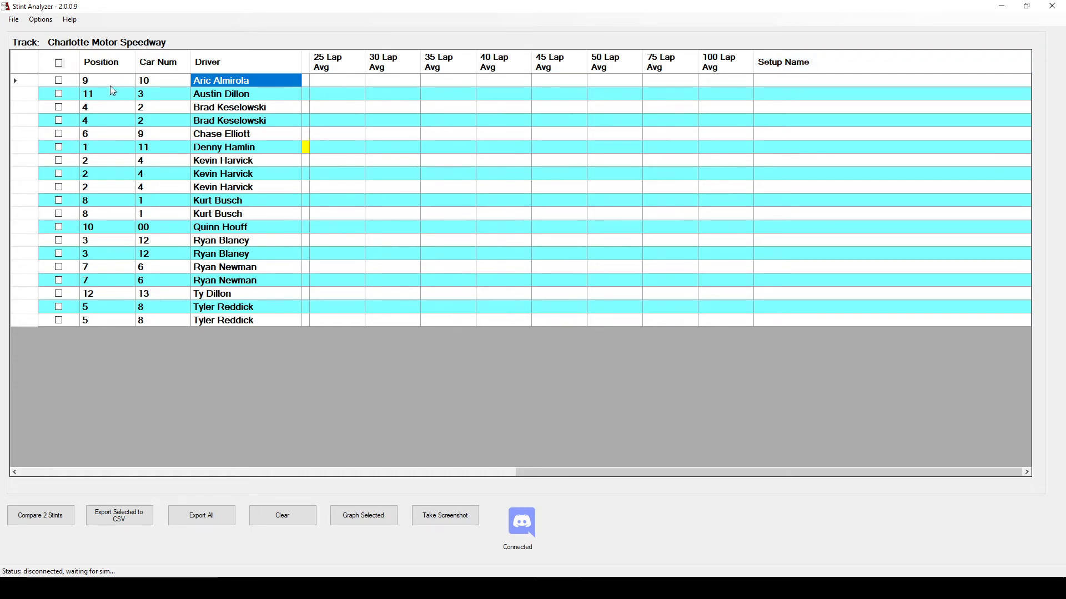
pyautogui.moveTo(742, 84)
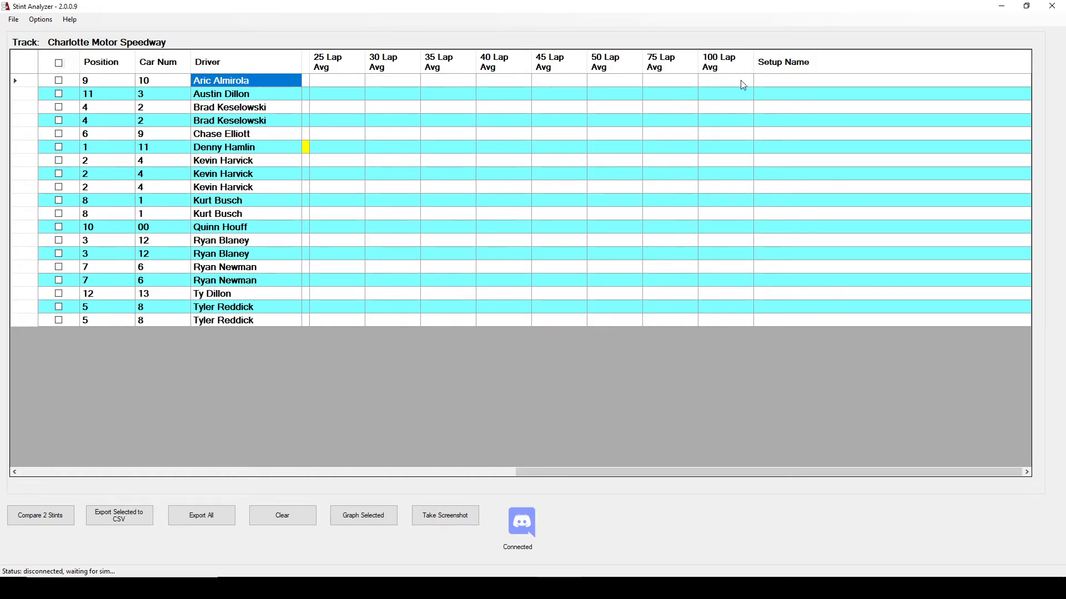
pyautogui.moveTo(790, 83)
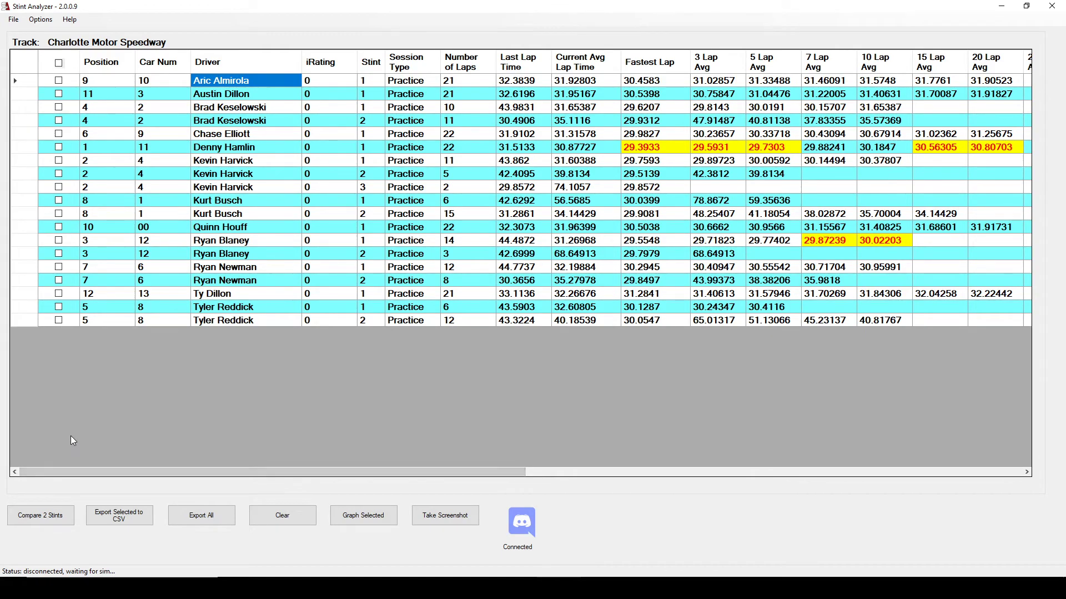
pyautogui.moveTo(78, 412)
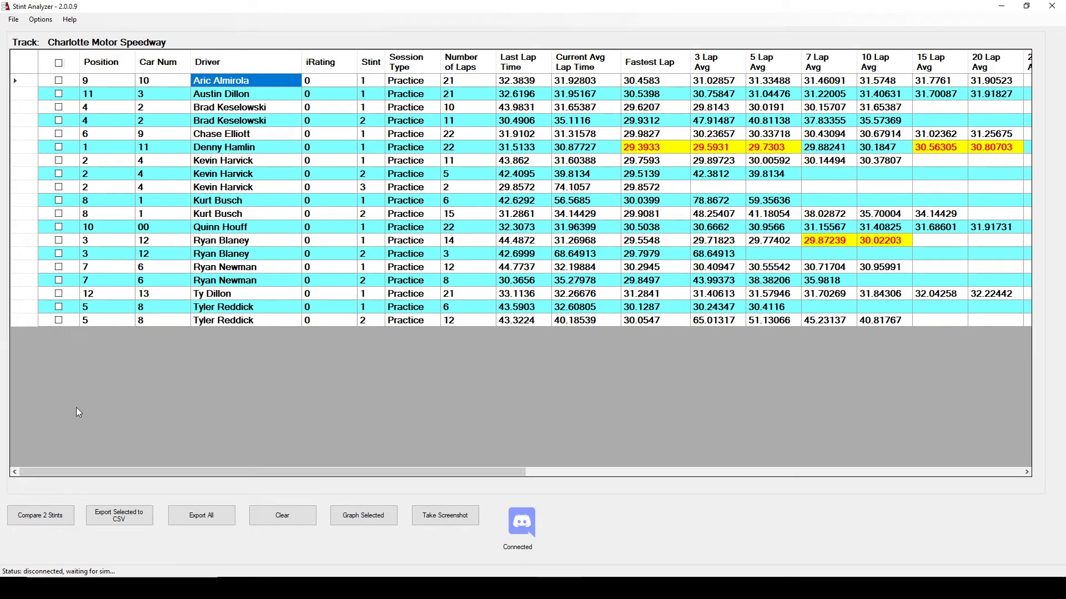
pyautogui.moveTo(201, 381)
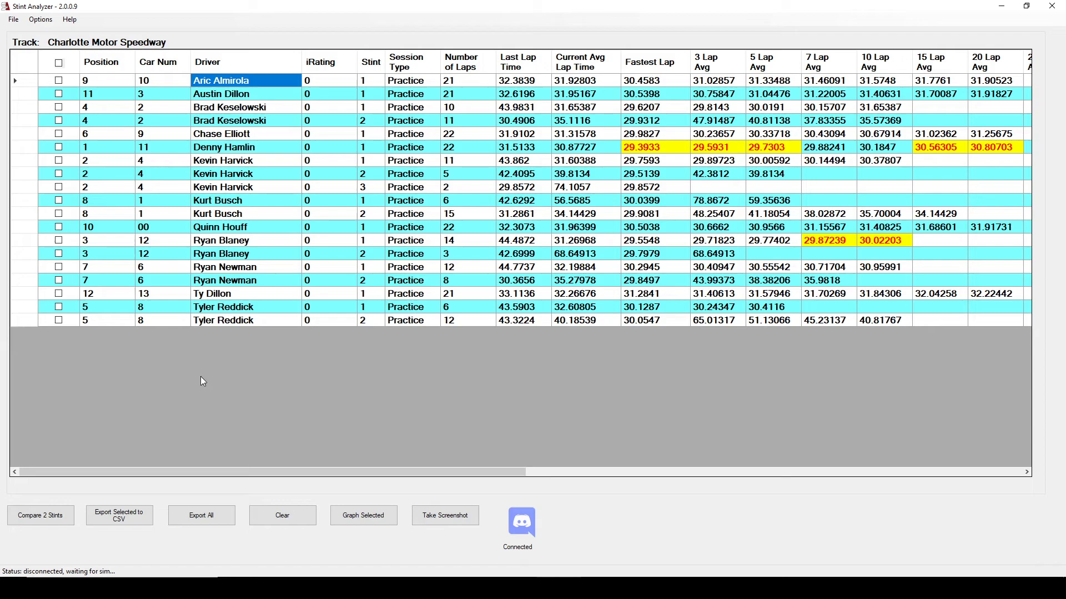